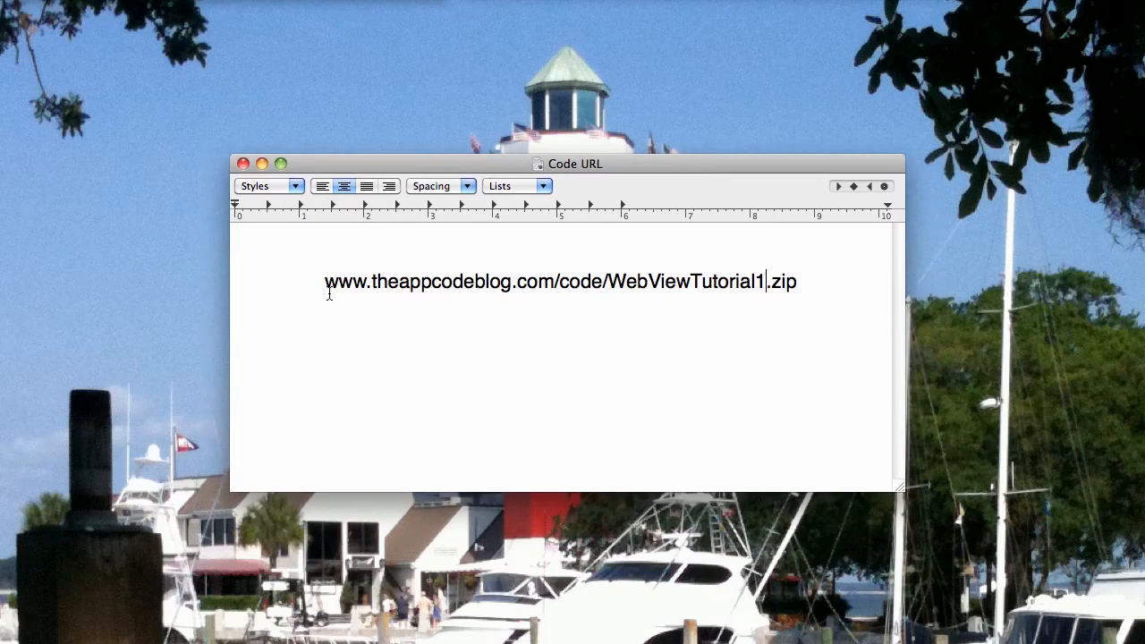
mouse_move(387, 302)
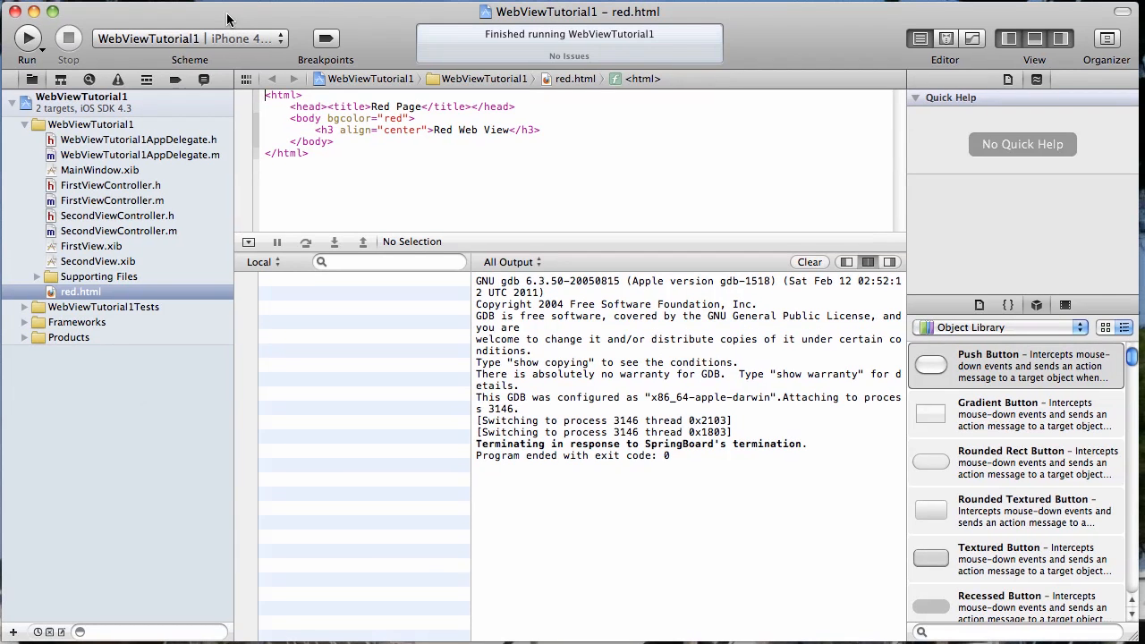
- Run the app in the simulator and switch to its Second tab
click(31, 38)
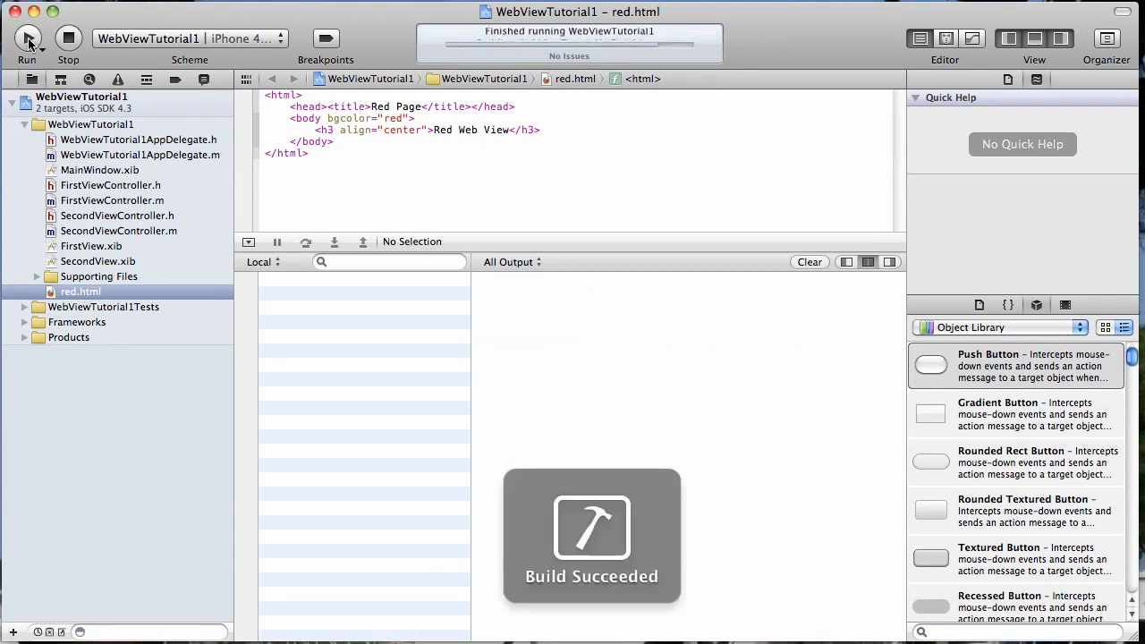
click(30, 38)
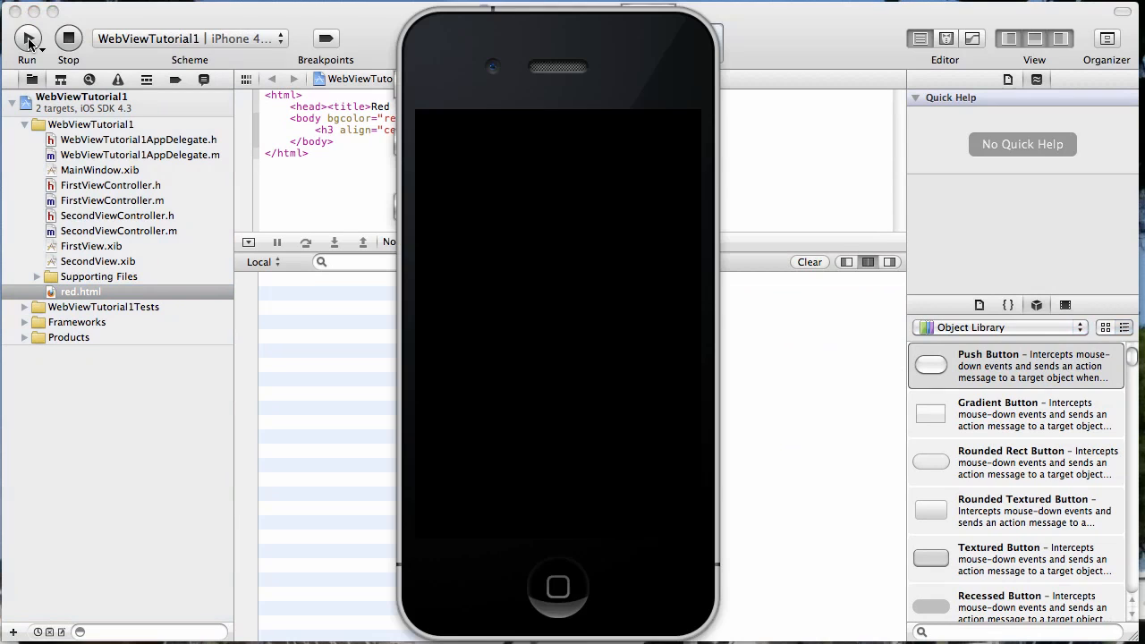
click(29, 39)
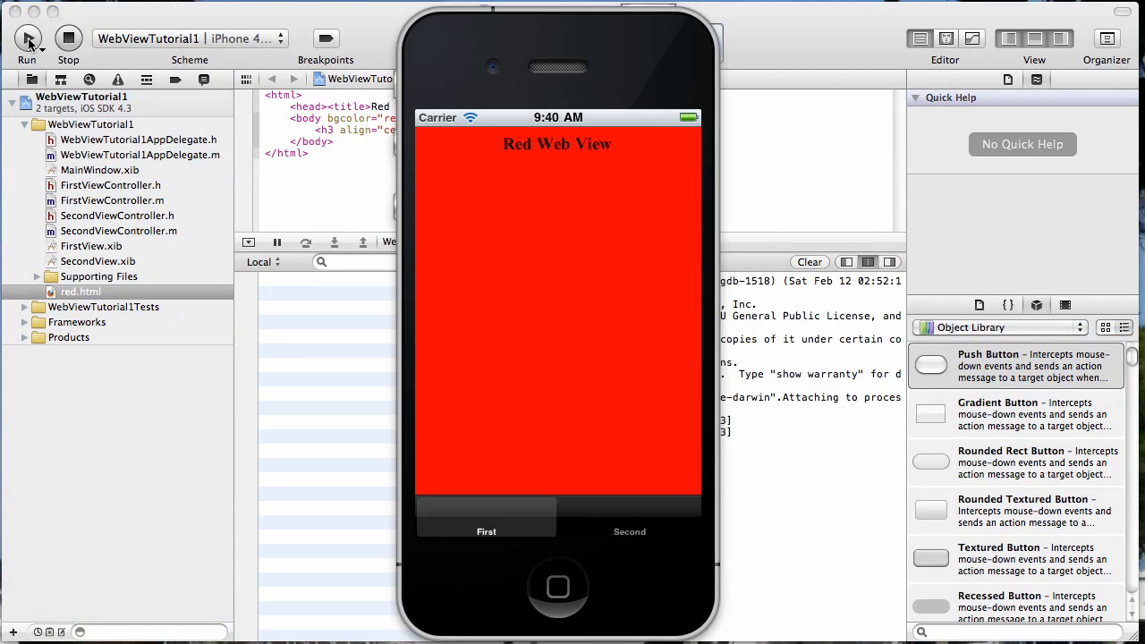
mouse_move(649, 419)
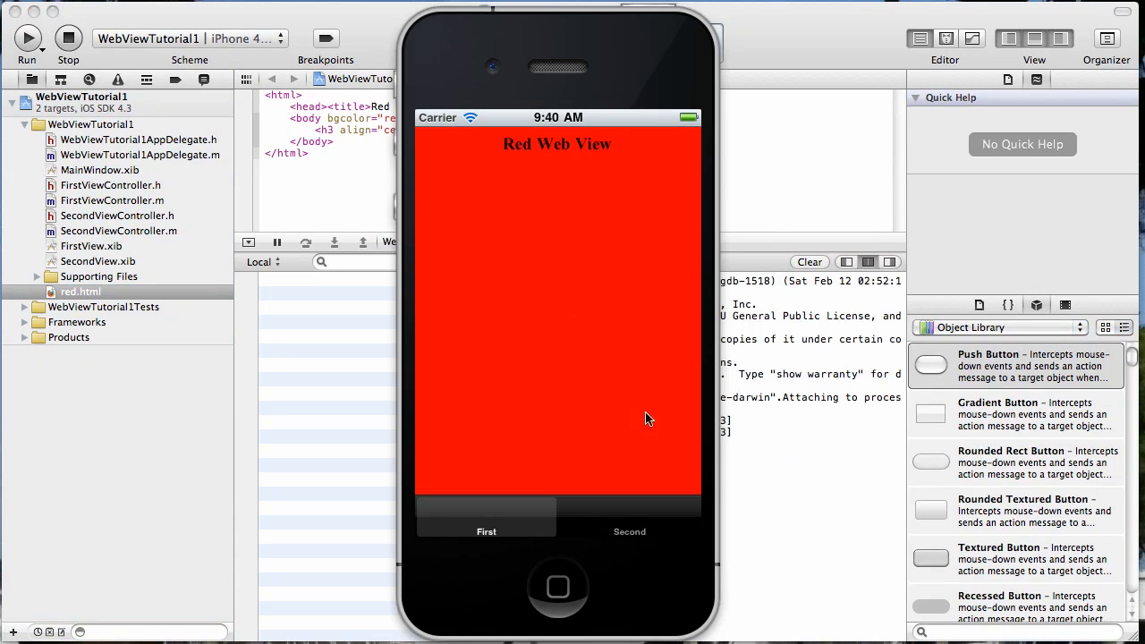
mouse_move(474, 519)
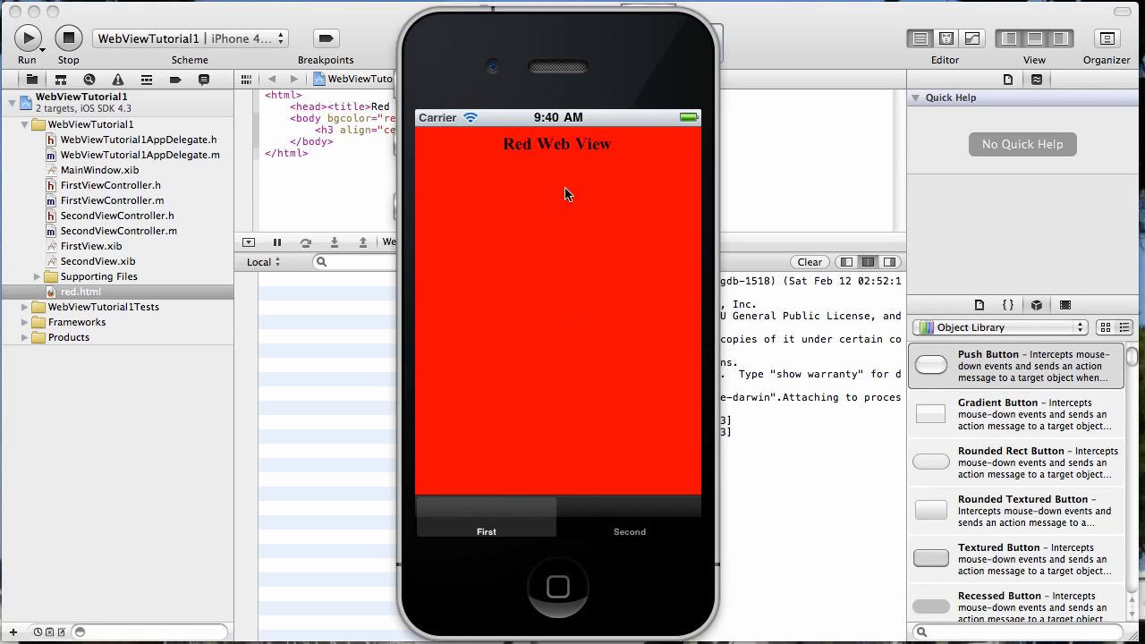
mouse_move(524, 180)
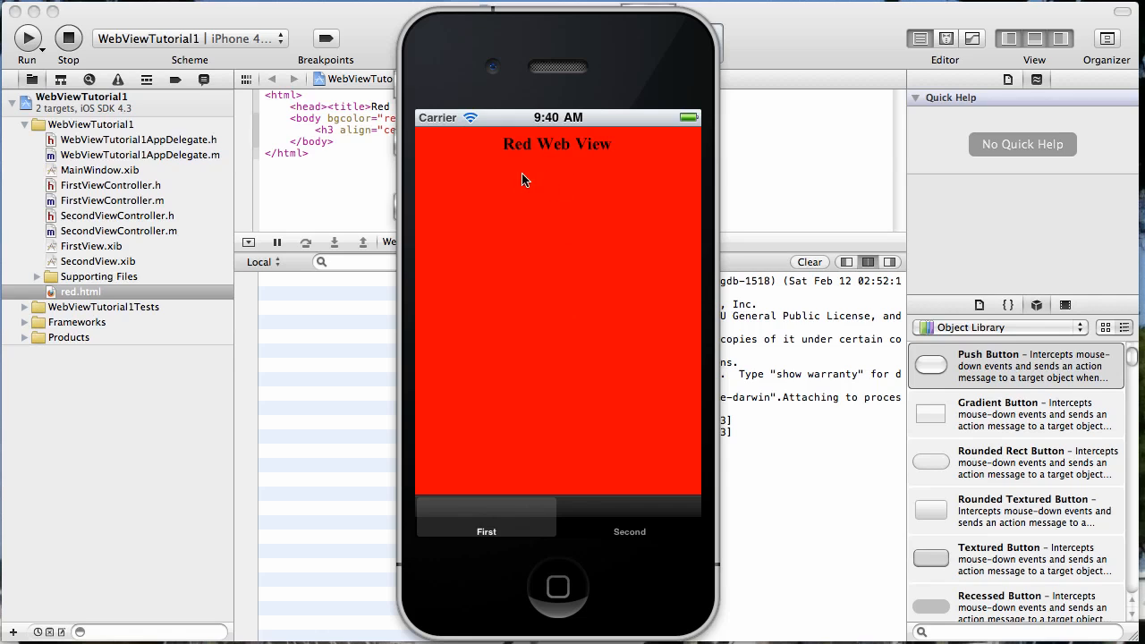
mouse_move(531, 195)
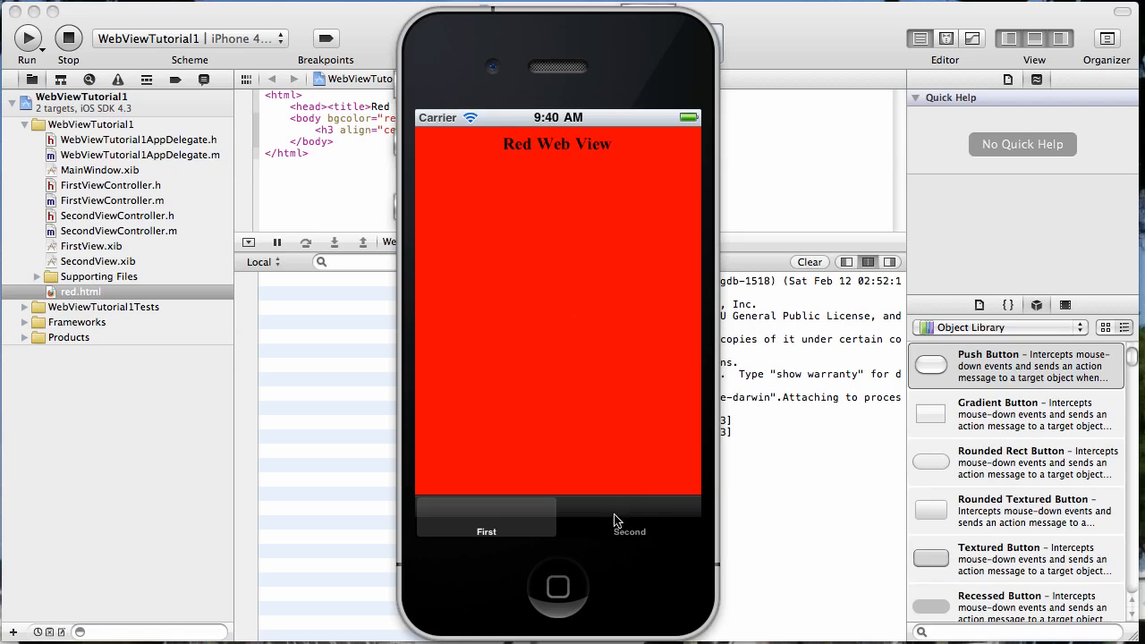
click(629, 519)
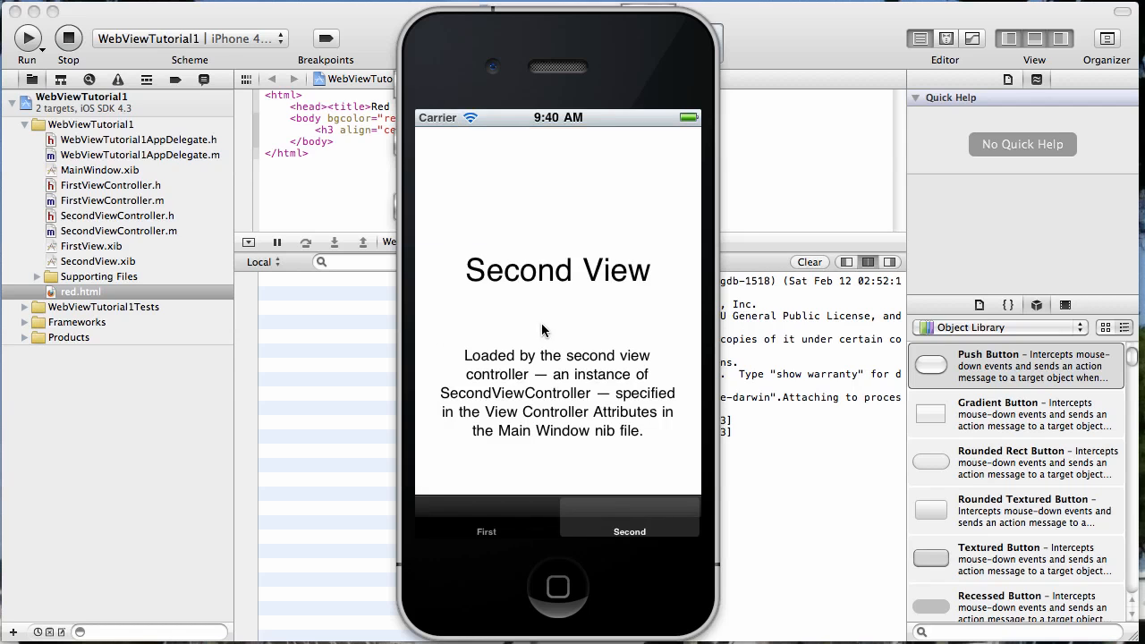
mouse_move(569, 220)
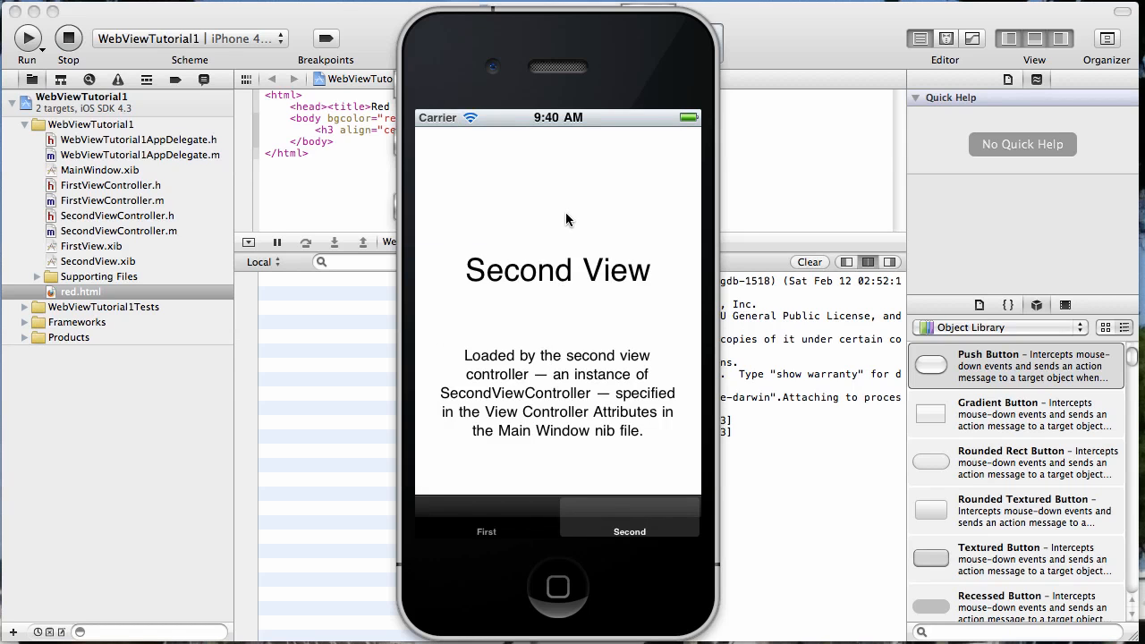
mouse_move(637, 43)
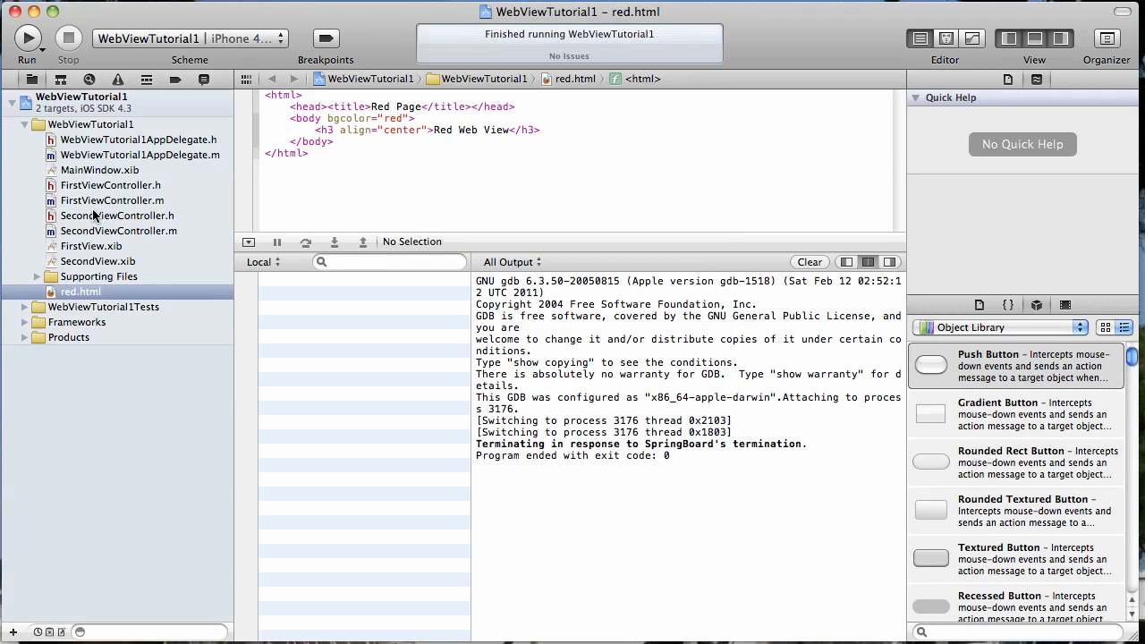
- Drag a Table View into SecondView.xib so it fills the second tab's view
click(96, 261)
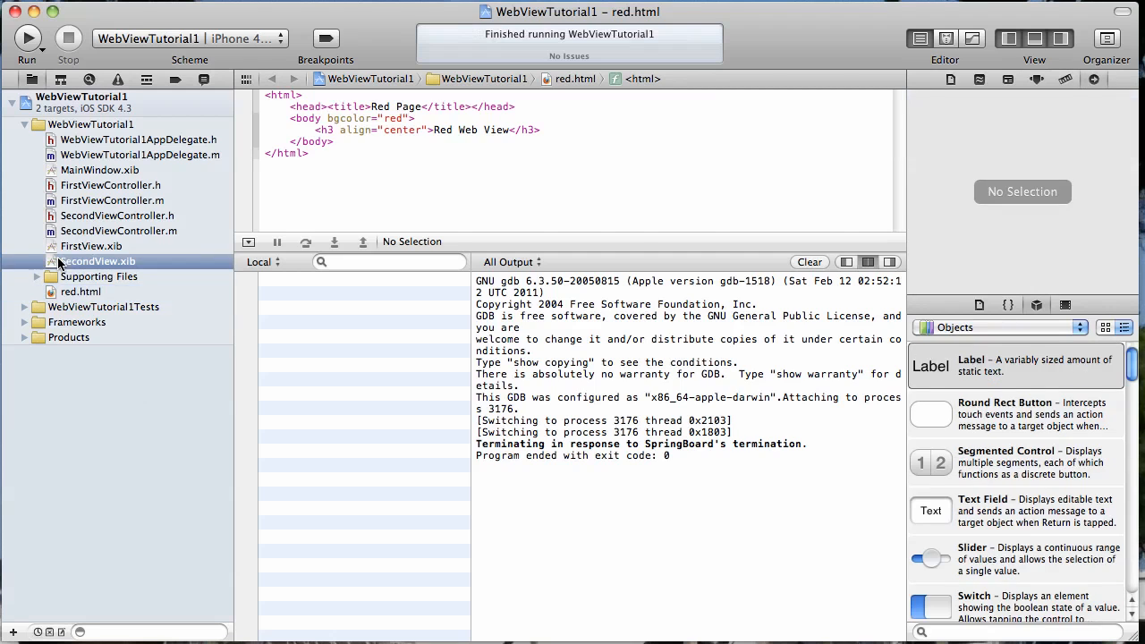
click(90, 260)
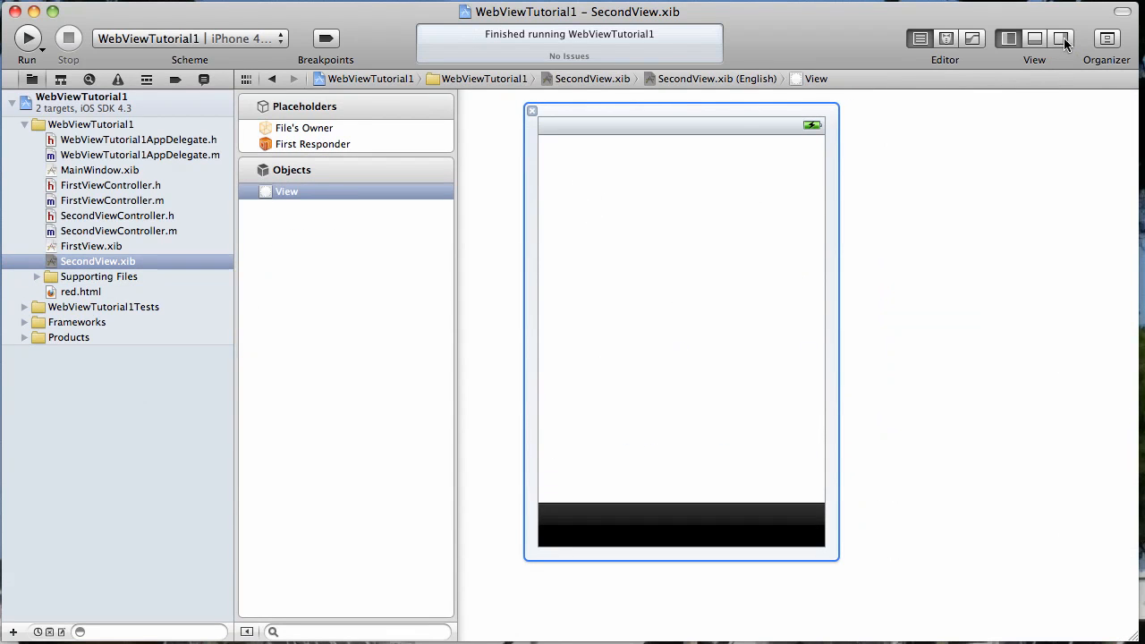
click(1058, 37)
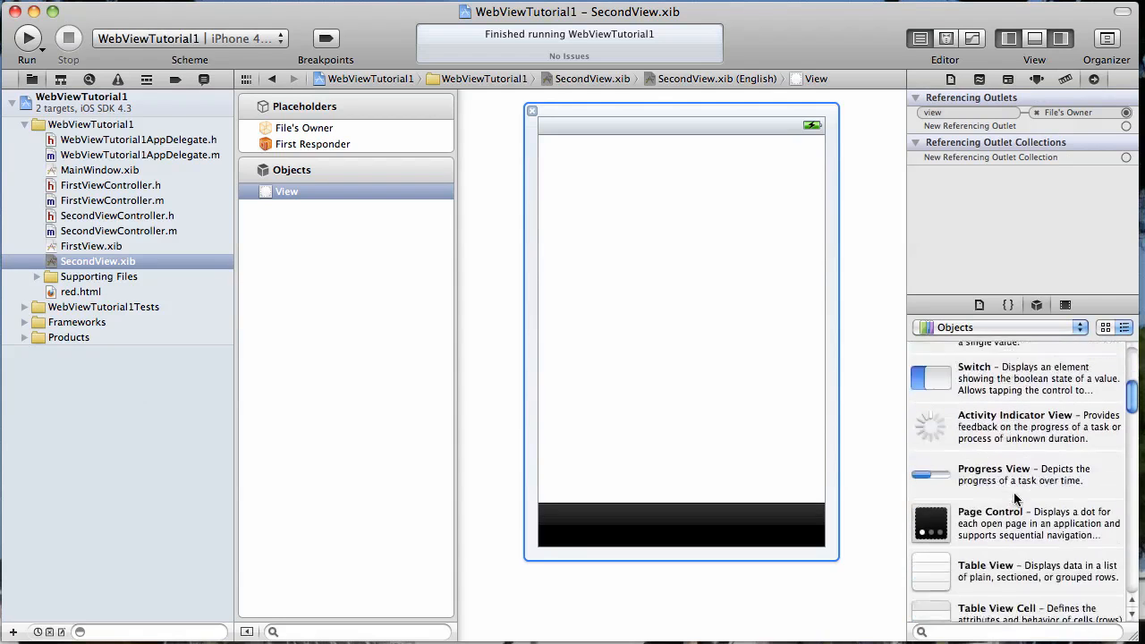
drag(931, 515, 703, 274)
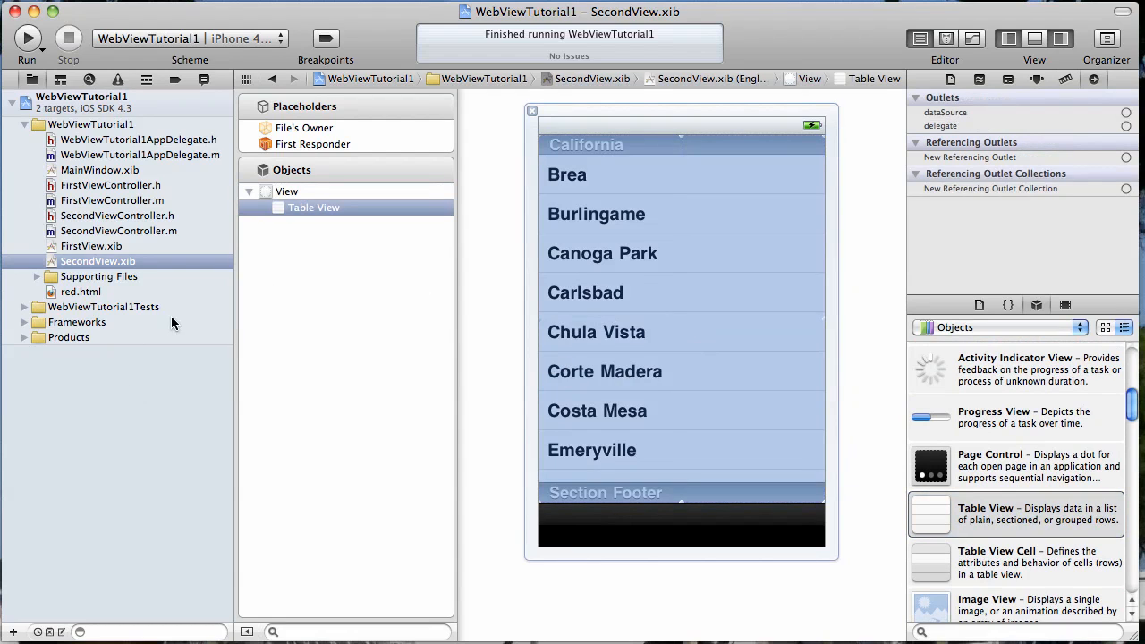
click(117, 215)
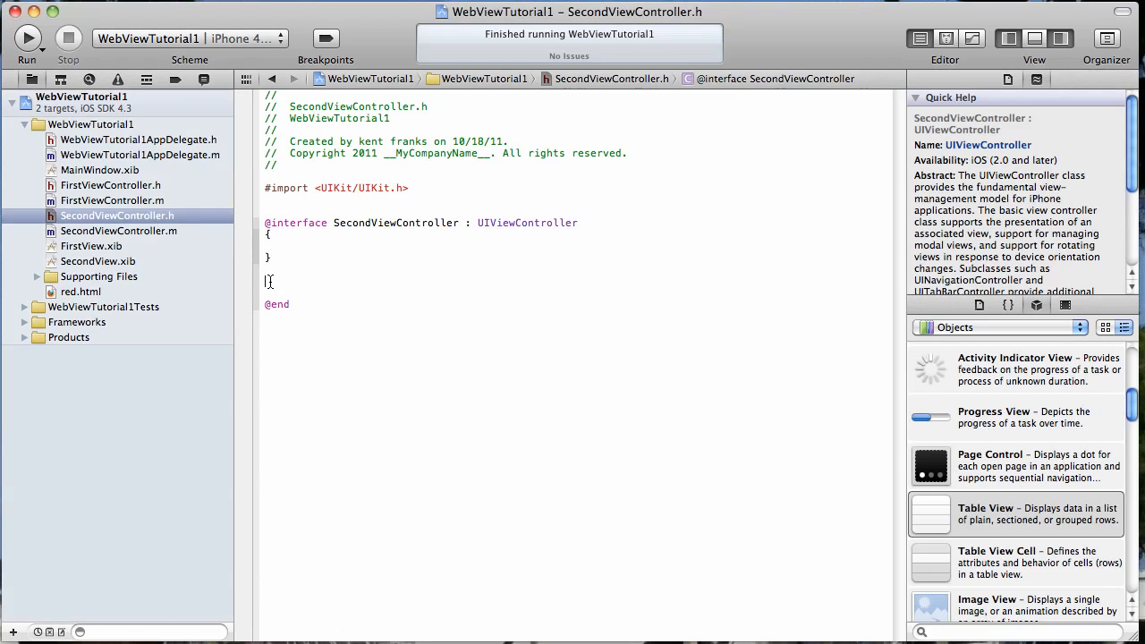
text(@property (nonatomic, retain) IBOutlet UITableView *myTableView;)
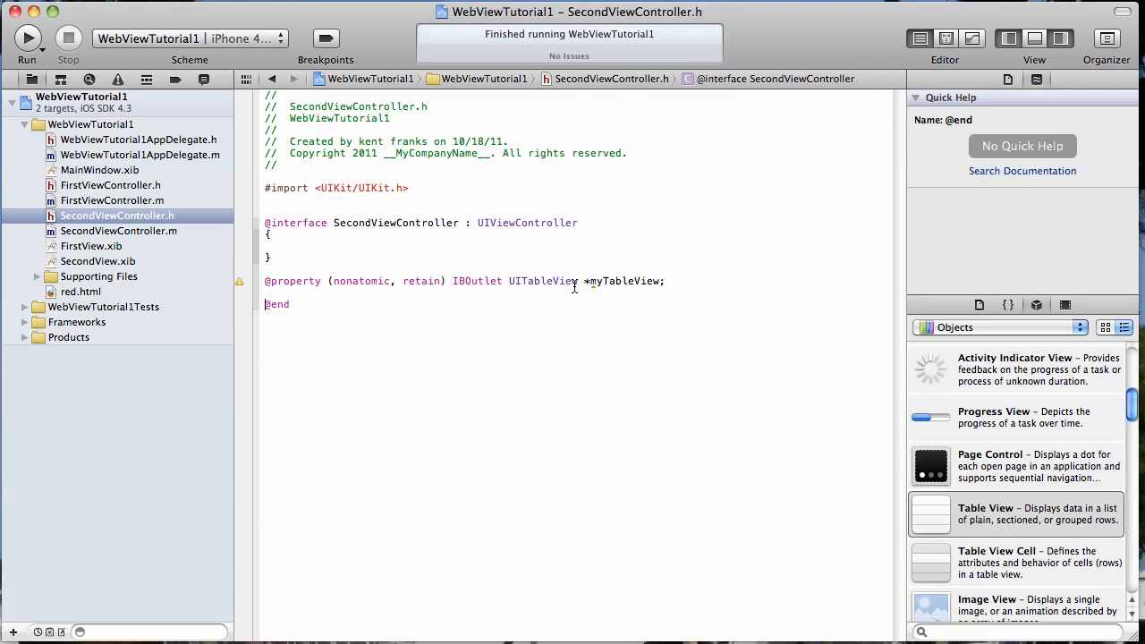
double_click(626, 281)
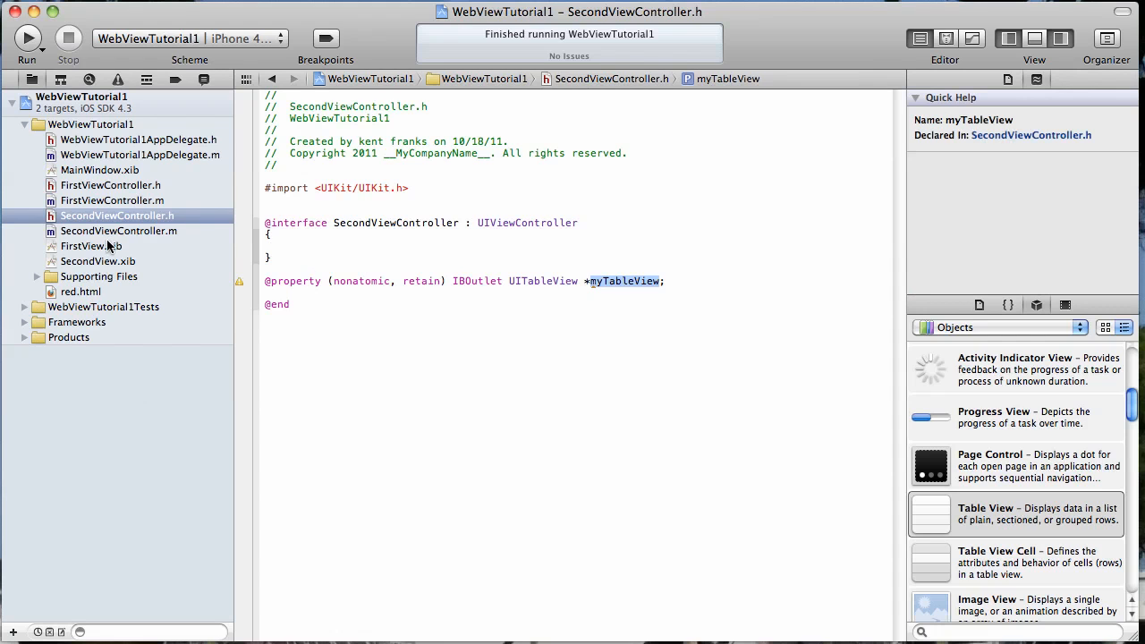
click(118, 231)
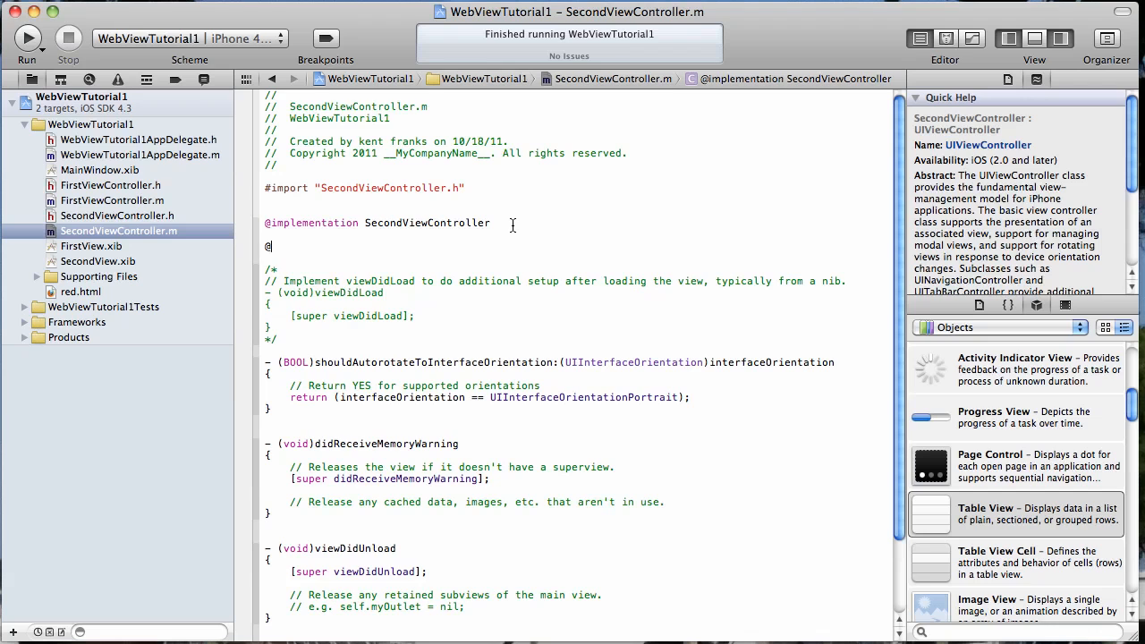
- Synthesize myTableView and implement table methods giving 1 section of 5 'Red Web View' rows
text(synthesize myTableView;)
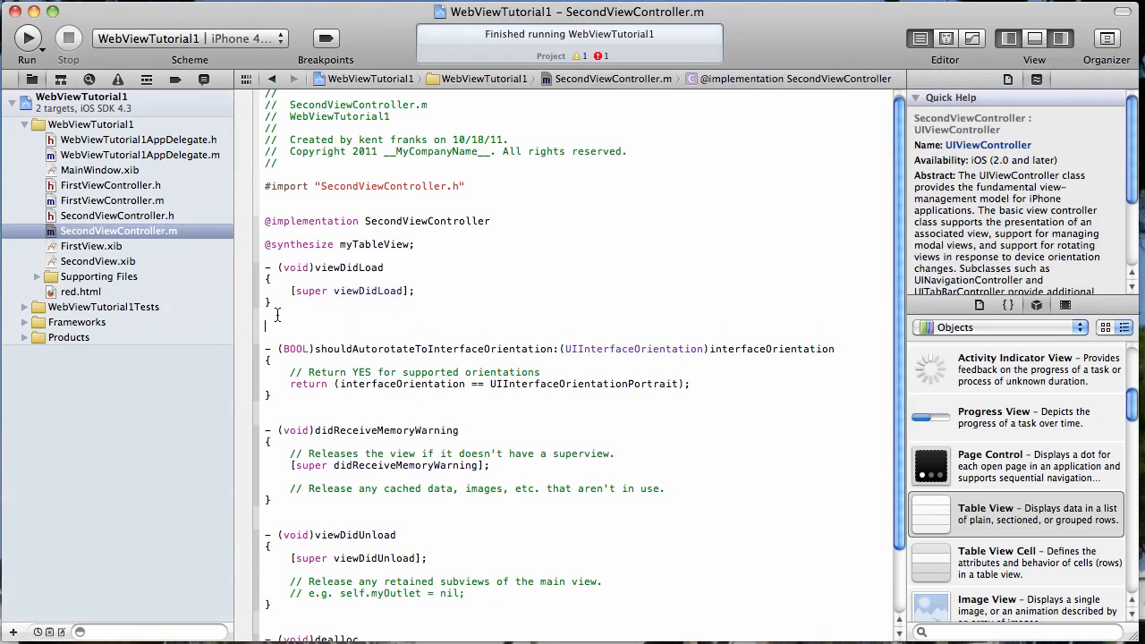
scroll(down, 3)
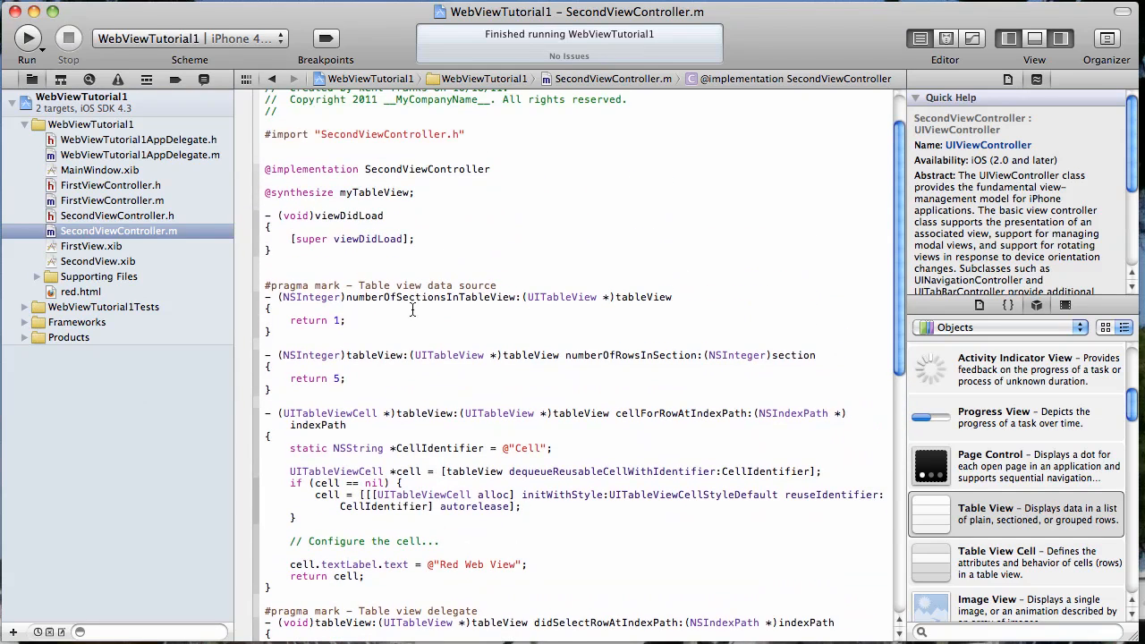
scroll(down, 3)
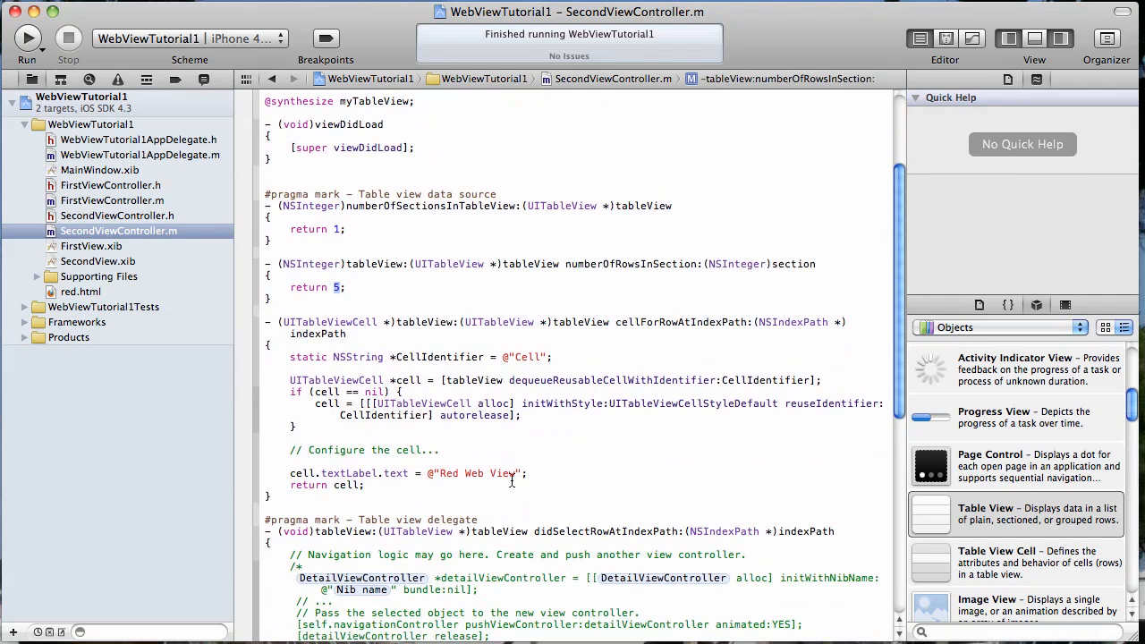
double_click(474, 474)
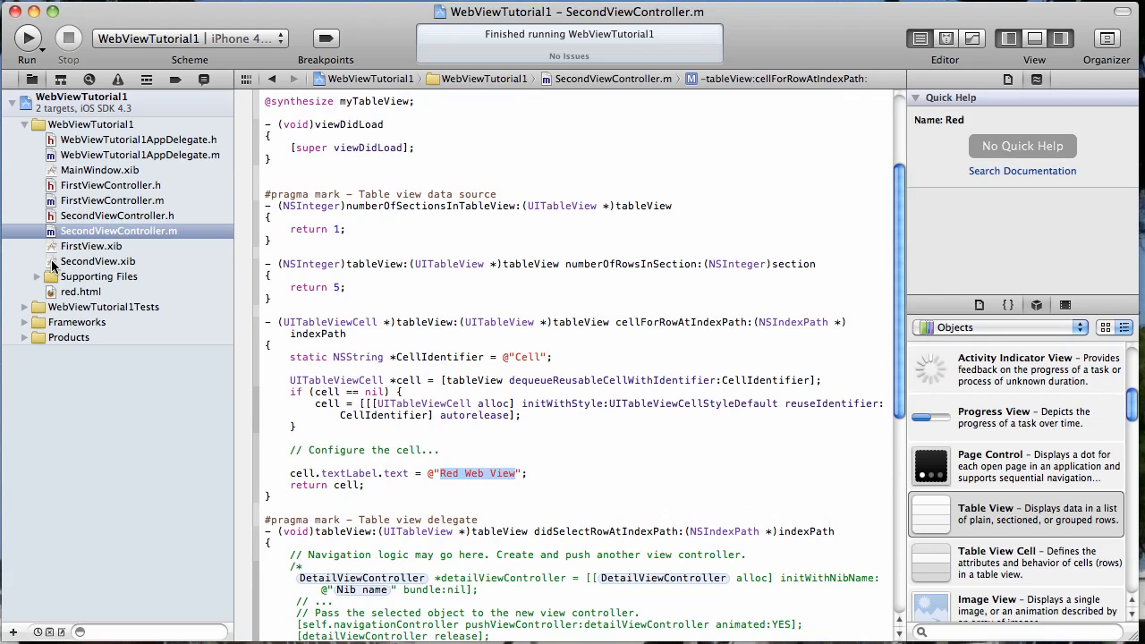
click(98, 261)
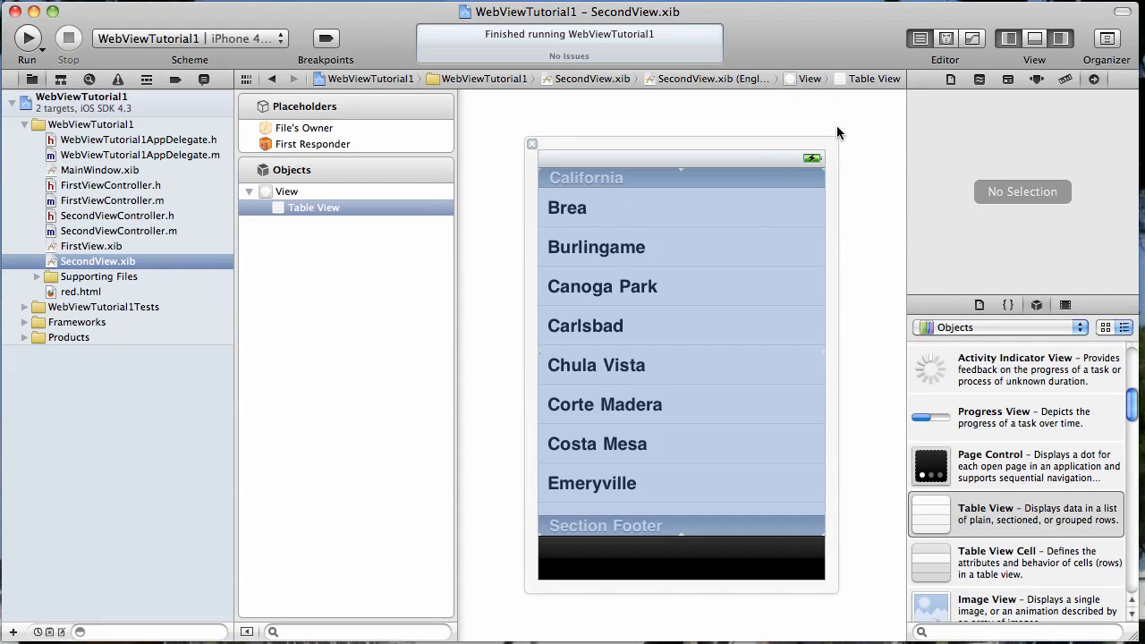
- Inspect File's Owner connections in SecondView.xib to find the myTableView outlet
click(304, 127)
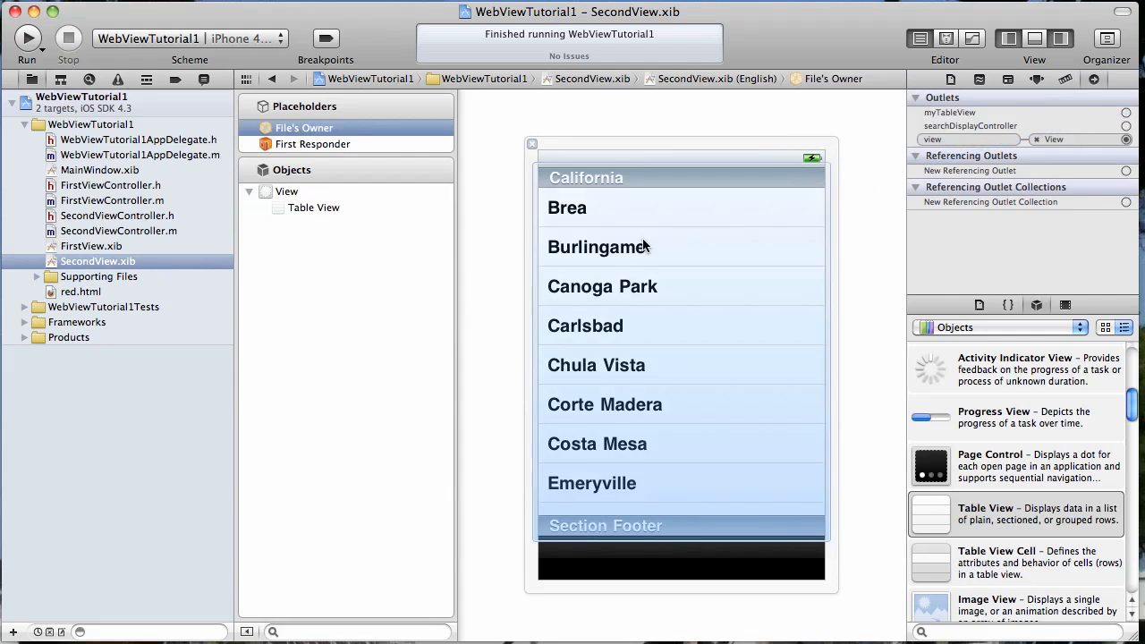
click(314, 208)
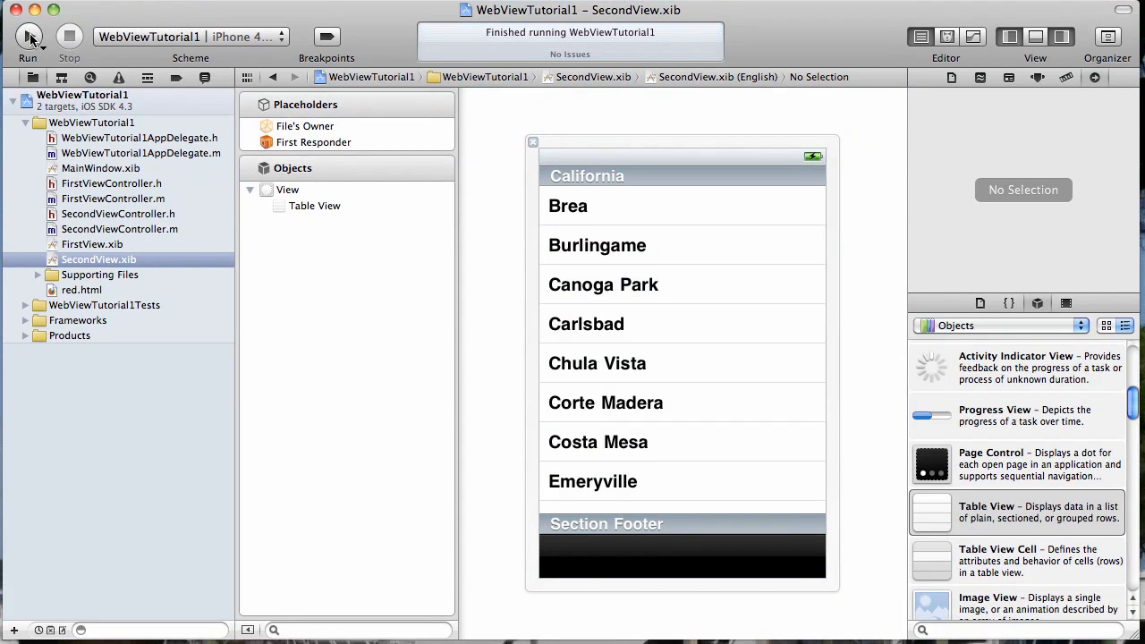
- Run the app, tap the first Red Web View row, then stop it
click(31, 36)
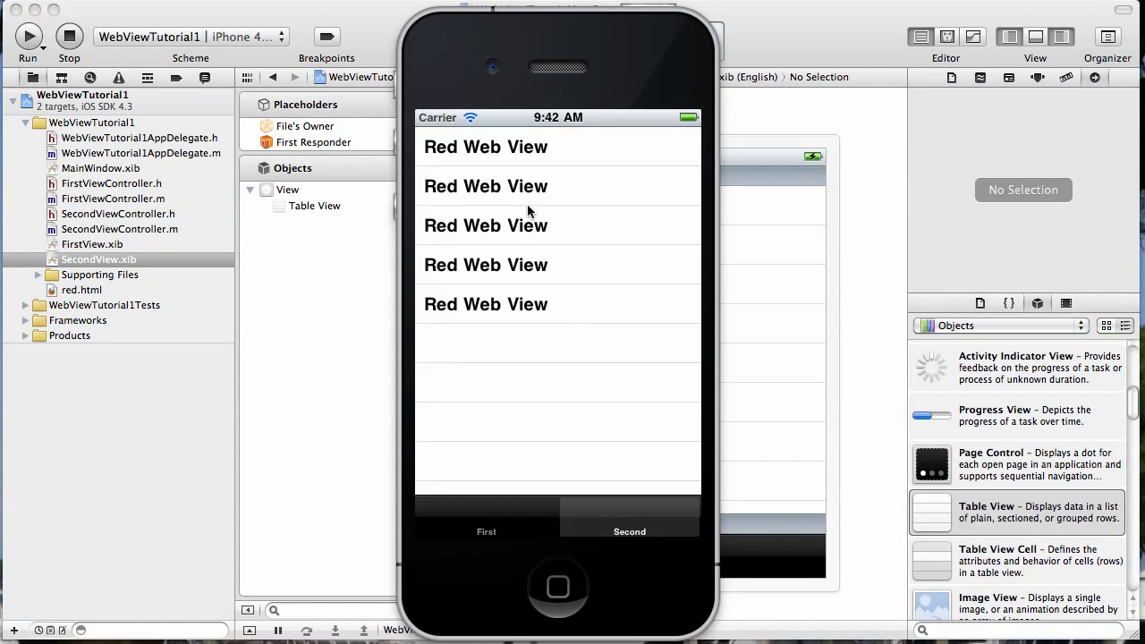
mouse_move(554, 259)
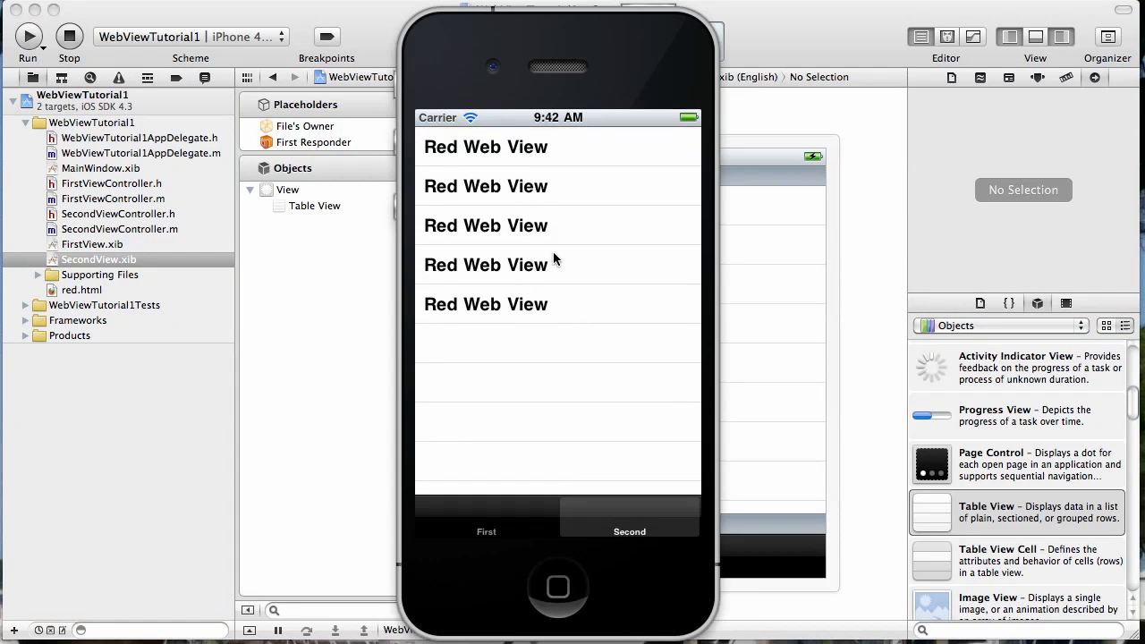
click(486, 147)
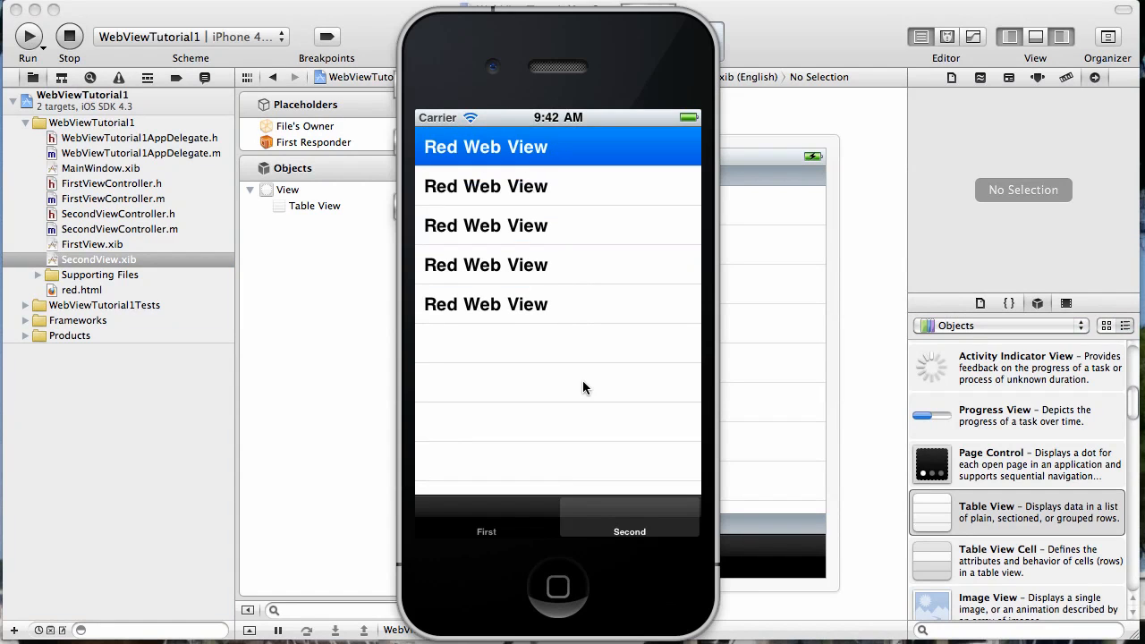
mouse_move(503, 55)
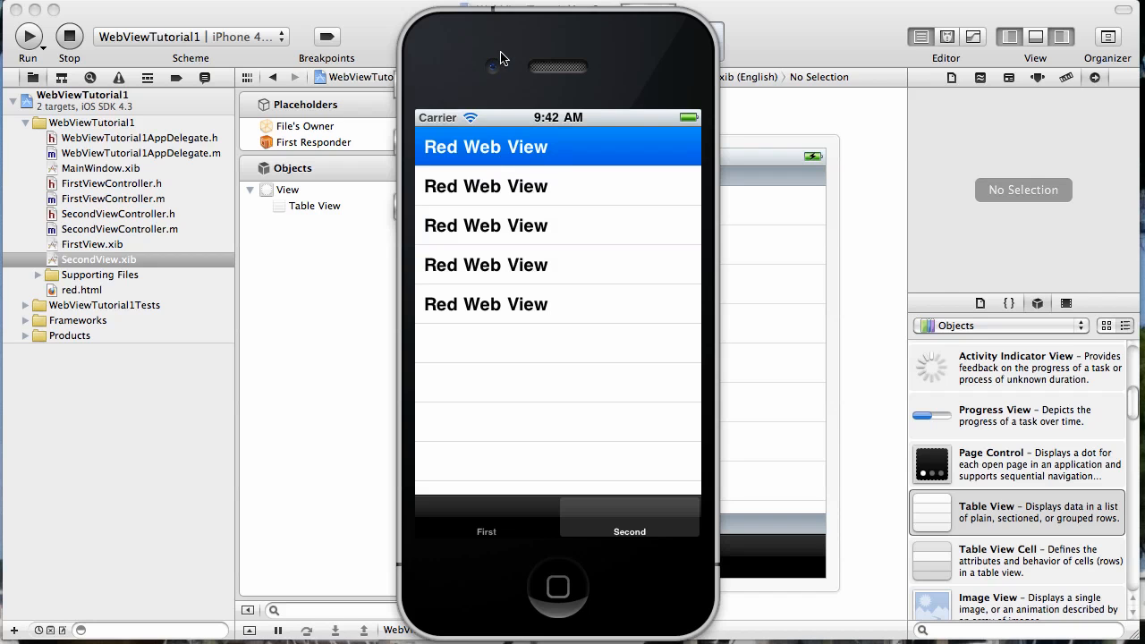
click(69, 35)
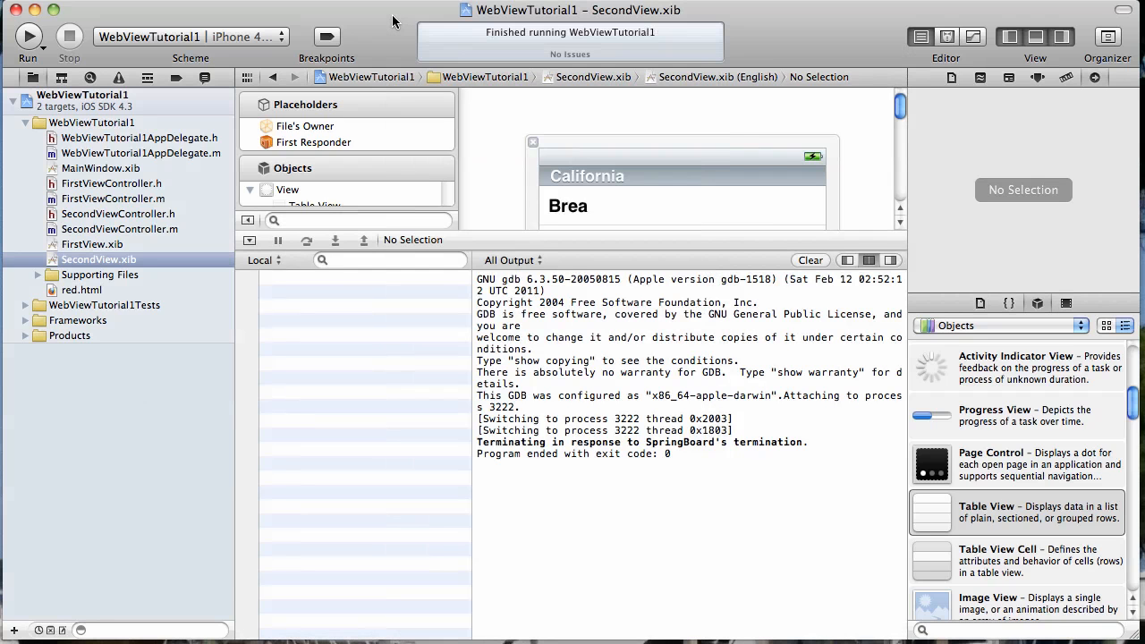
mouse_move(259, 20)
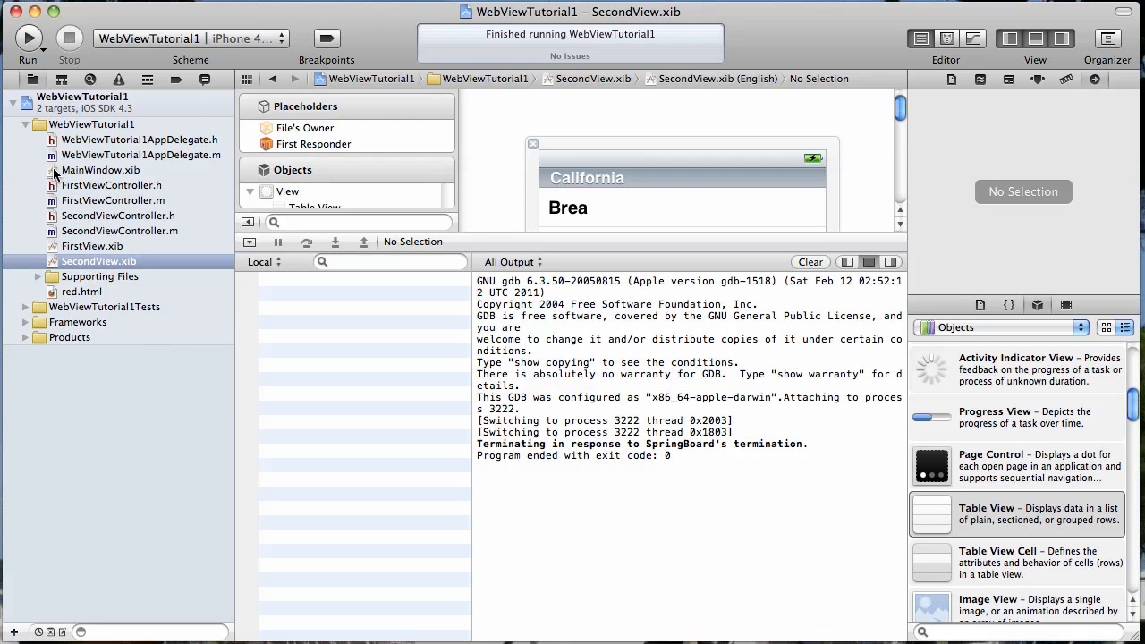
- Delete the Second tab's view controller from MainWindow.xib's tab bar controller
click(99, 170)
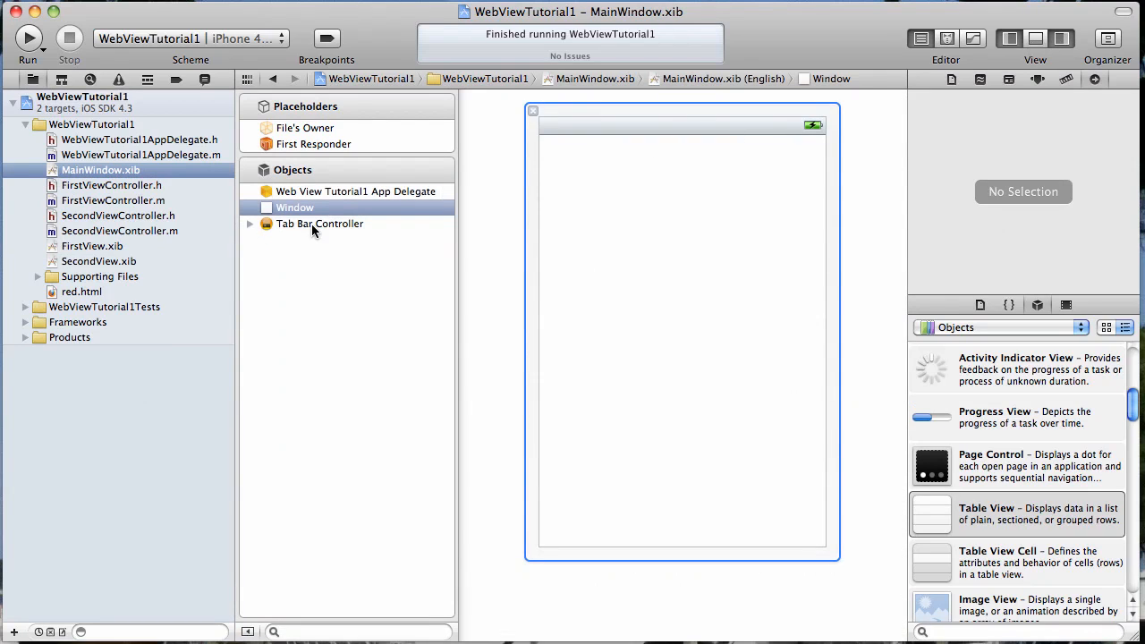
mouse_move(308, 233)
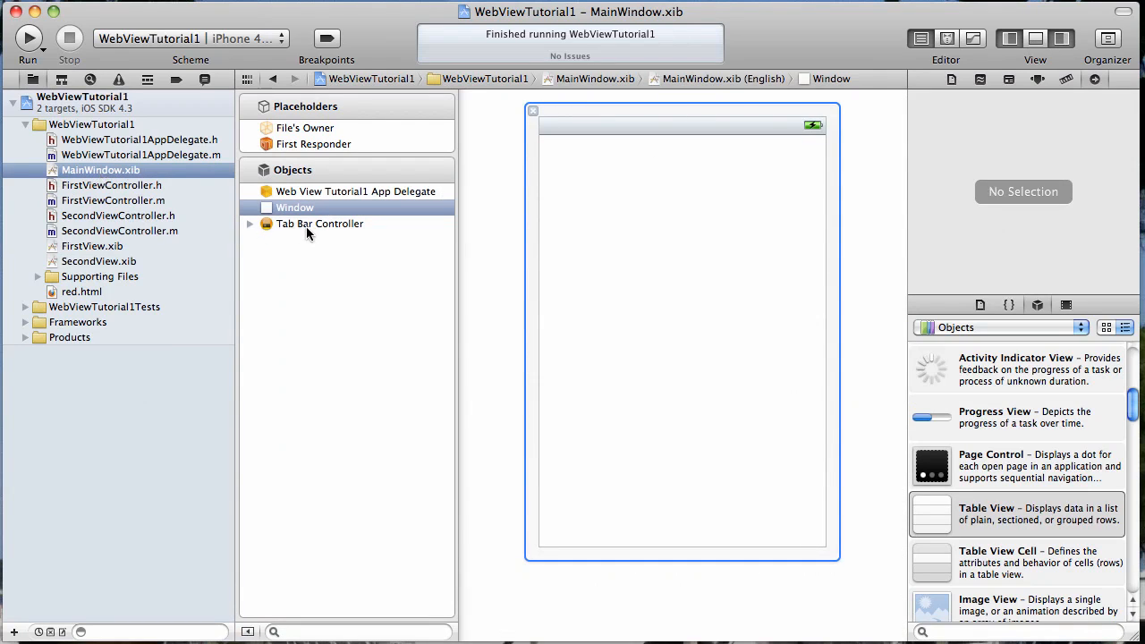
click(319, 224)
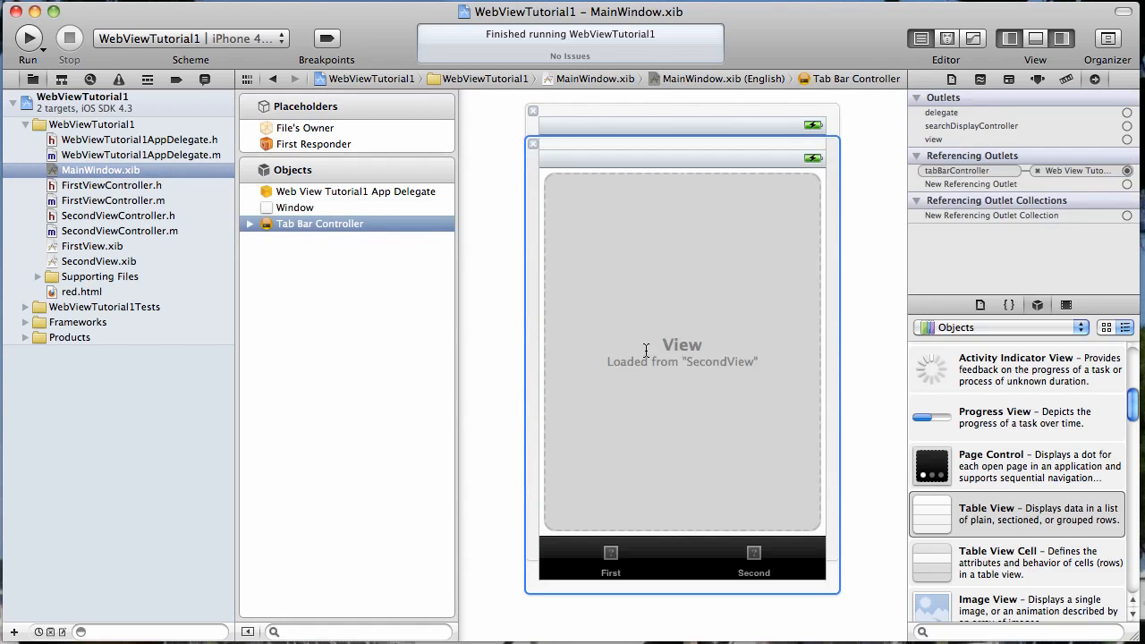
click(754, 573)
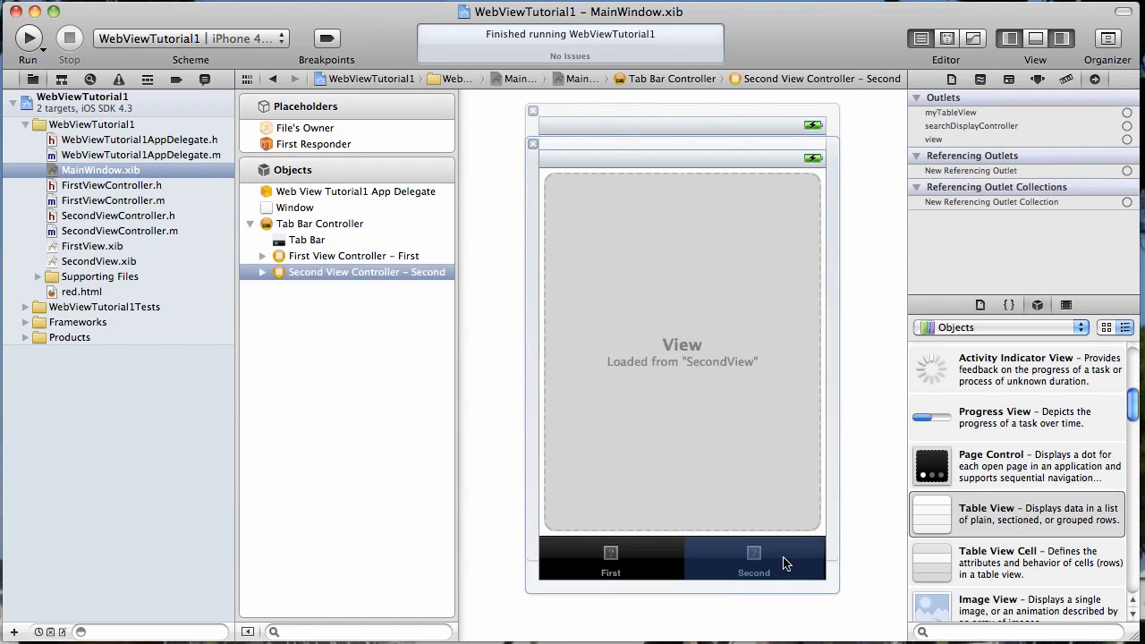
mouse_move(769, 561)
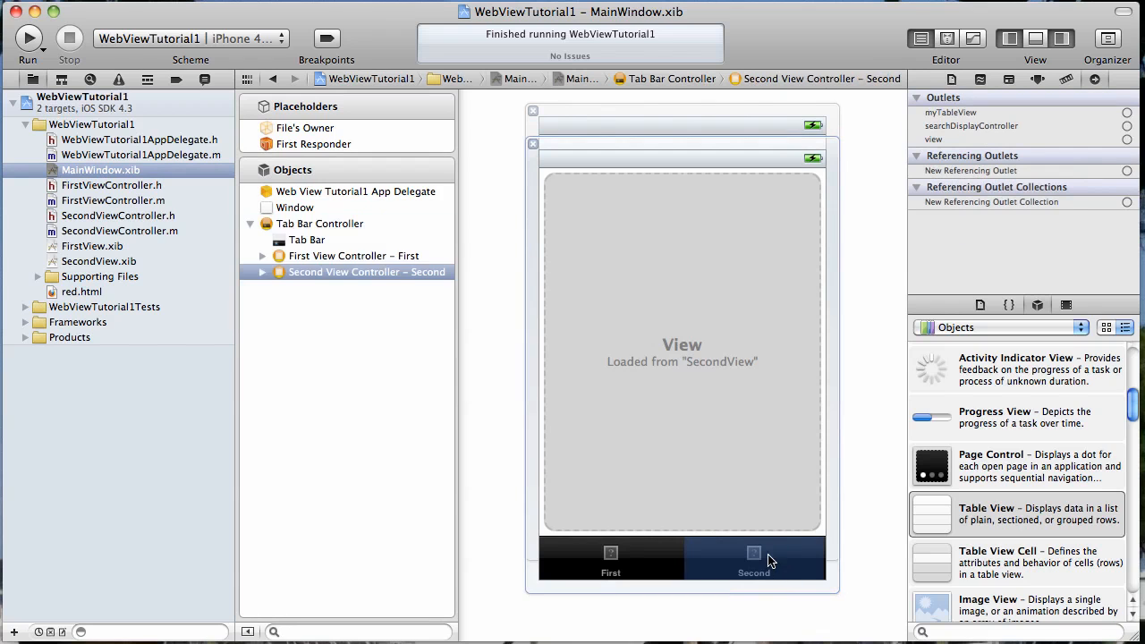
click(355, 255)
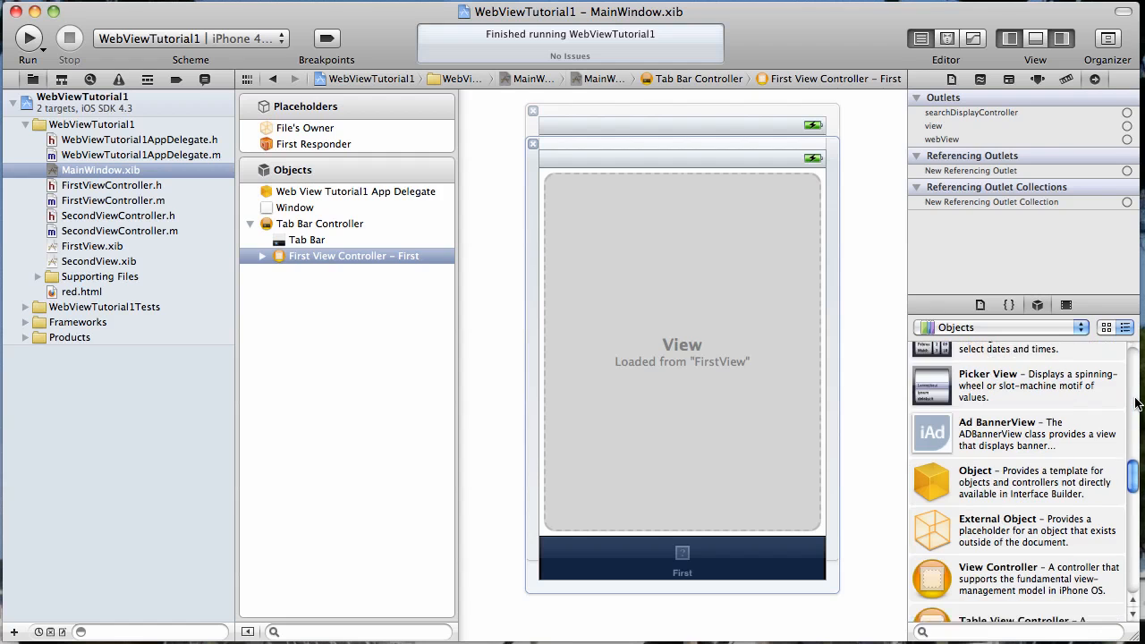
- Add a Navigation Controller titled Second, loading SecondView, with a SecondViewController root
scroll(down, 3)
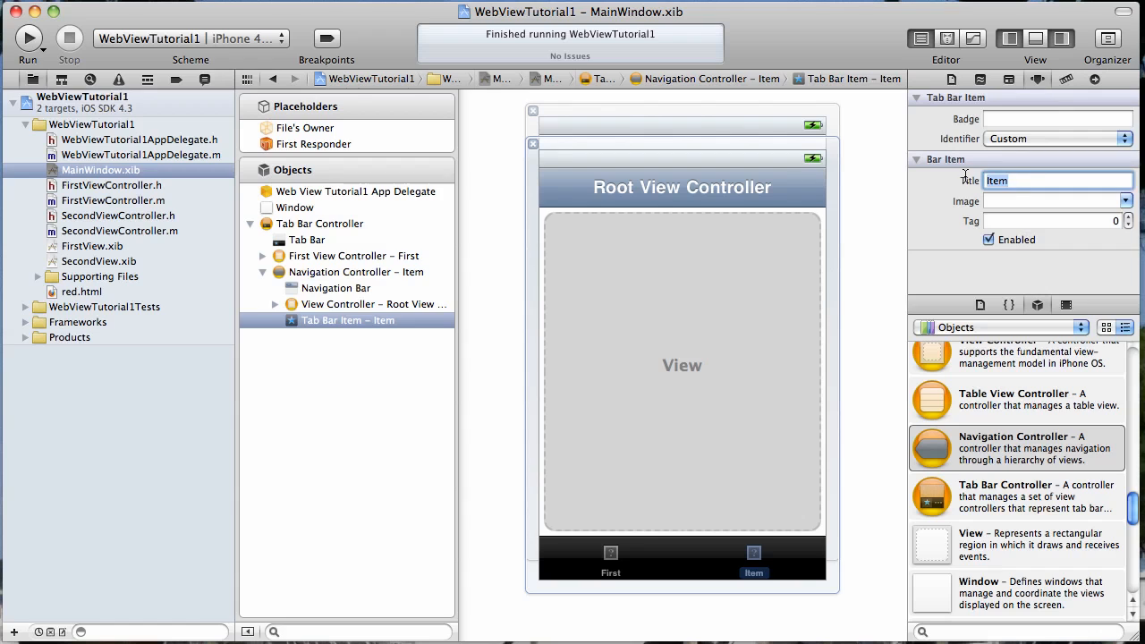
text(Second)
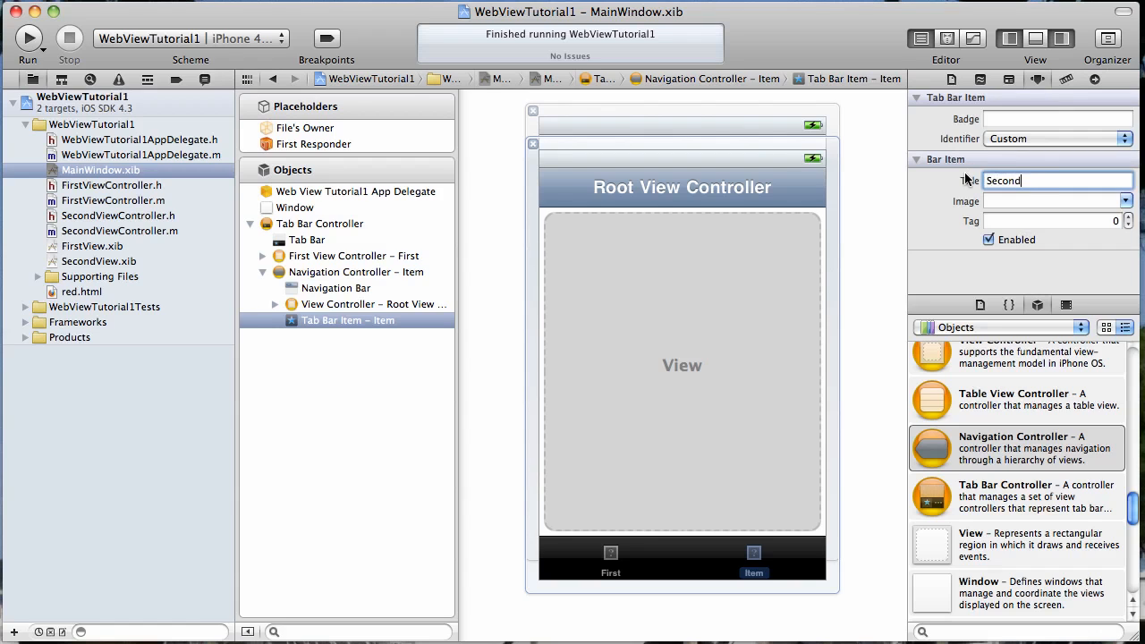
text(Second)
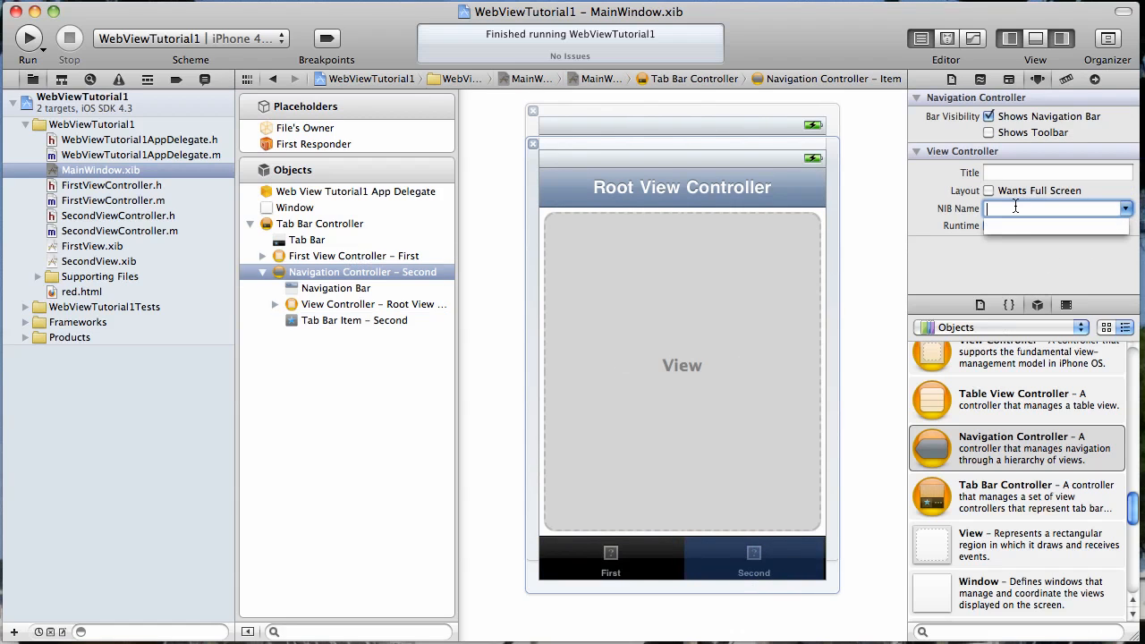
text(SecondView)
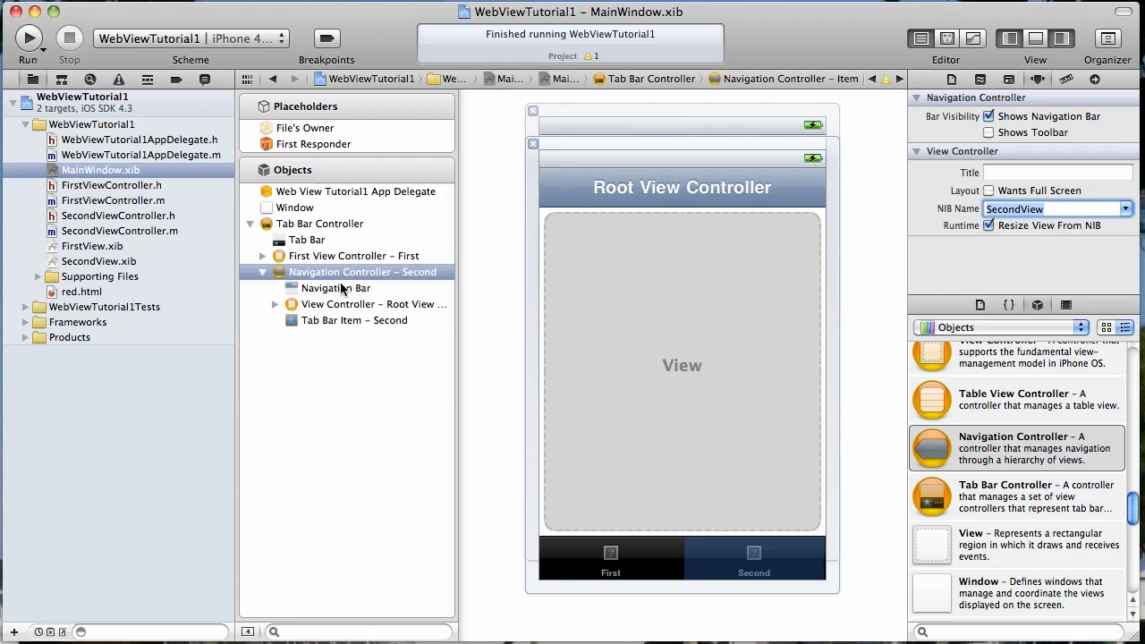
click(370, 304)
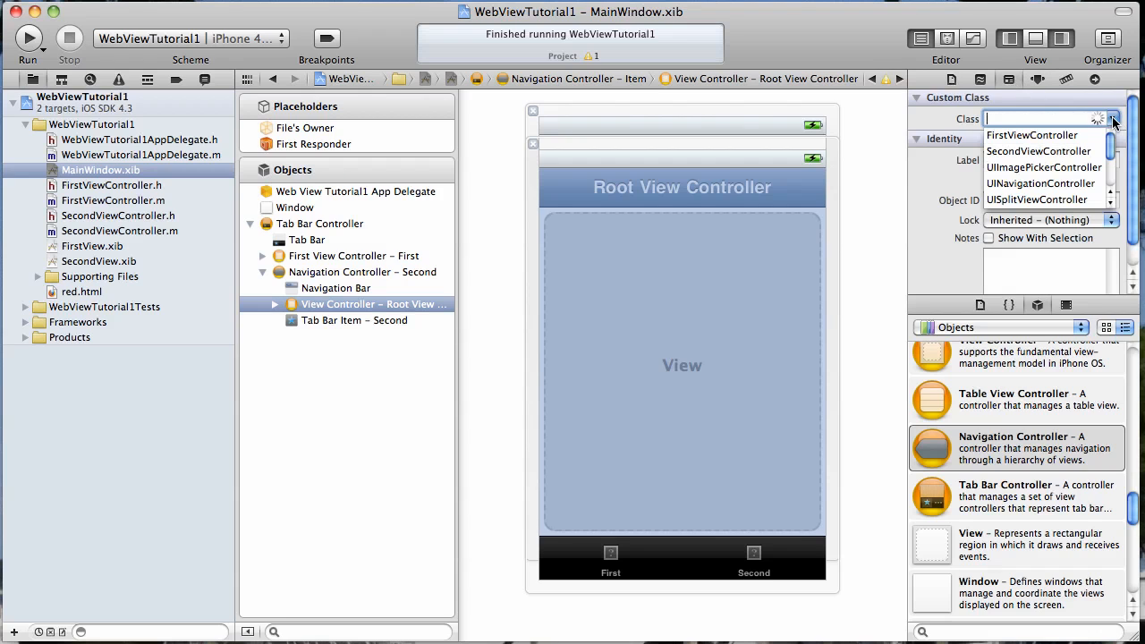
click(1037, 150)
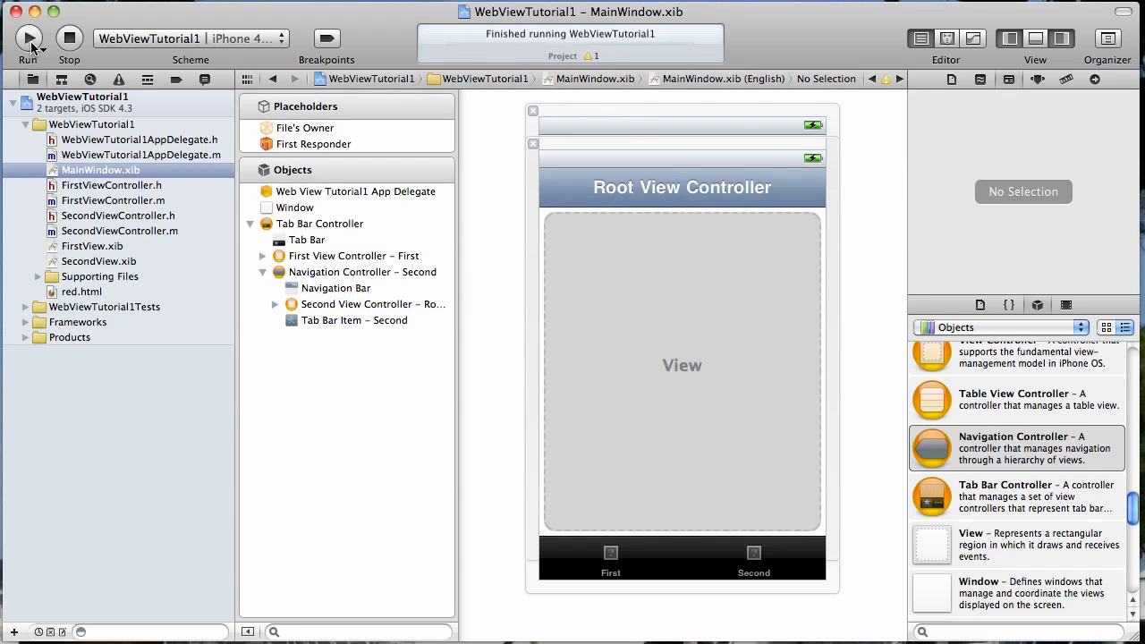
- Run the app to see a Root View Controller bar above the rows, then stop it
click(33, 38)
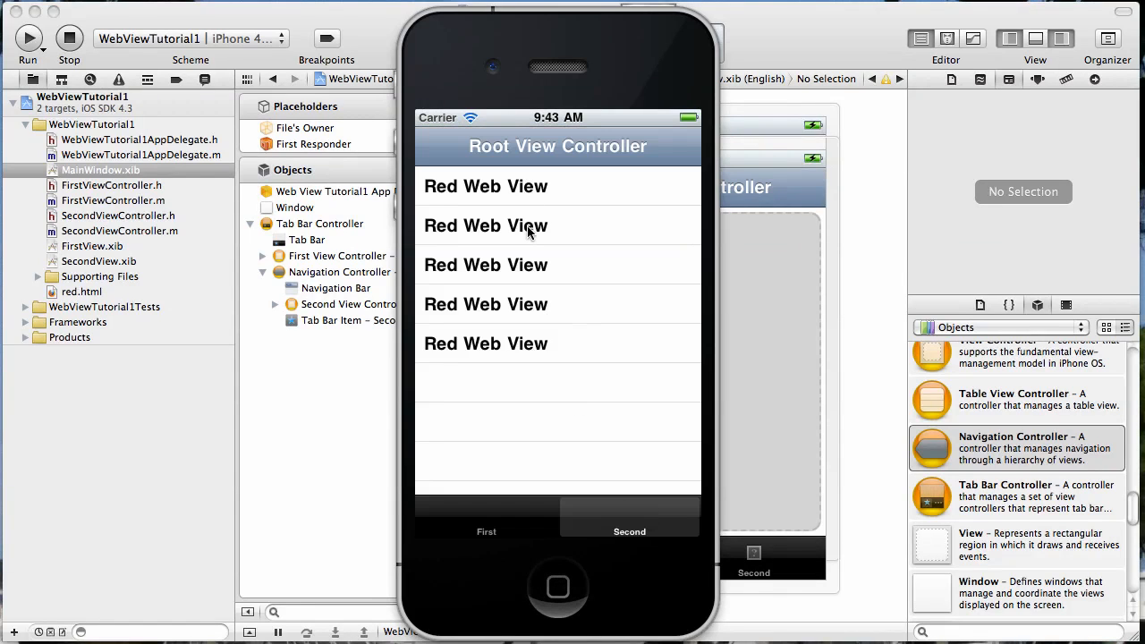
mouse_move(608, 148)
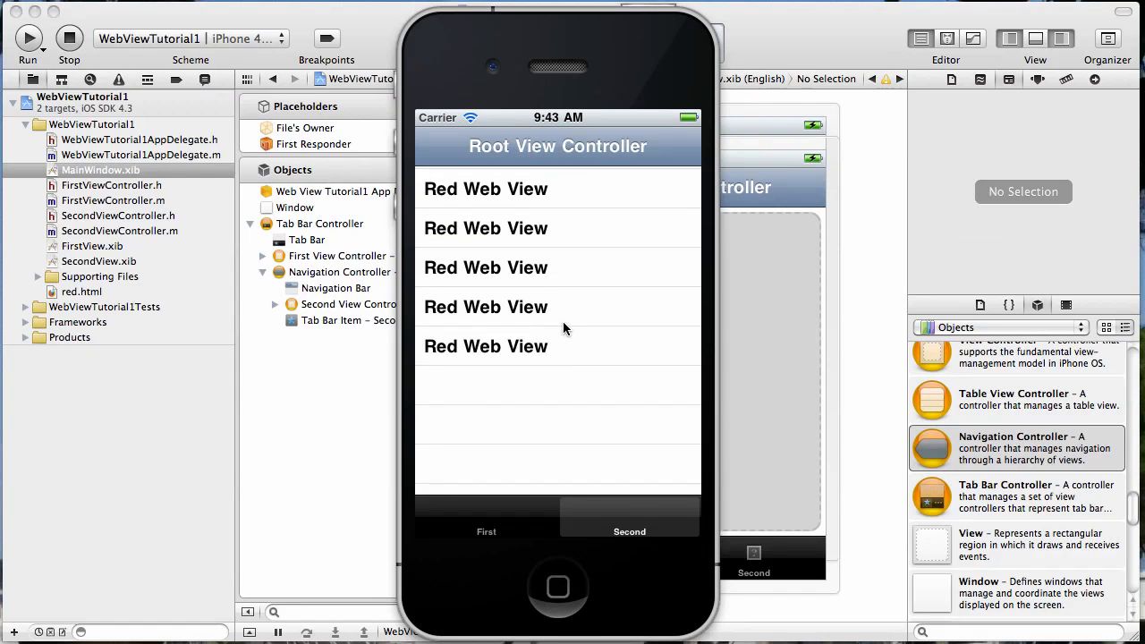
click(70, 37)
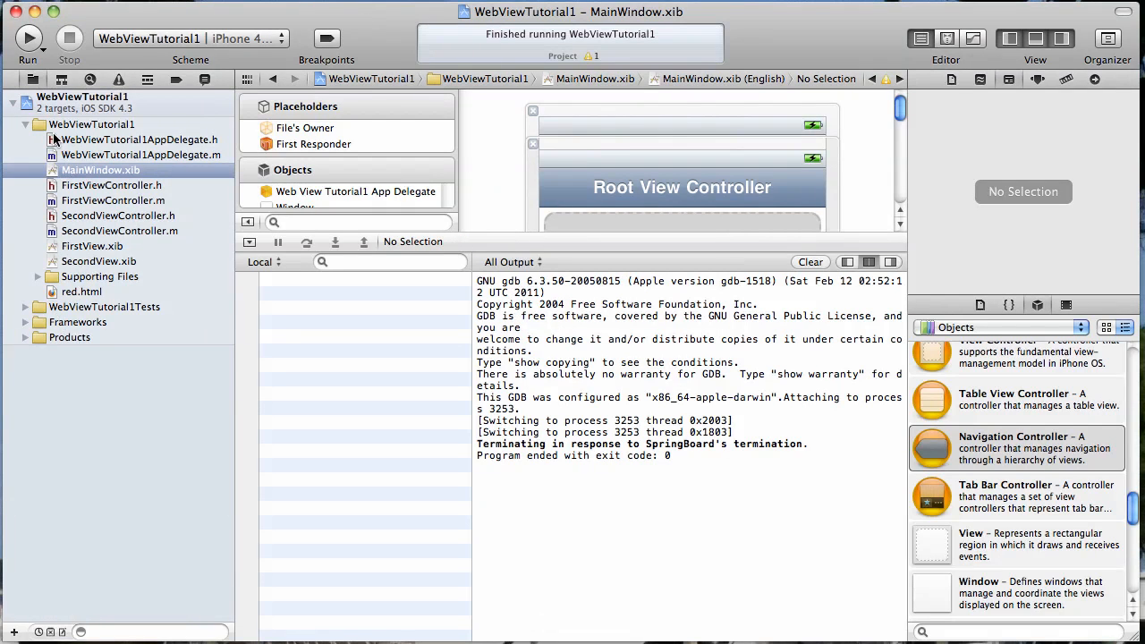
mouse_move(1021, 67)
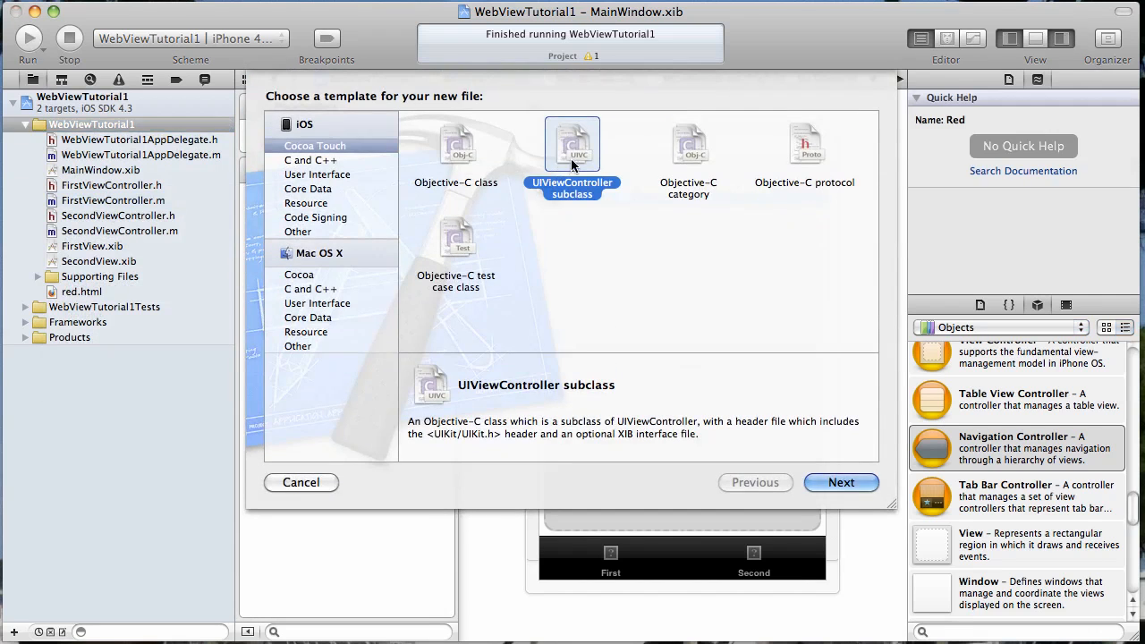
- Create a MyWebView UIViewController subclass with a XIB for its user interface
click(842, 482)
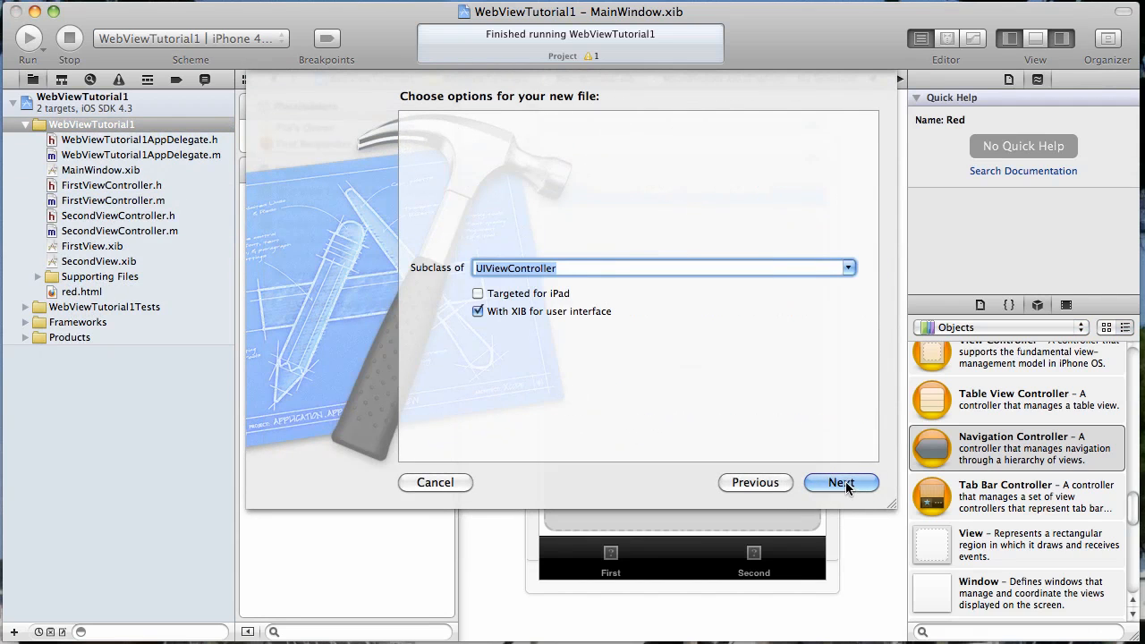
click(841, 483)
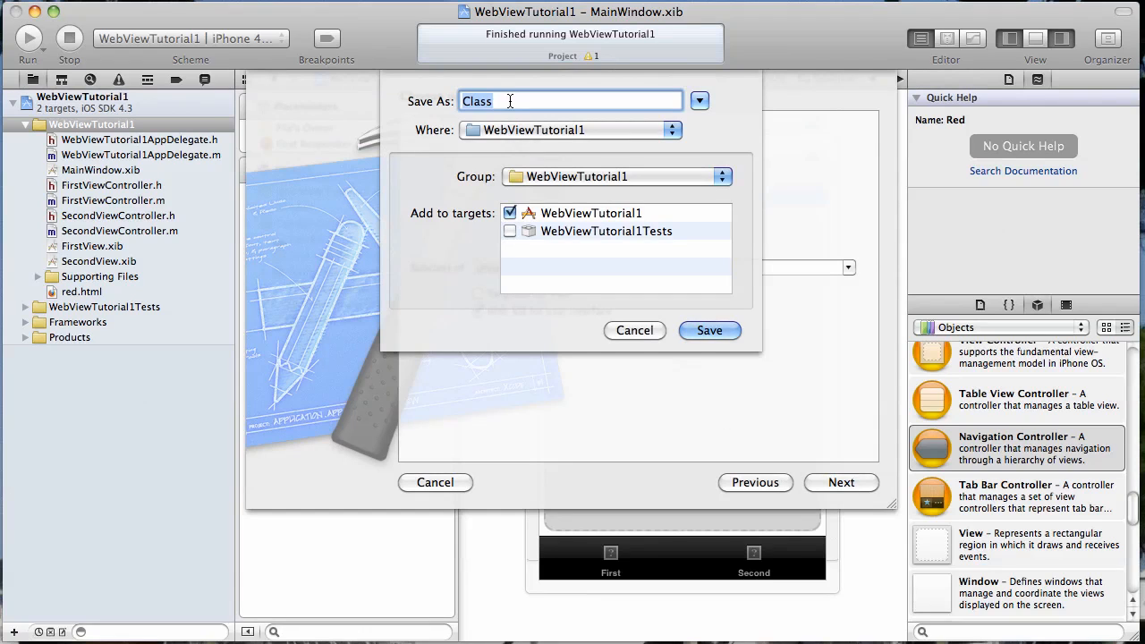
text(MyWebView)
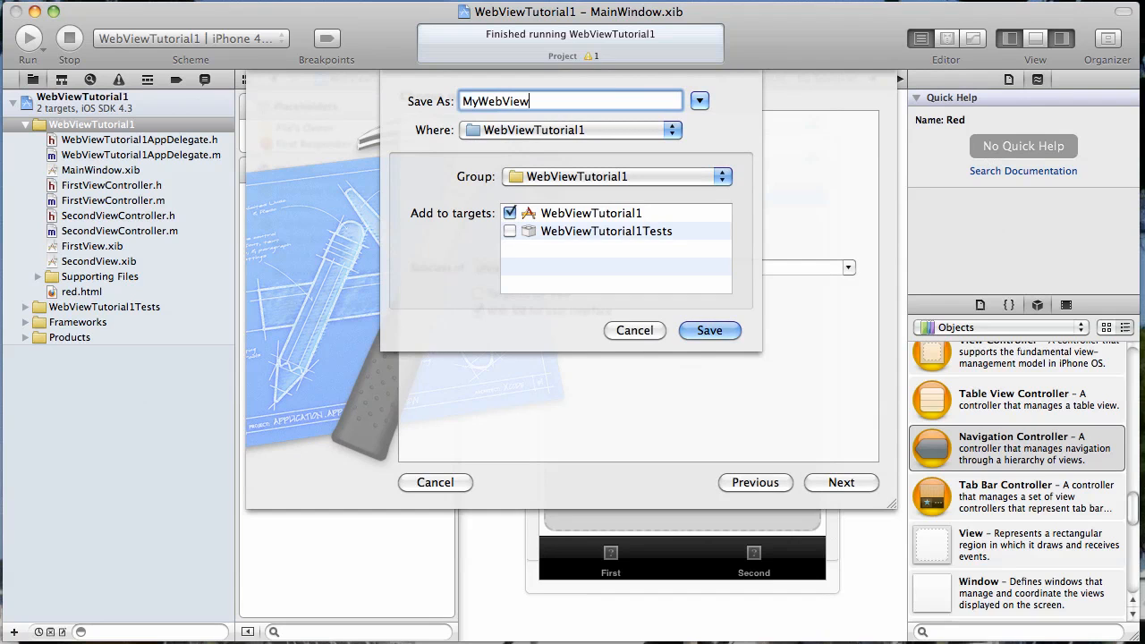
click(710, 331)
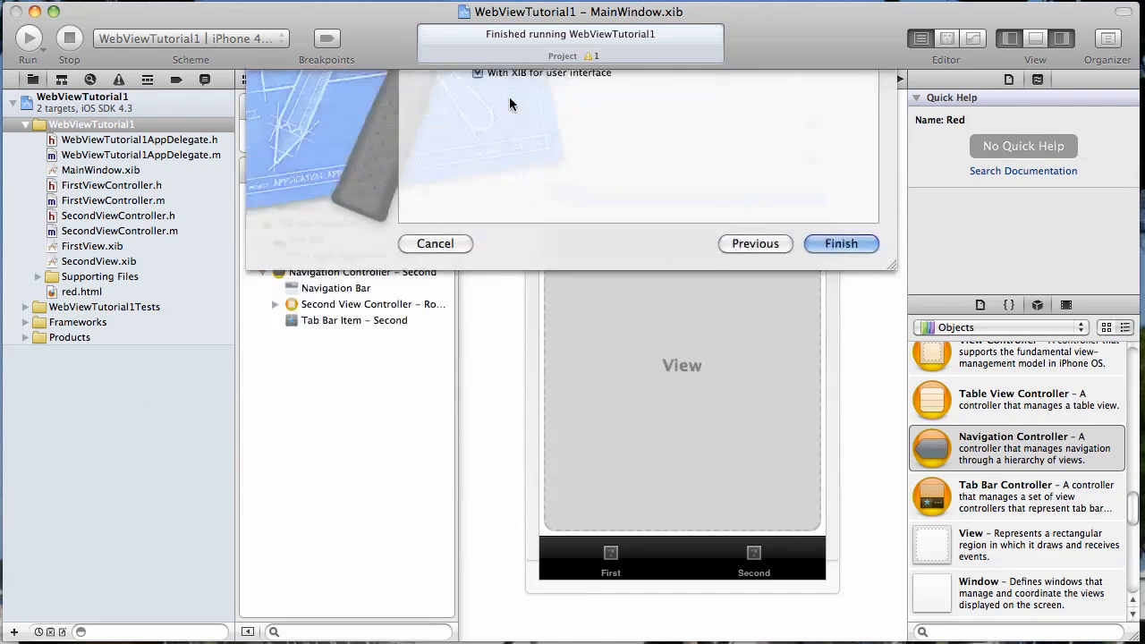
click(841, 244)
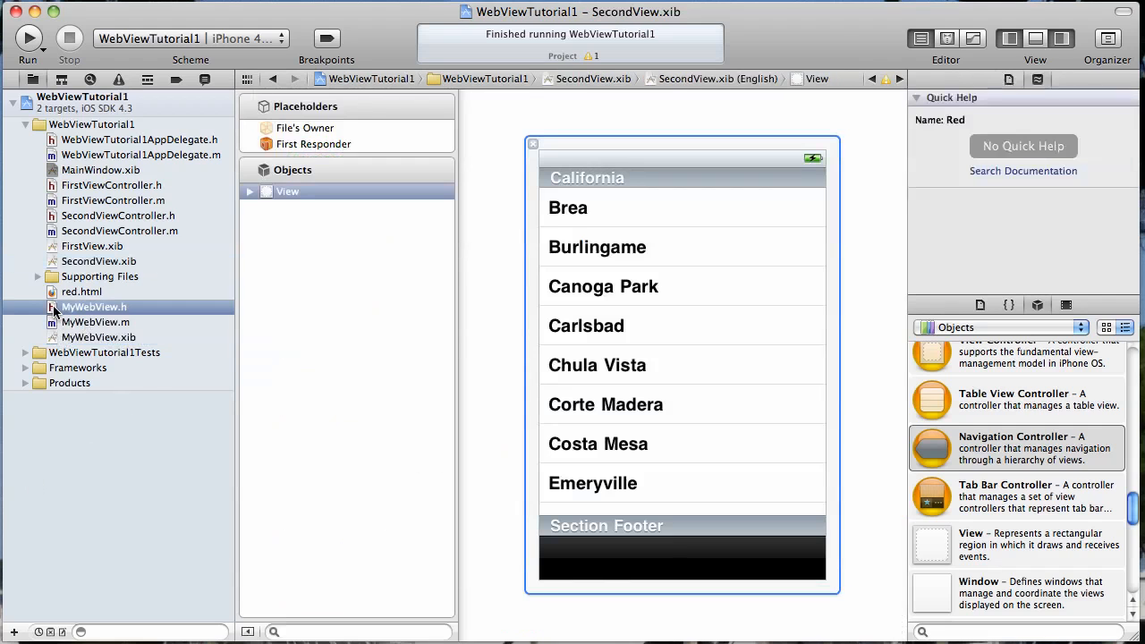
- Declare 'IBOutlet UIWebView *ourWebView' in MyWebView.h and synthesize it in MyWebView.m
click(93, 306)
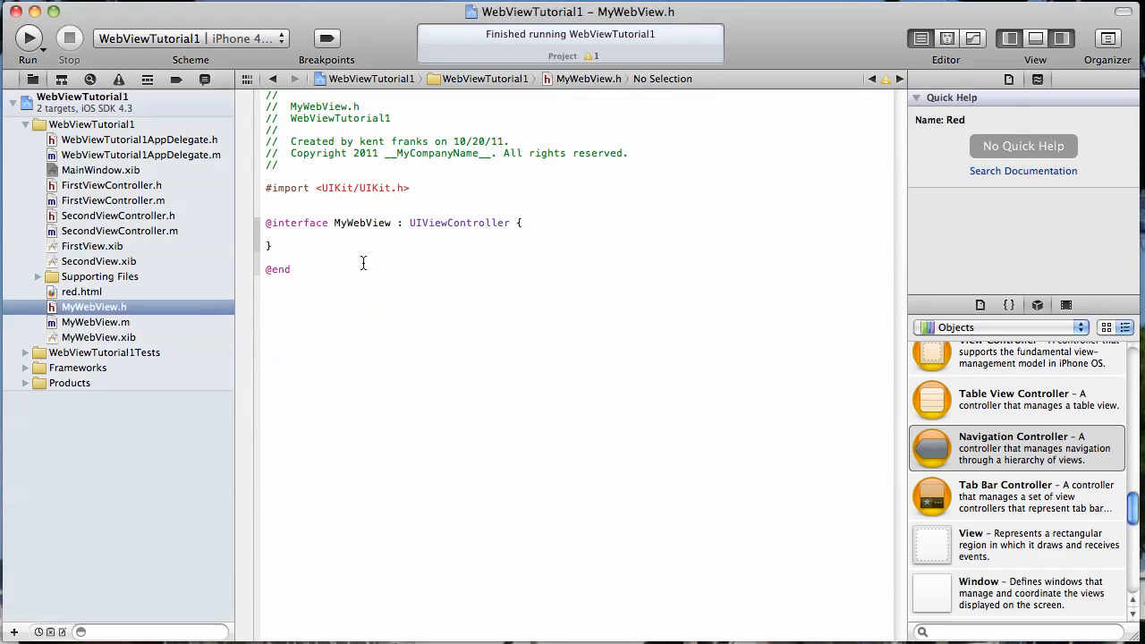
text(@property (nonatomic, retain) IBOutlet UIWebView *ourWebView;)
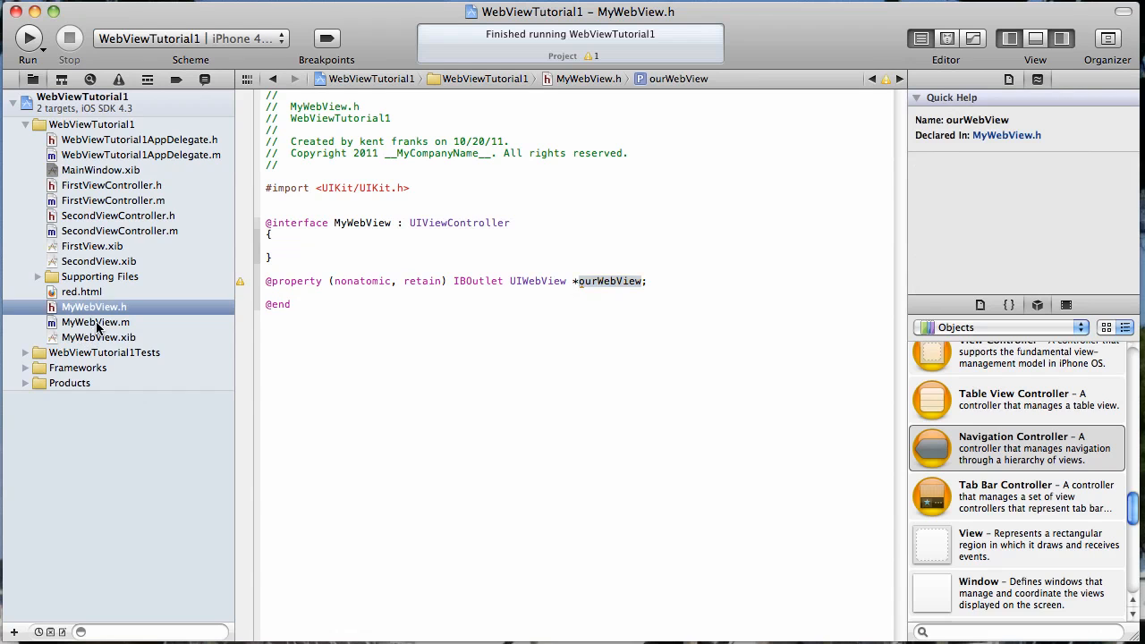
click(95, 322)
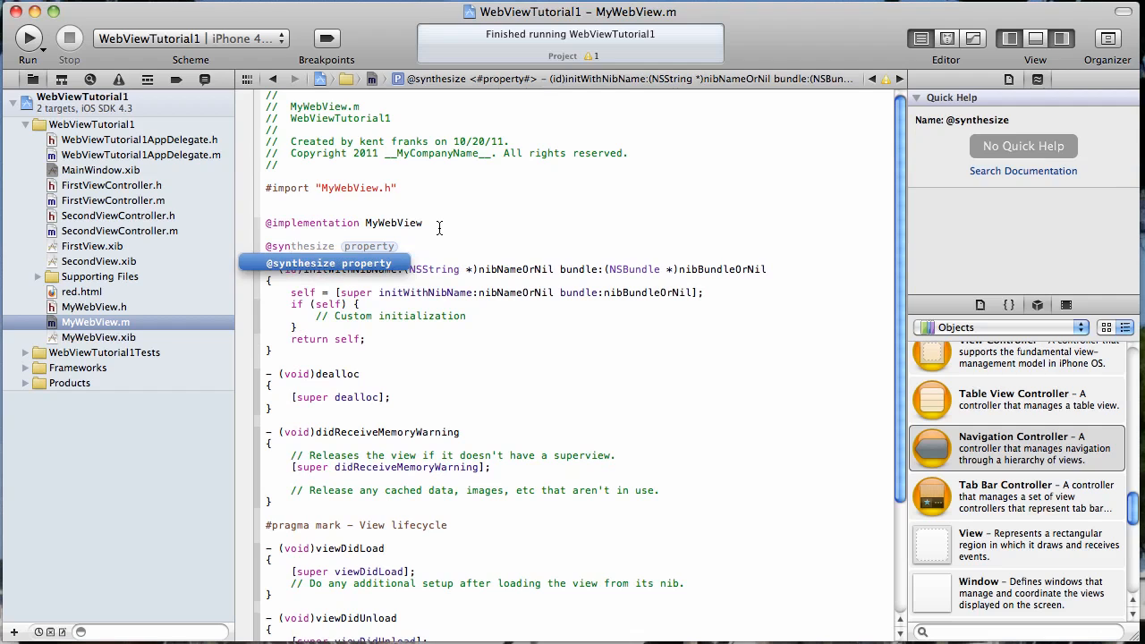
text(ourWebView;)
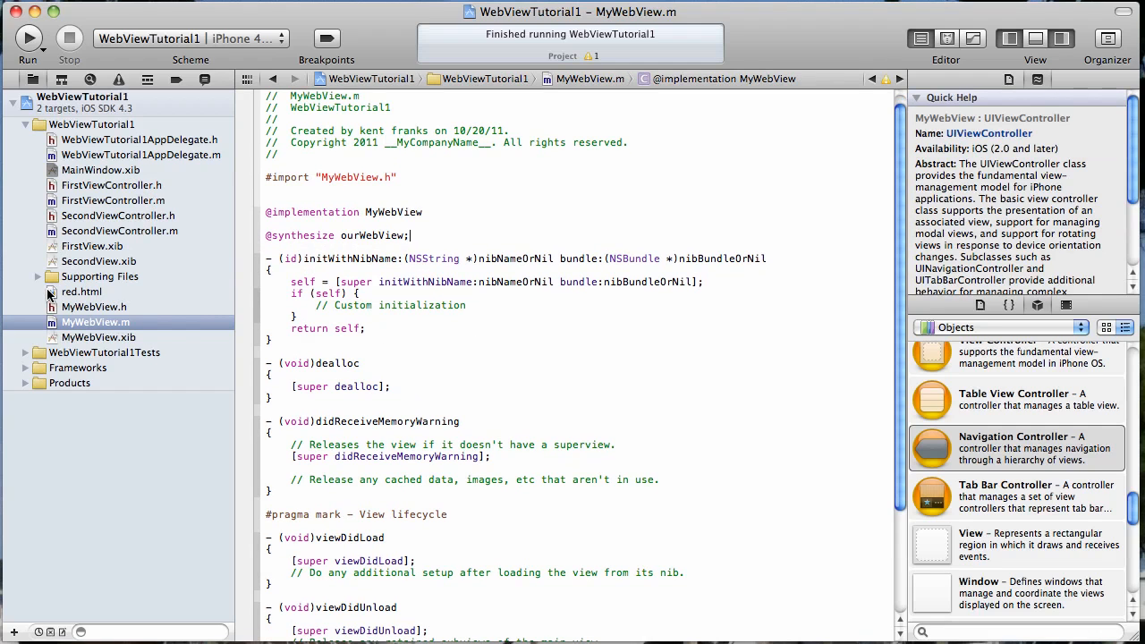
- Paste FirstViewController.m's red.html loading code into MyWebView.m's viewDidLoad, targeting ourWebView
click(81, 291)
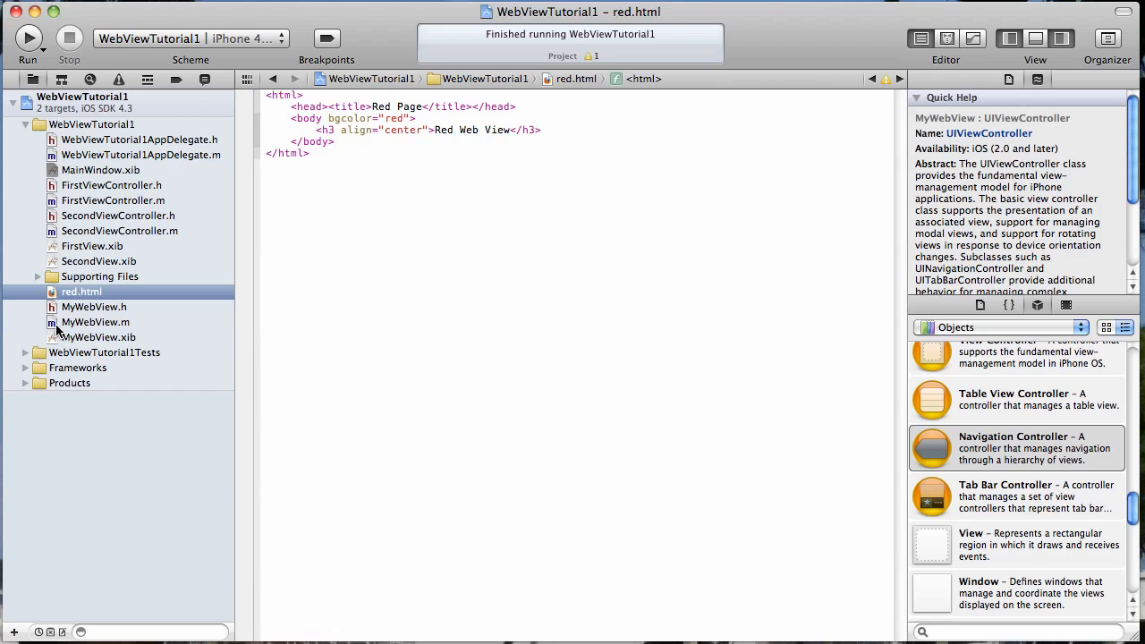
click(94, 322)
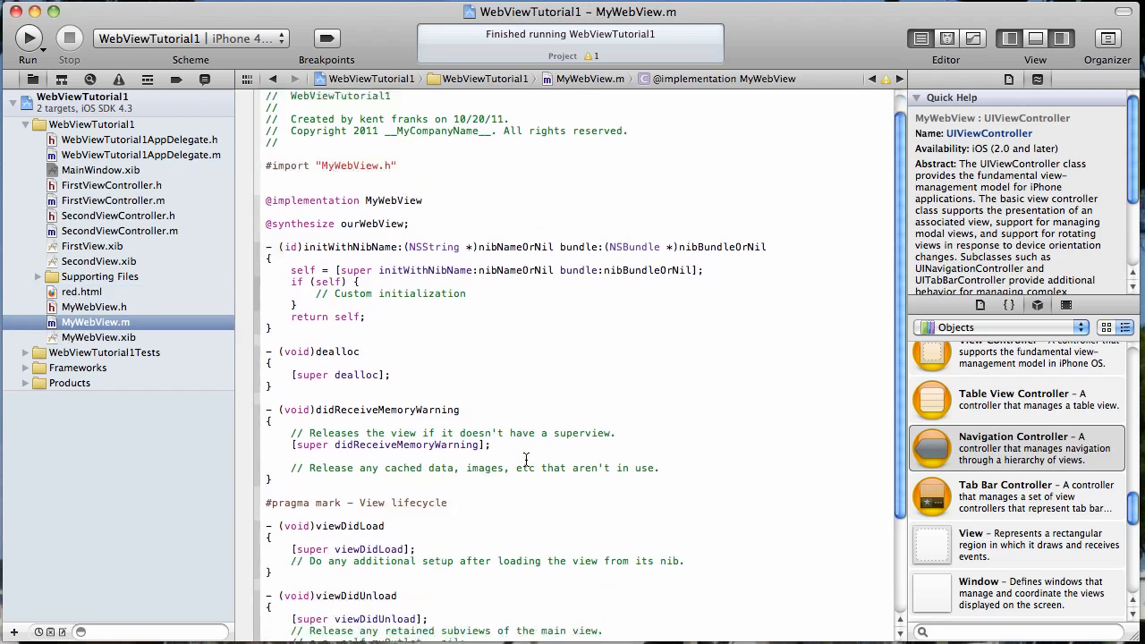
scroll(down, 3)
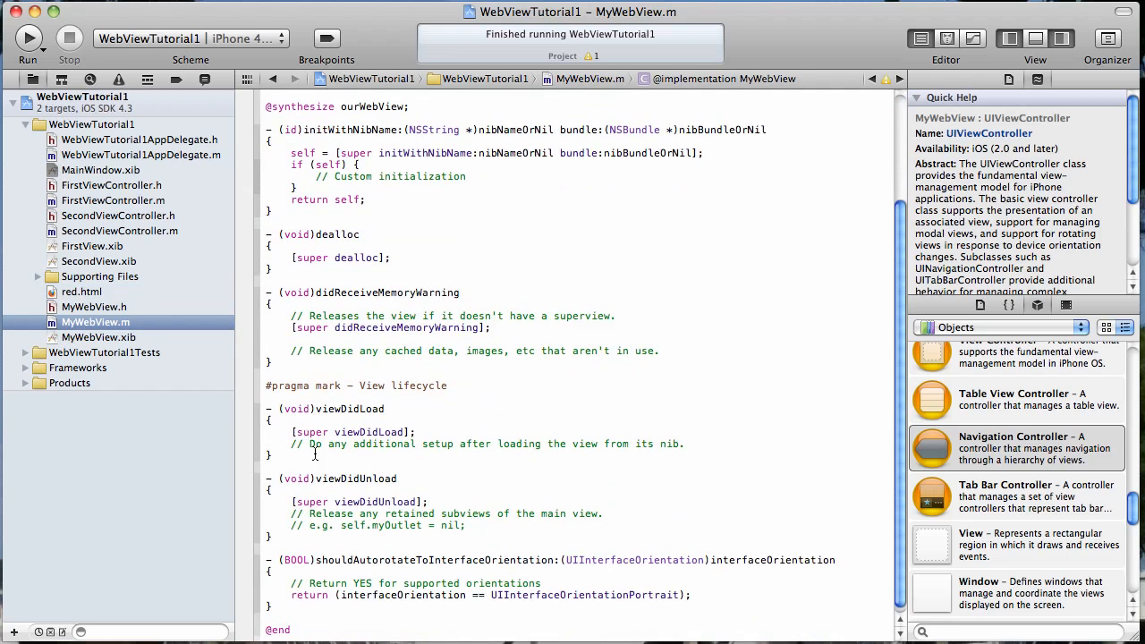
mouse_move(80, 185)
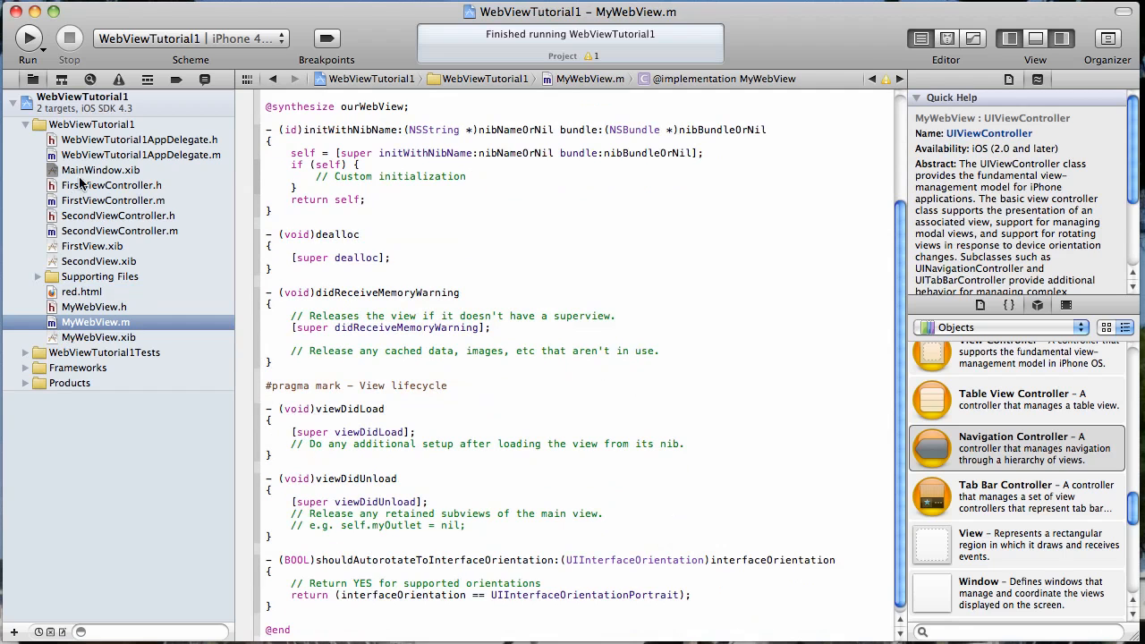
click(113, 200)
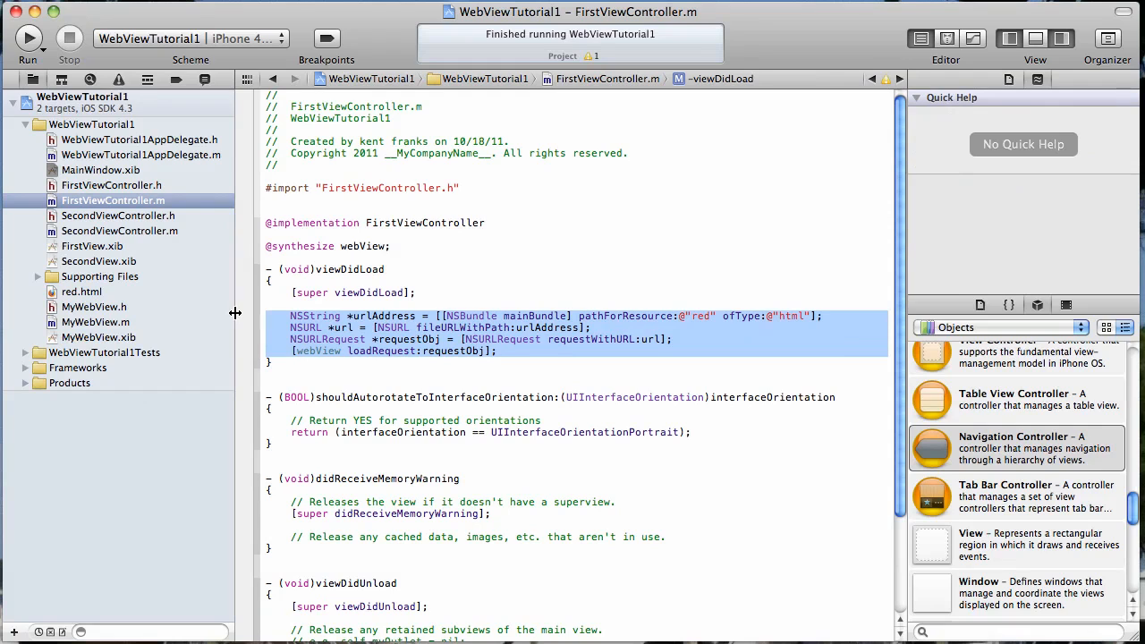
mouse_move(64, 248)
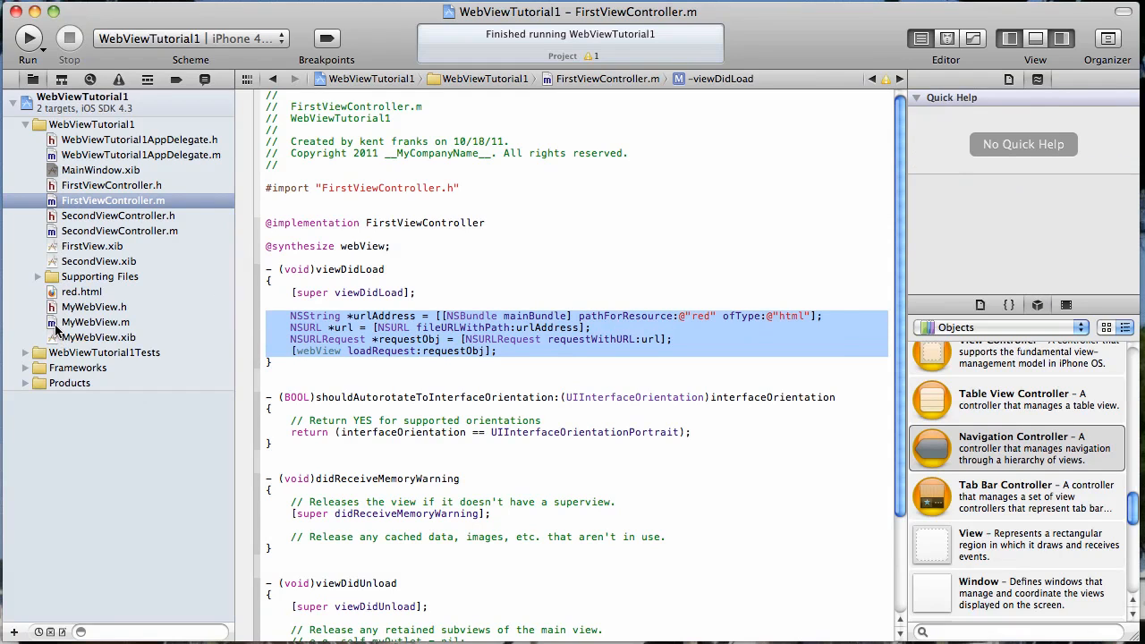
click(94, 322)
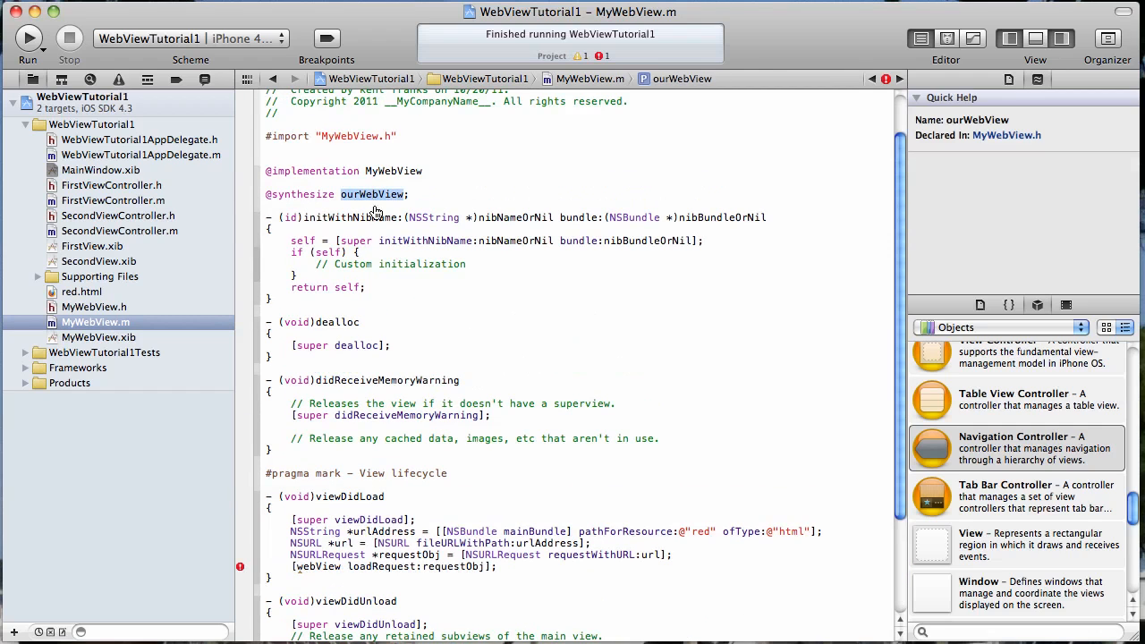
scroll(down, 3)
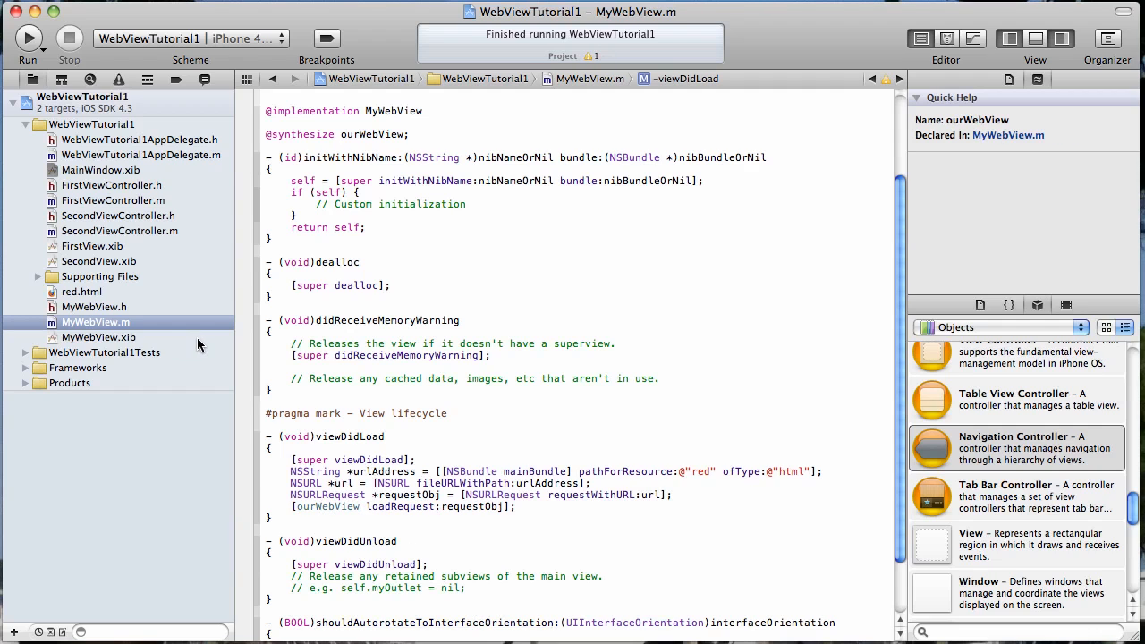
mouse_move(120, 308)
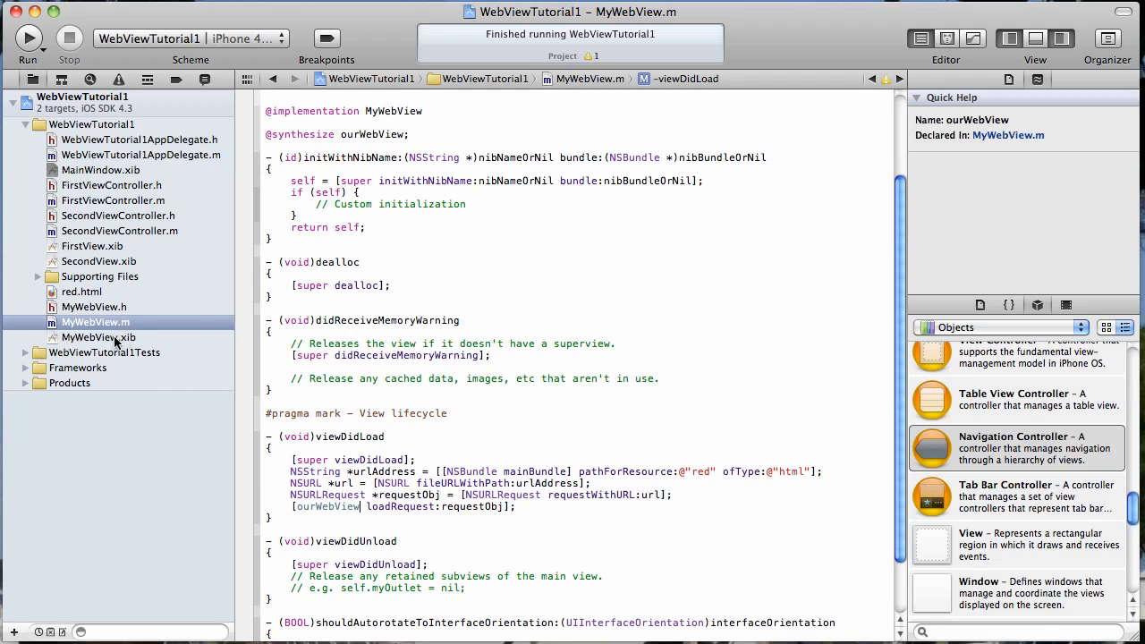
- In MyWebView.xib, add a full-screen Web View and connect File's Owner's ourWebView outlet
click(99, 337)
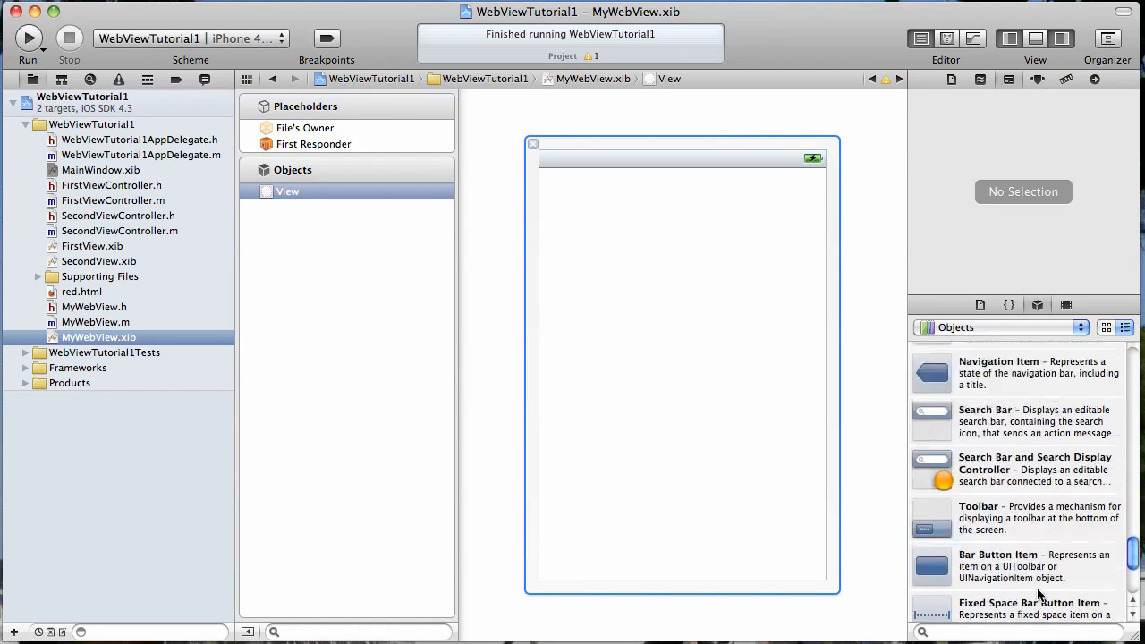
scroll(down, 3)
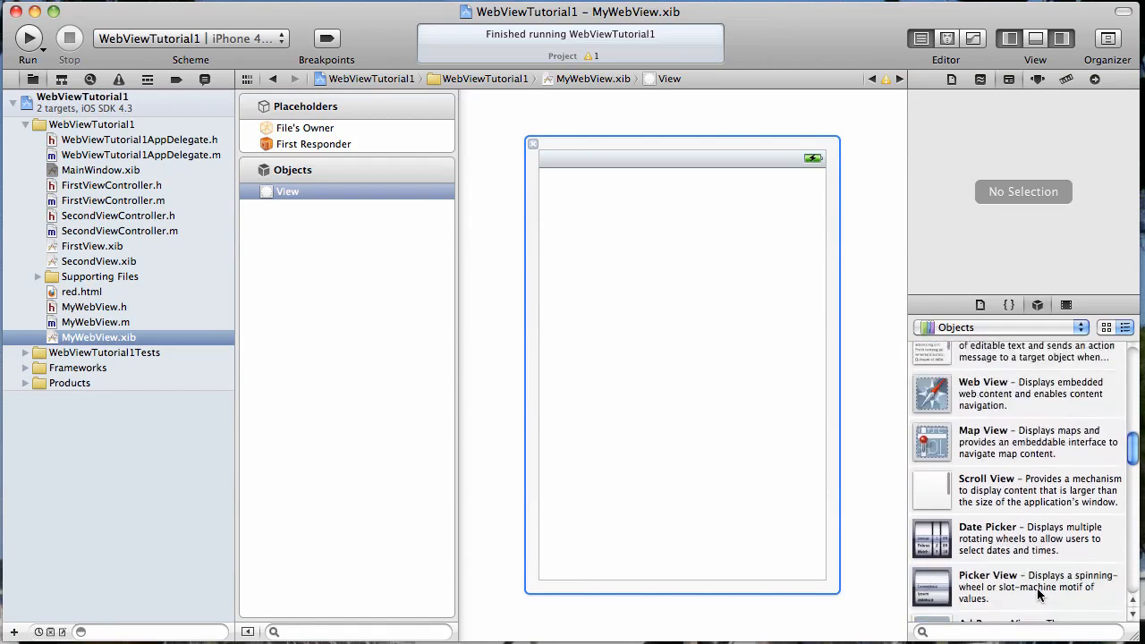
drag(931, 442, 726, 374)
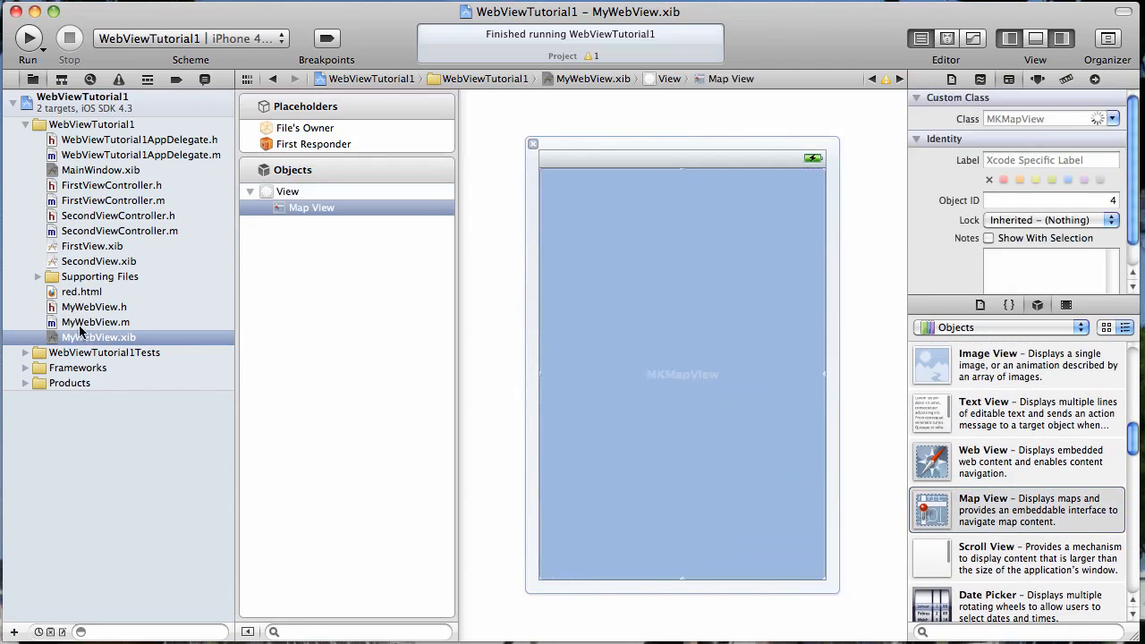
click(305, 128)
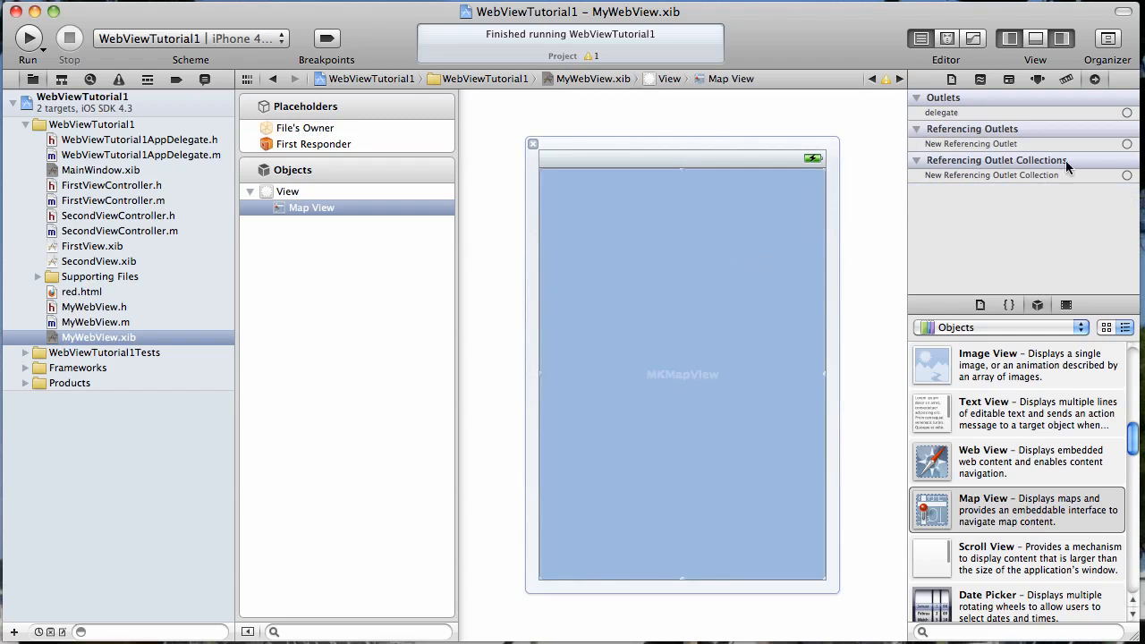
click(305, 127)
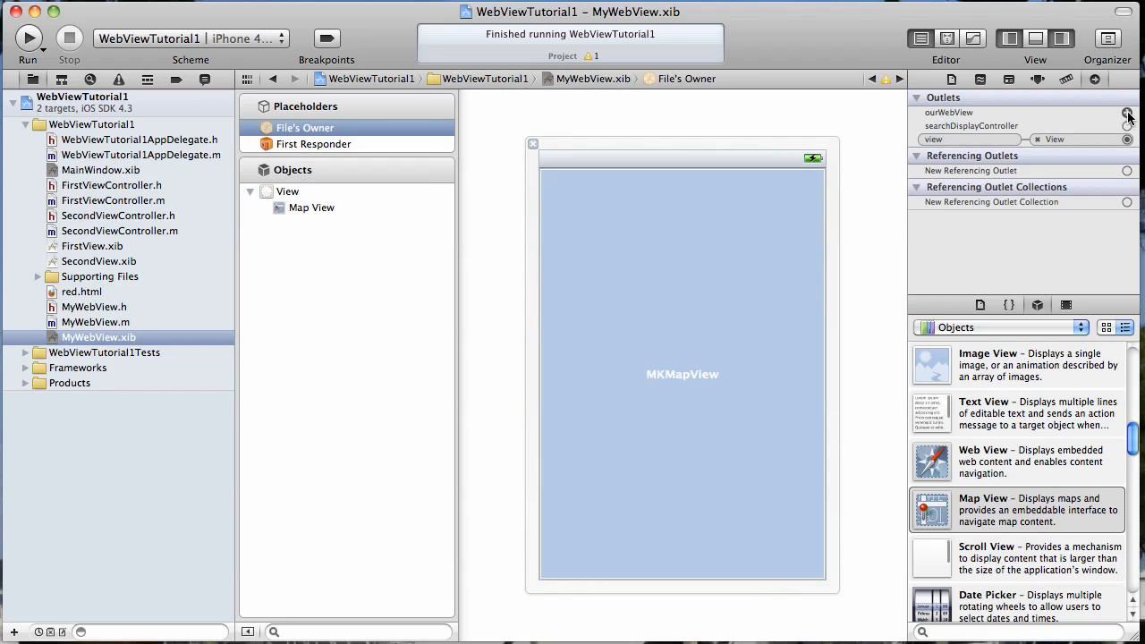
click(312, 206)
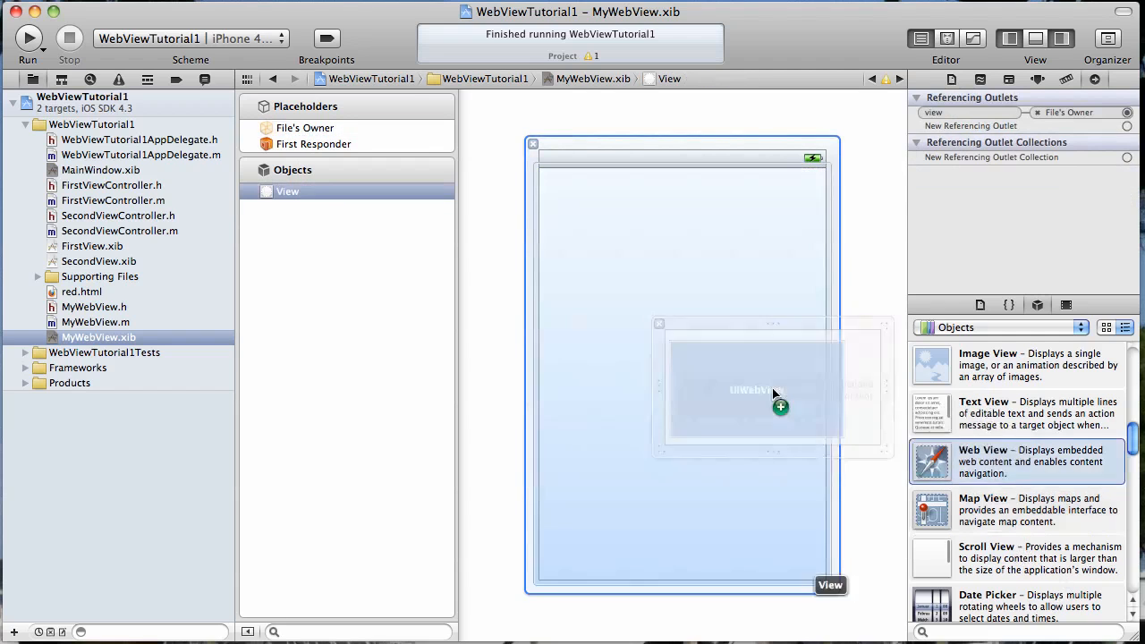
drag(774, 389, 734, 373)
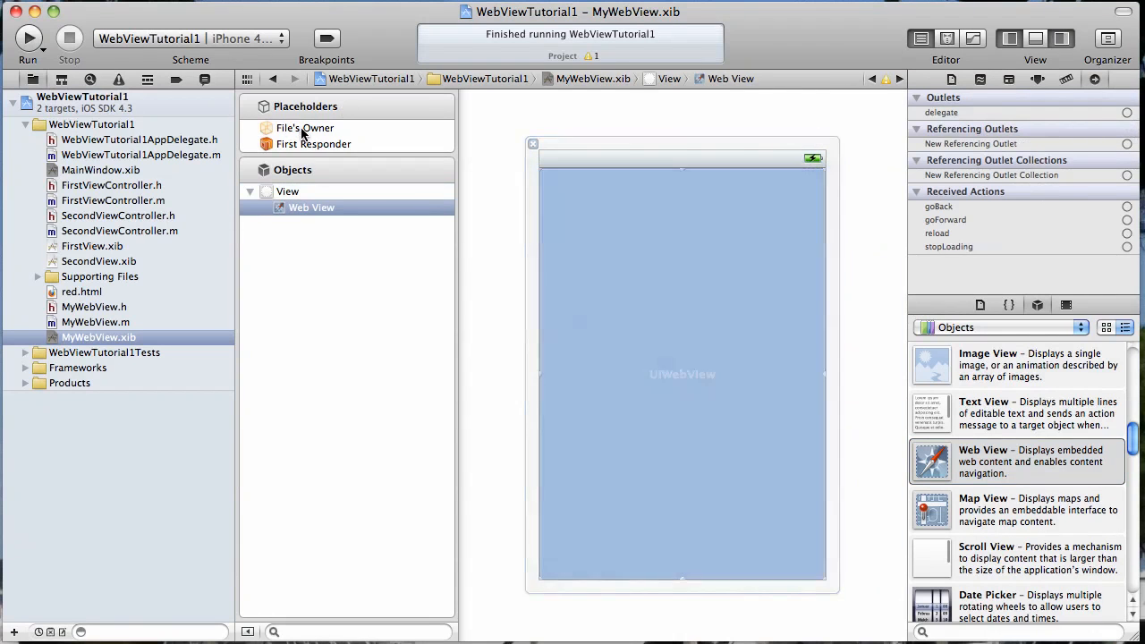
click(304, 127)
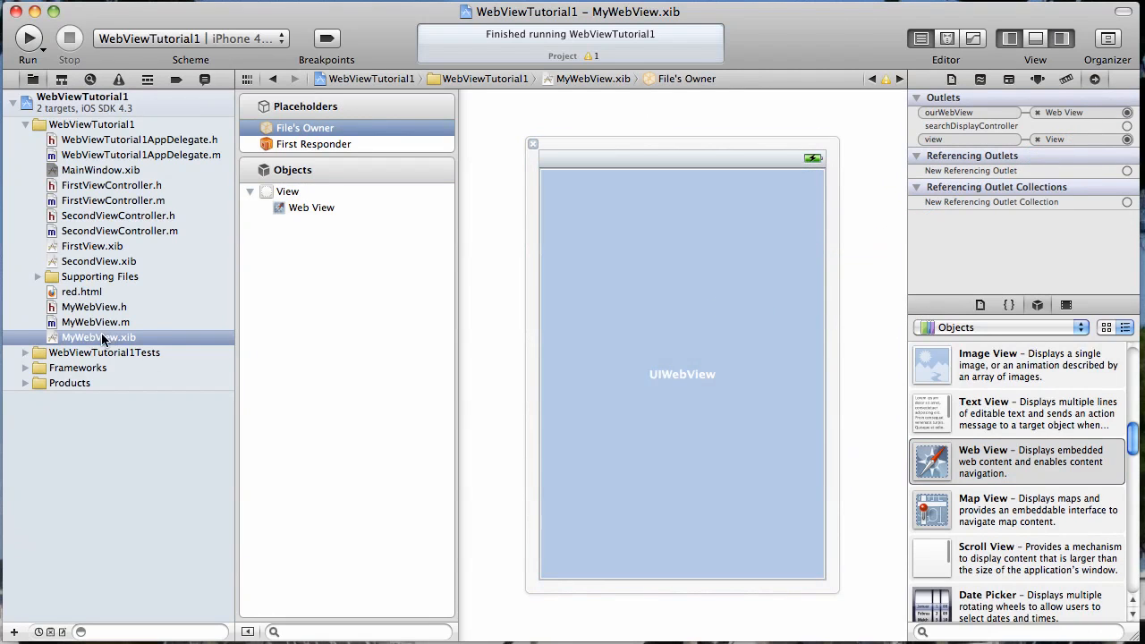
mouse_move(101, 340)
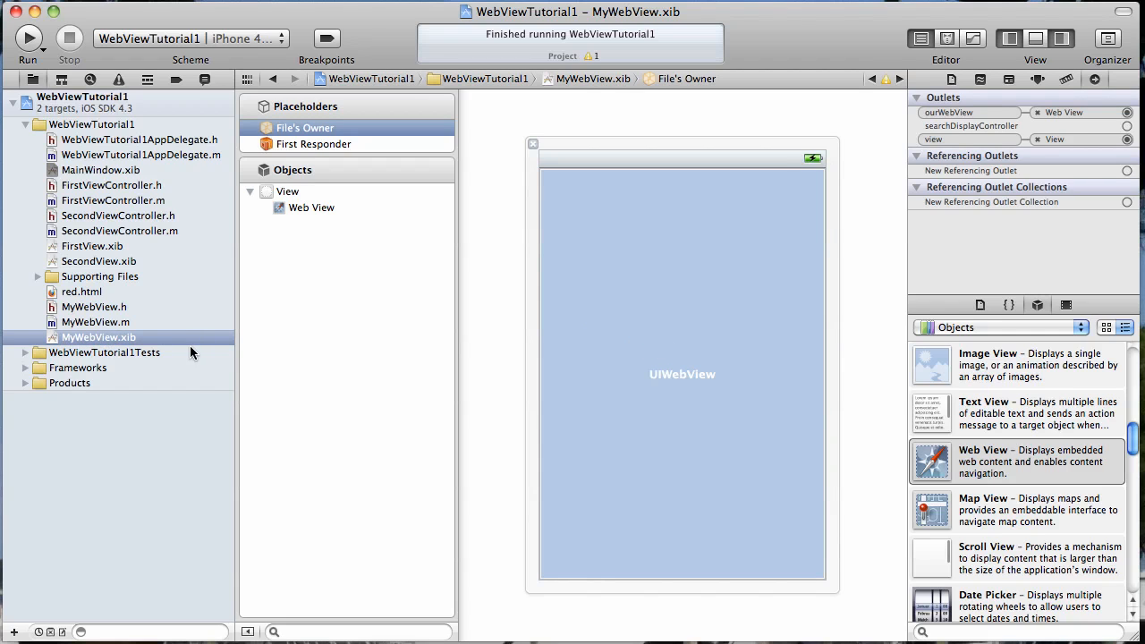
mouse_move(80, 317)
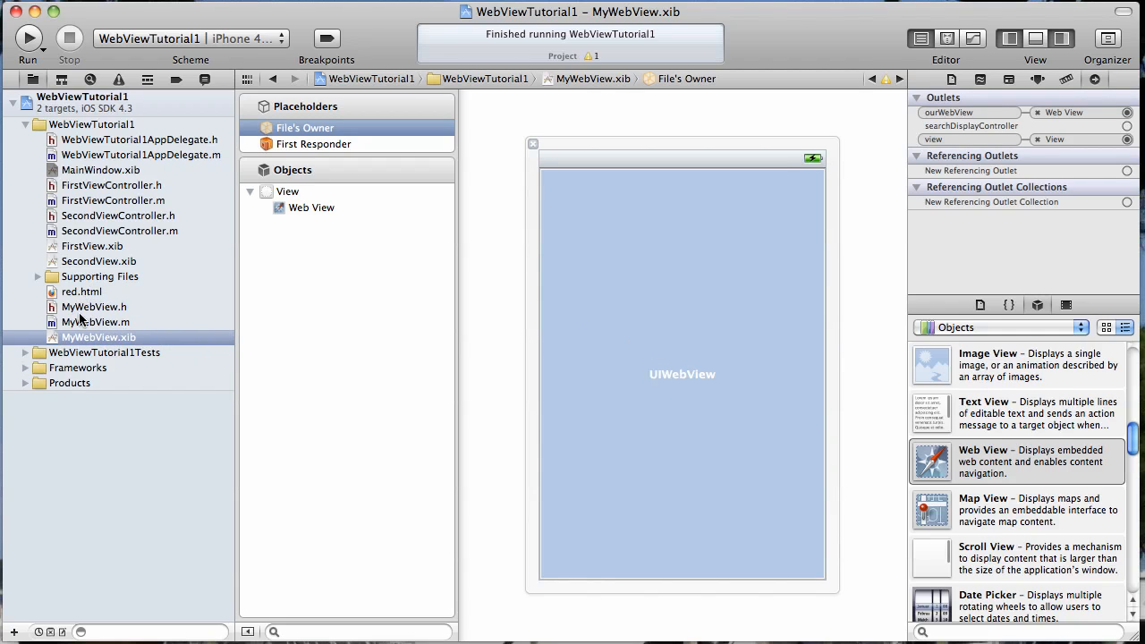
- Review MyWebView.h's ourWebView property and MyWebView.m's red.html loading code in viewDidLoad
click(94, 306)
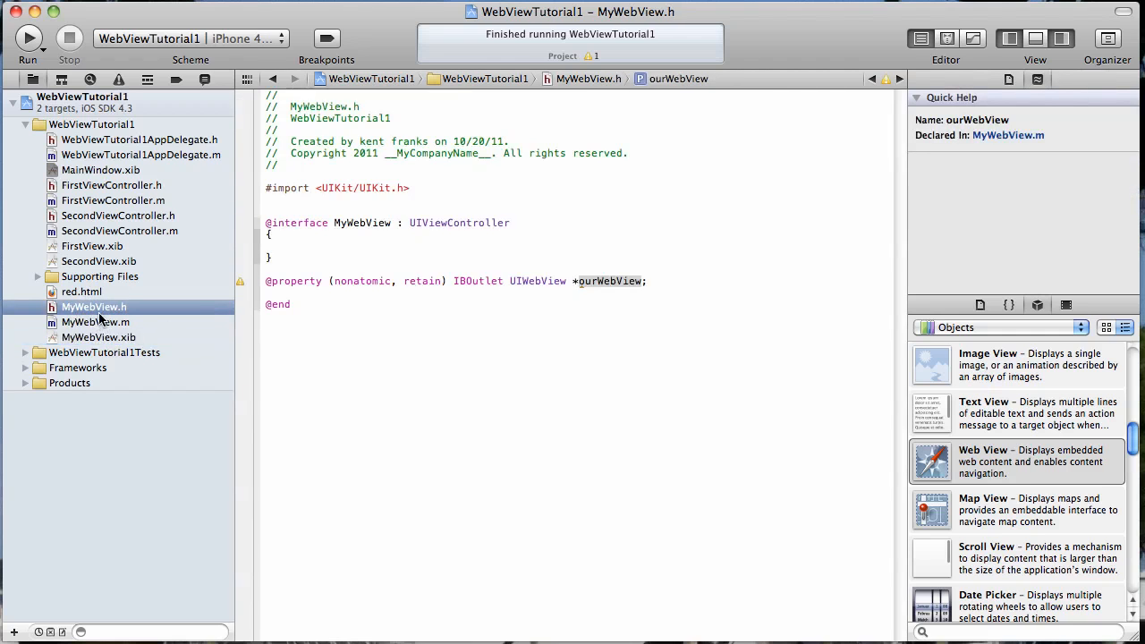
mouse_move(97, 322)
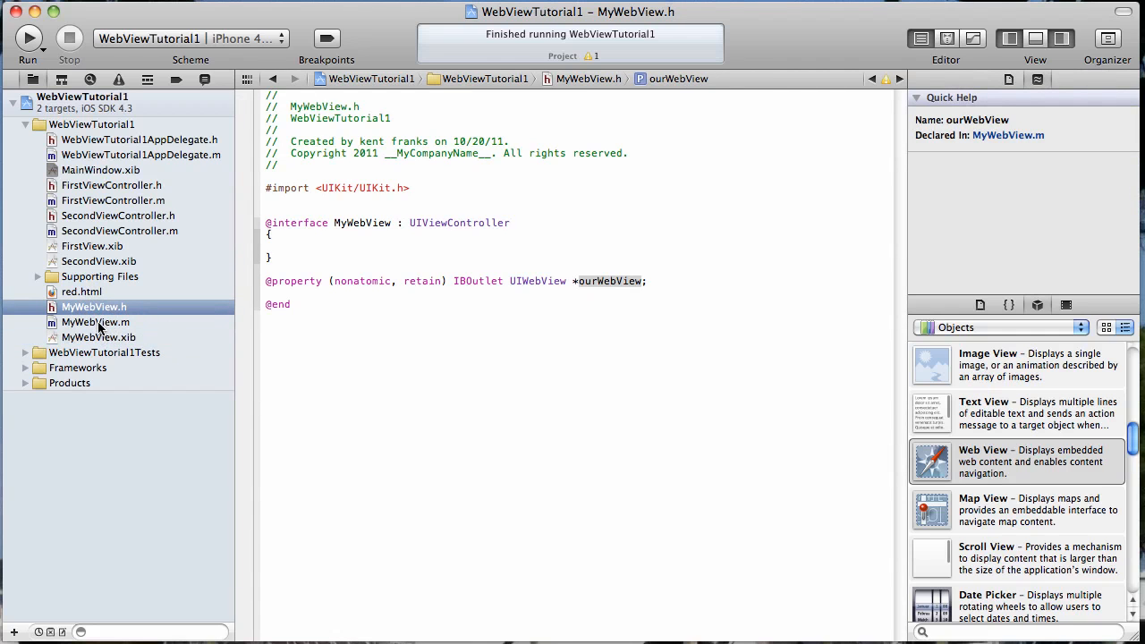
click(95, 323)
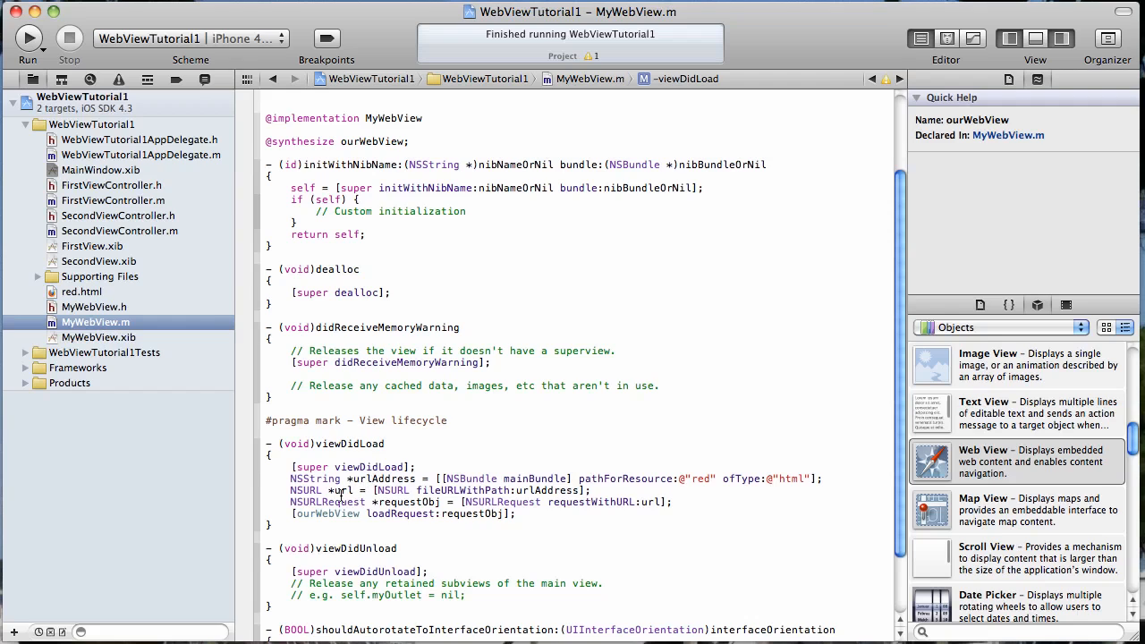
mouse_move(75, 204)
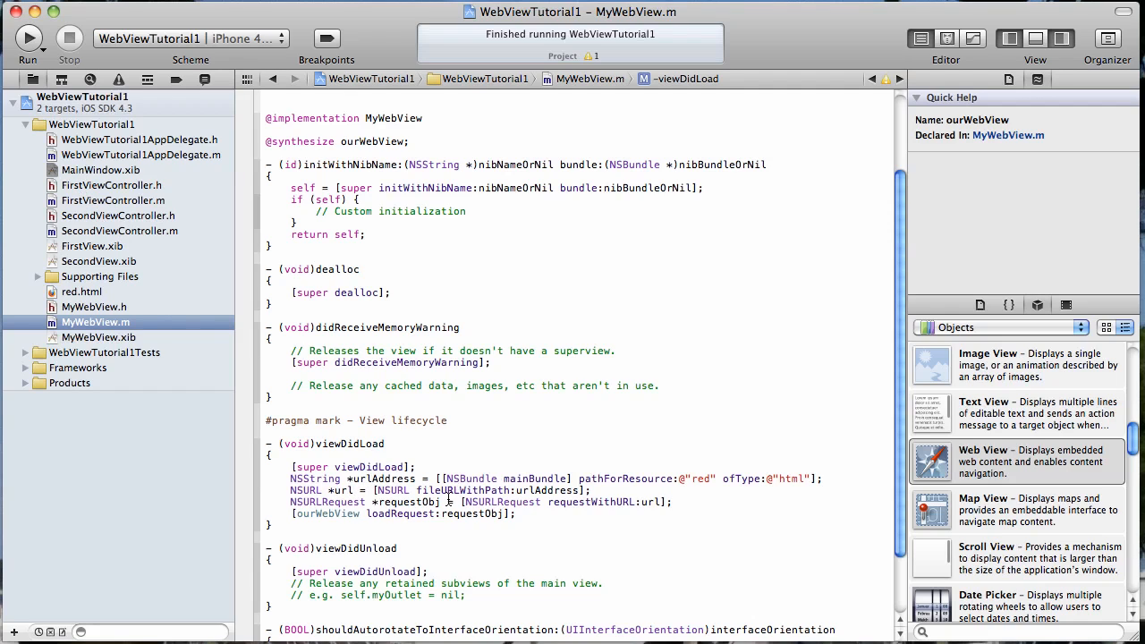
mouse_move(62, 234)
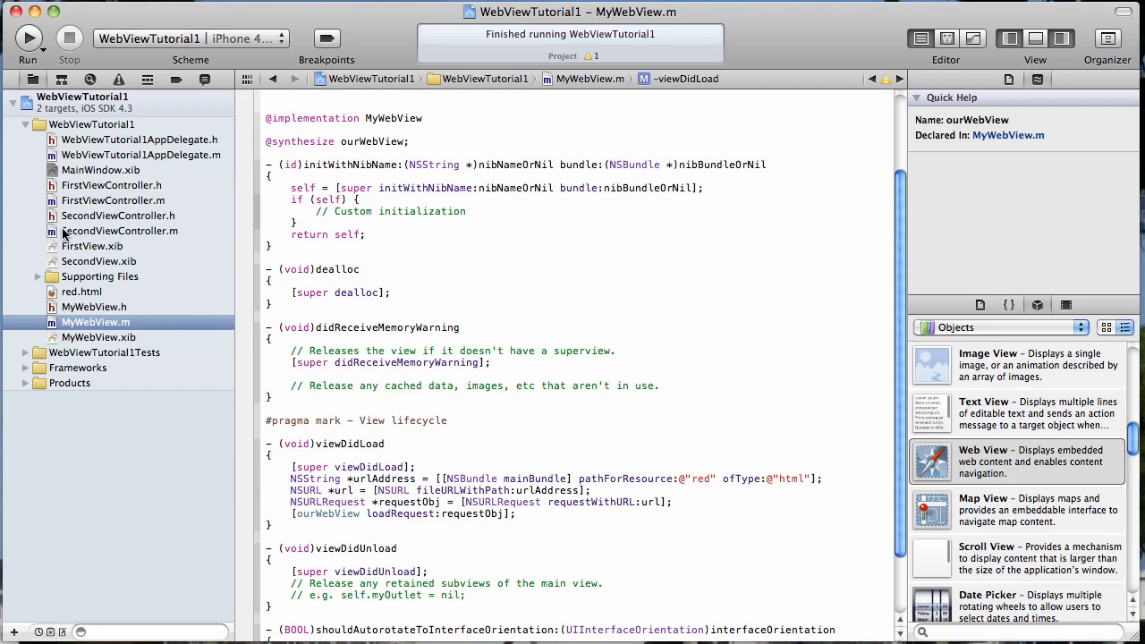
- Write didSelectRowAtIndexPath to alloc and push MyWebView, then view SecondViewController.h's myWebView property
click(119, 231)
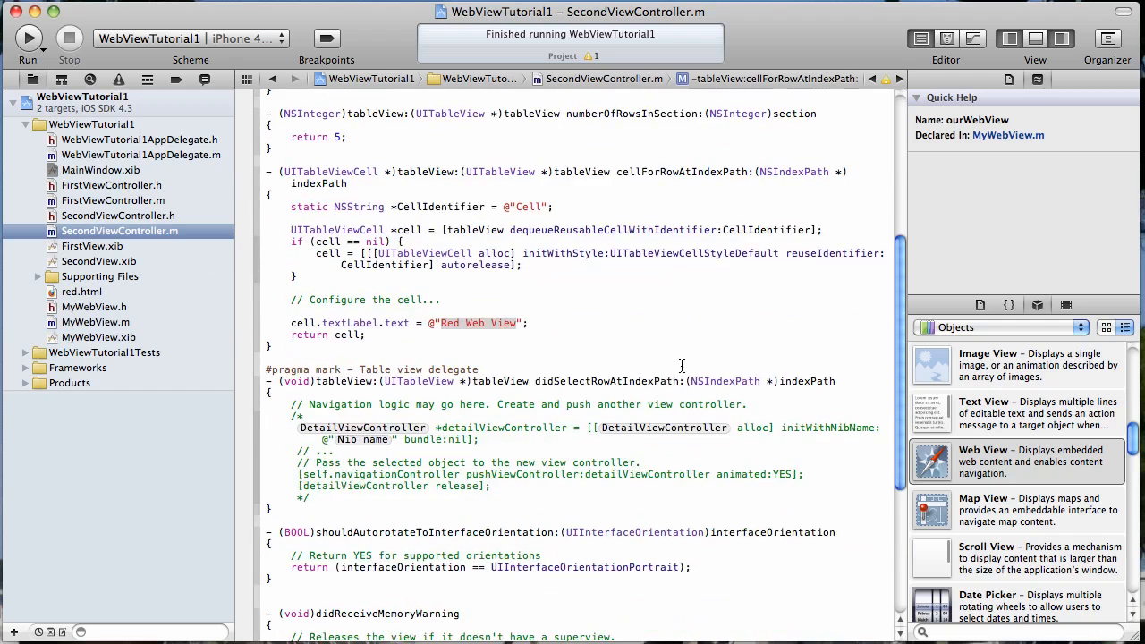
scroll(down, 3)
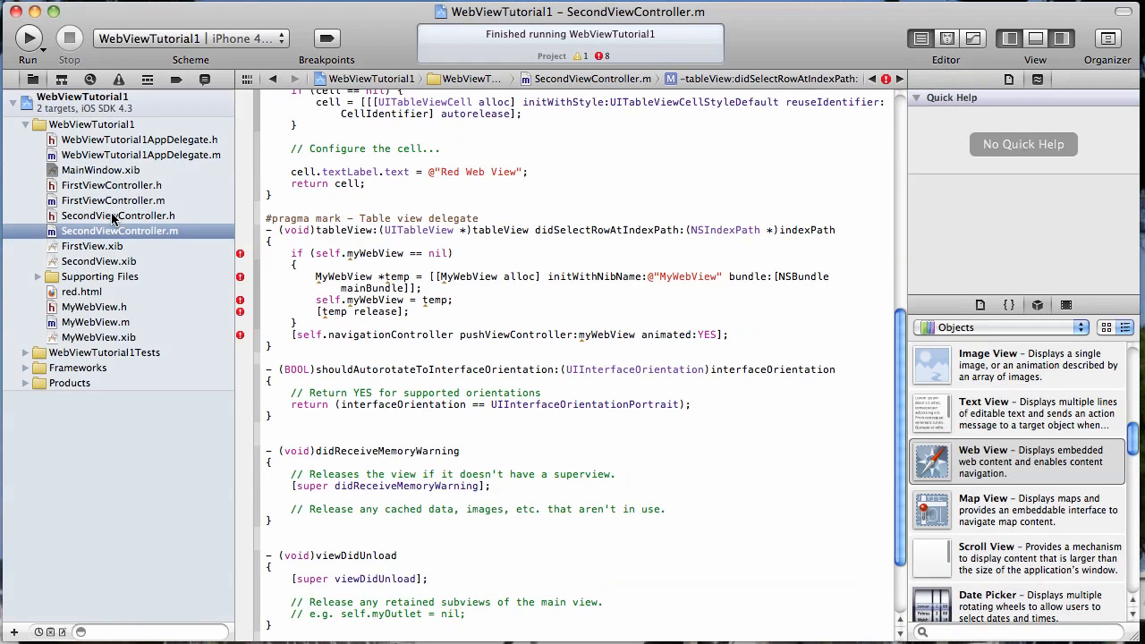
click(117, 216)
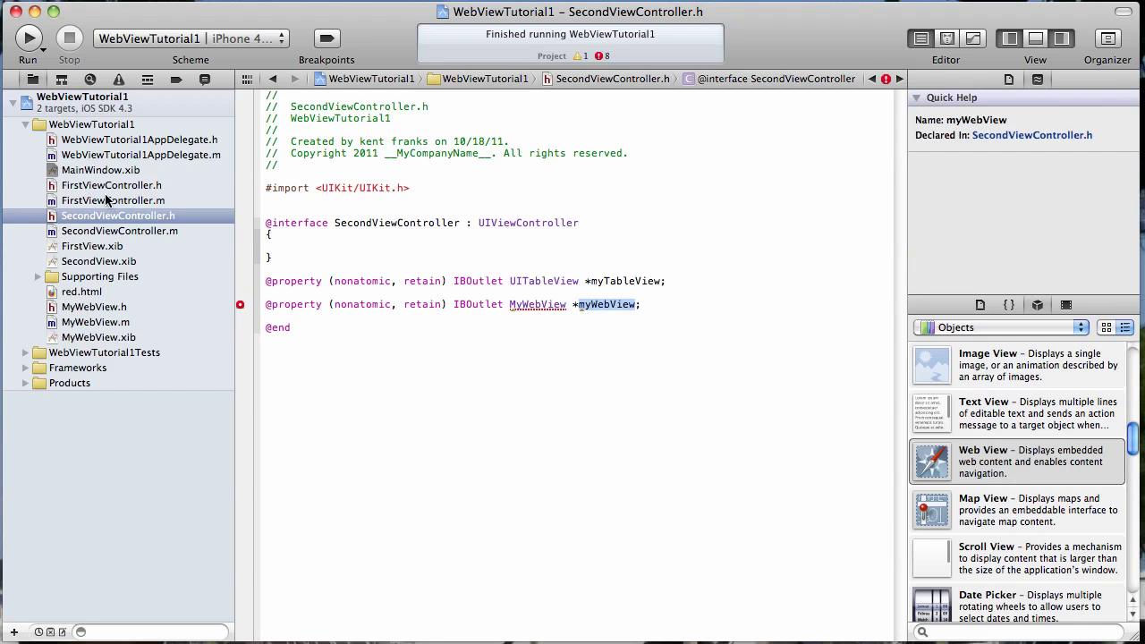
click(119, 231)
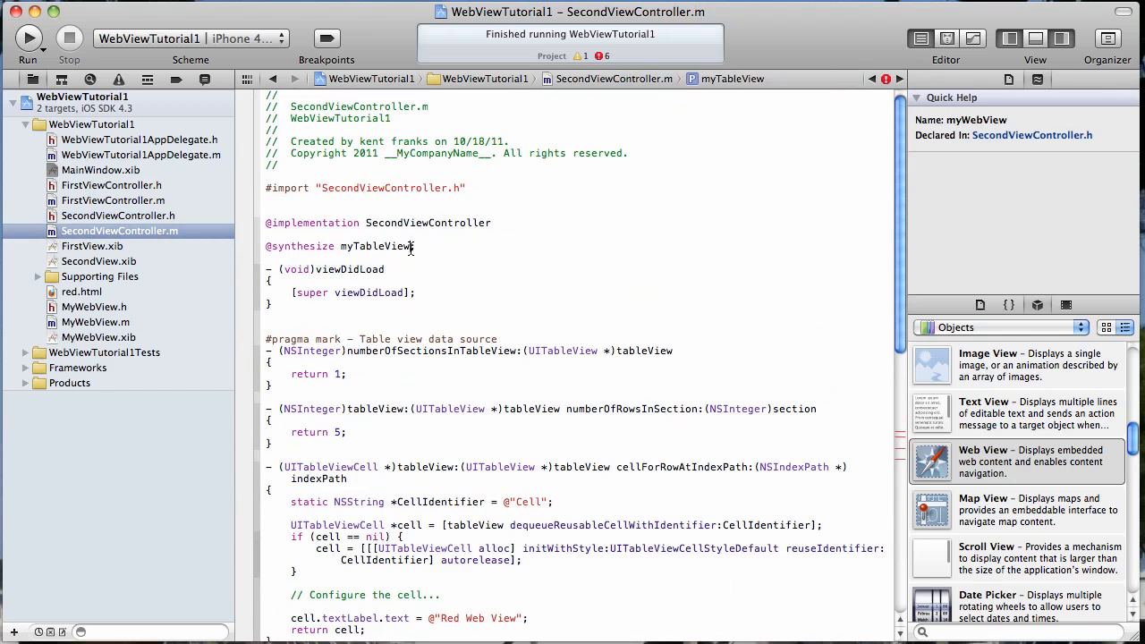
text(, myWebView)
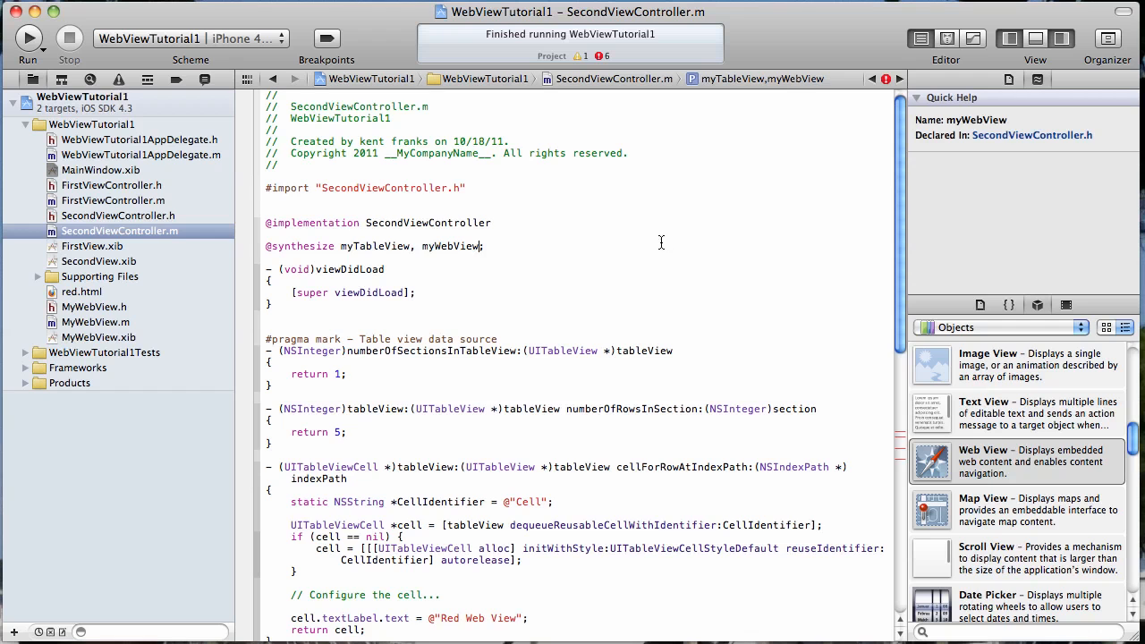
scroll(down, 3)
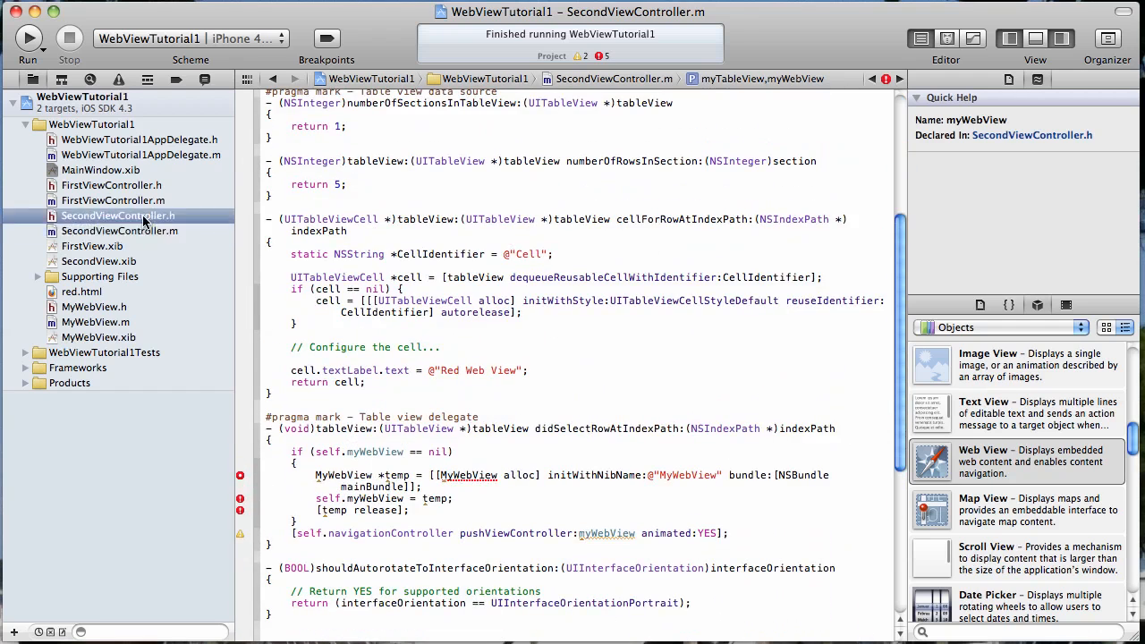
- Import "MyWebView.h" in SecondViewController.h to clear the errors
click(117, 216)
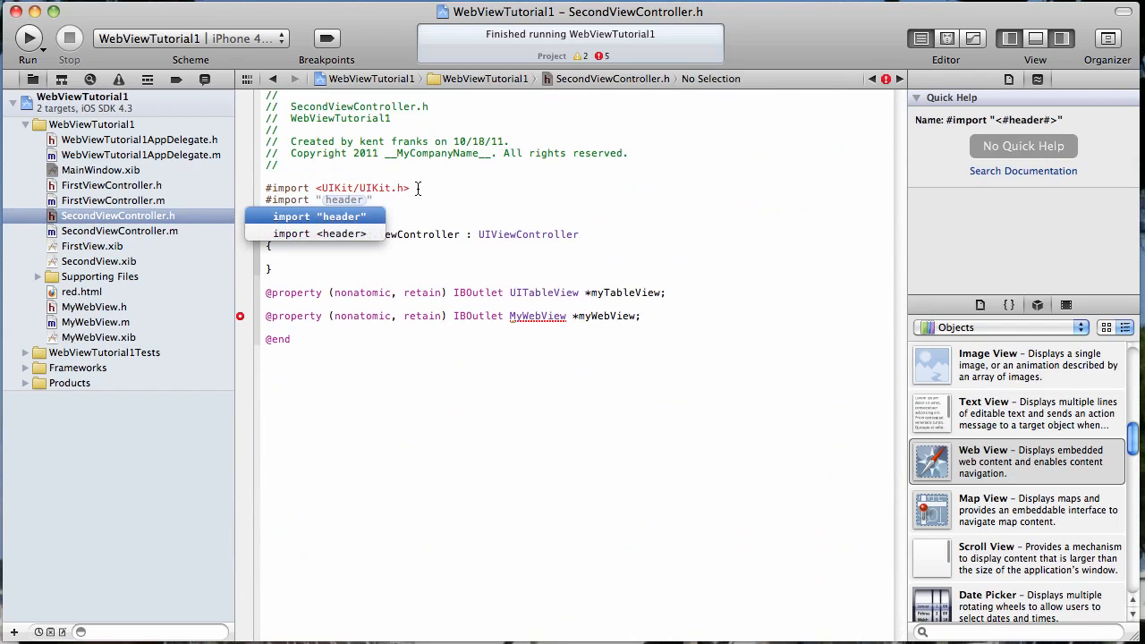
text(MyWebView.h)
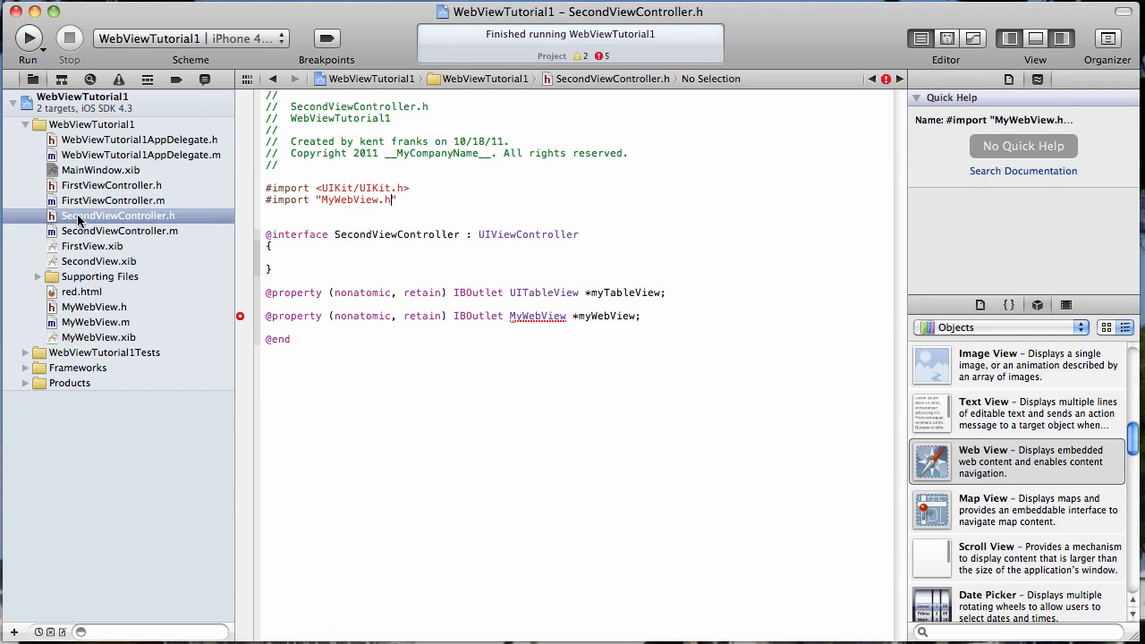
click(119, 231)
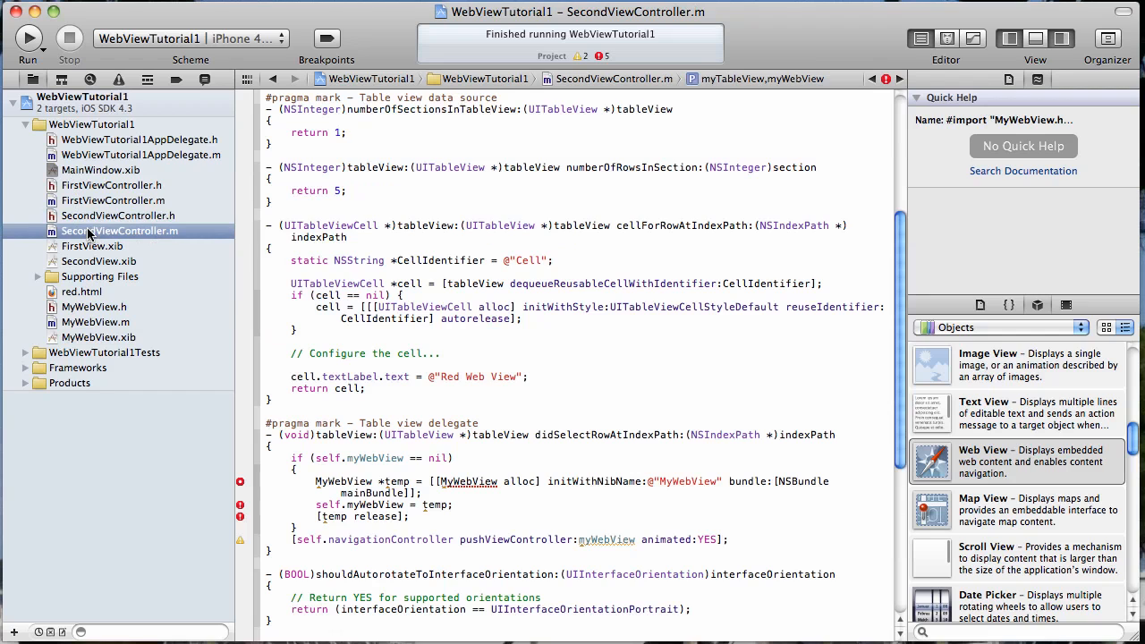
scroll(down, 3)
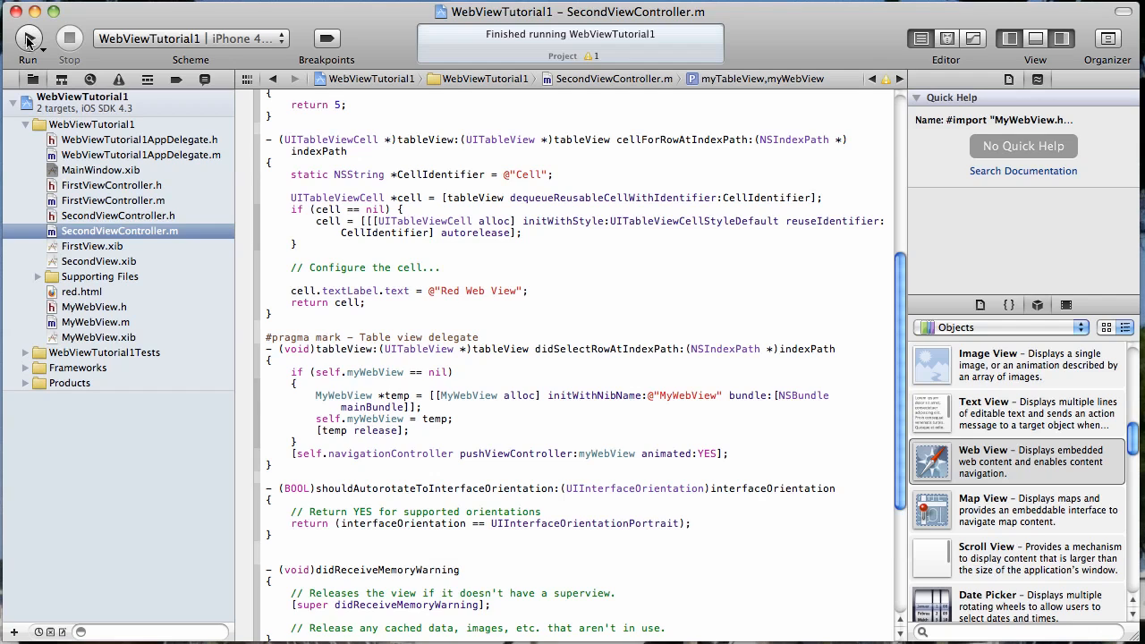
- Run the app in the simulator and open a Red Web View row on the Second tab
click(27, 38)
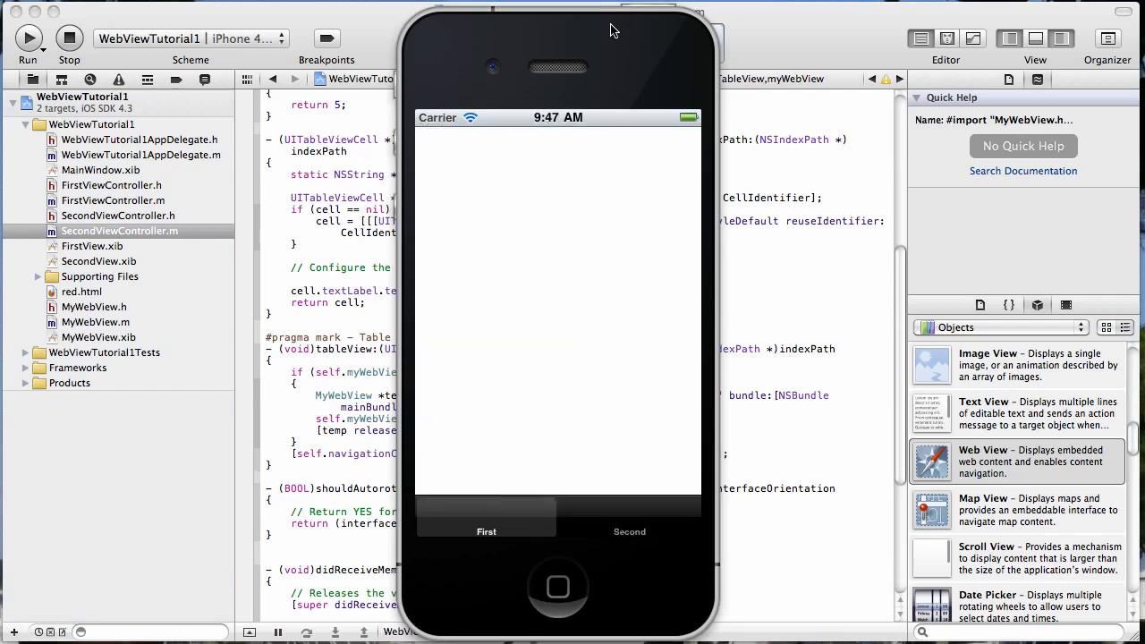
click(629, 517)
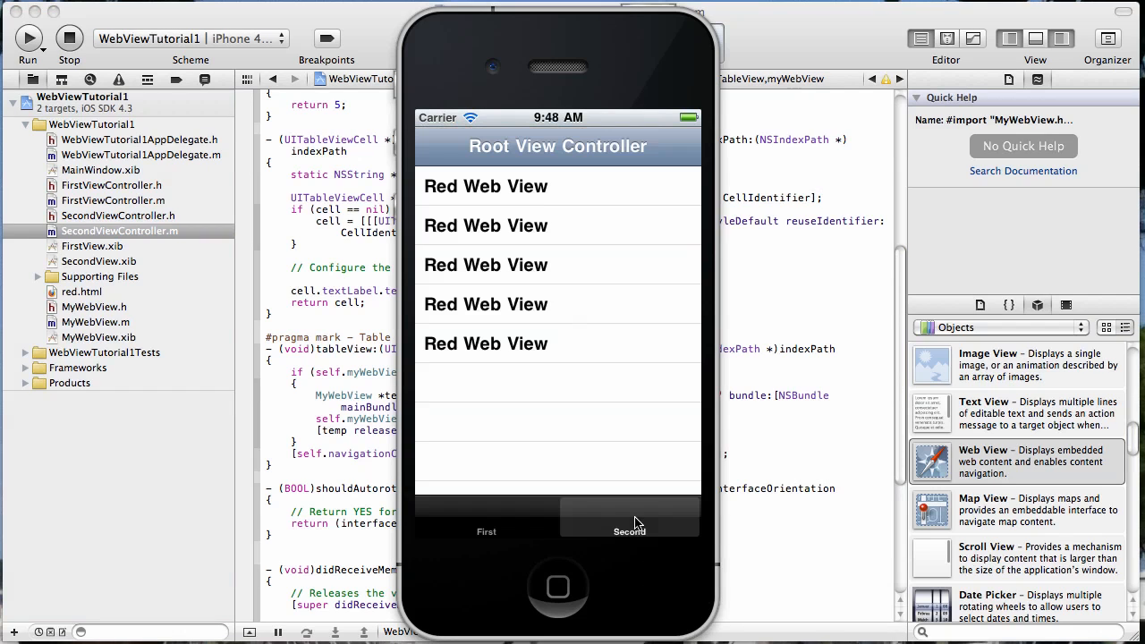
mouse_move(632, 161)
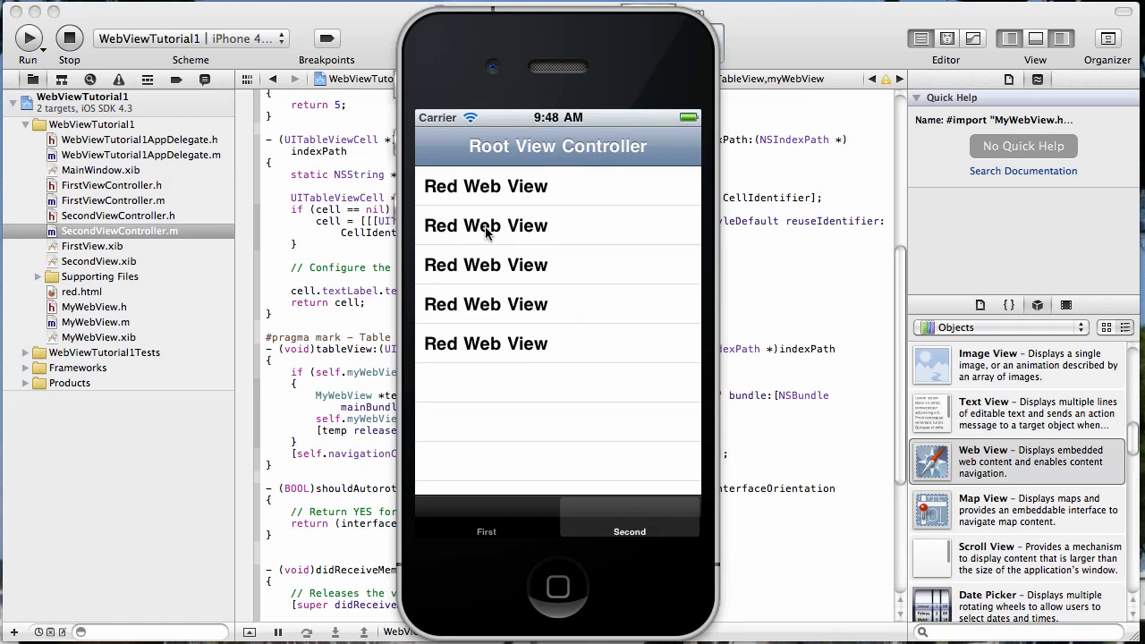
click(486, 225)
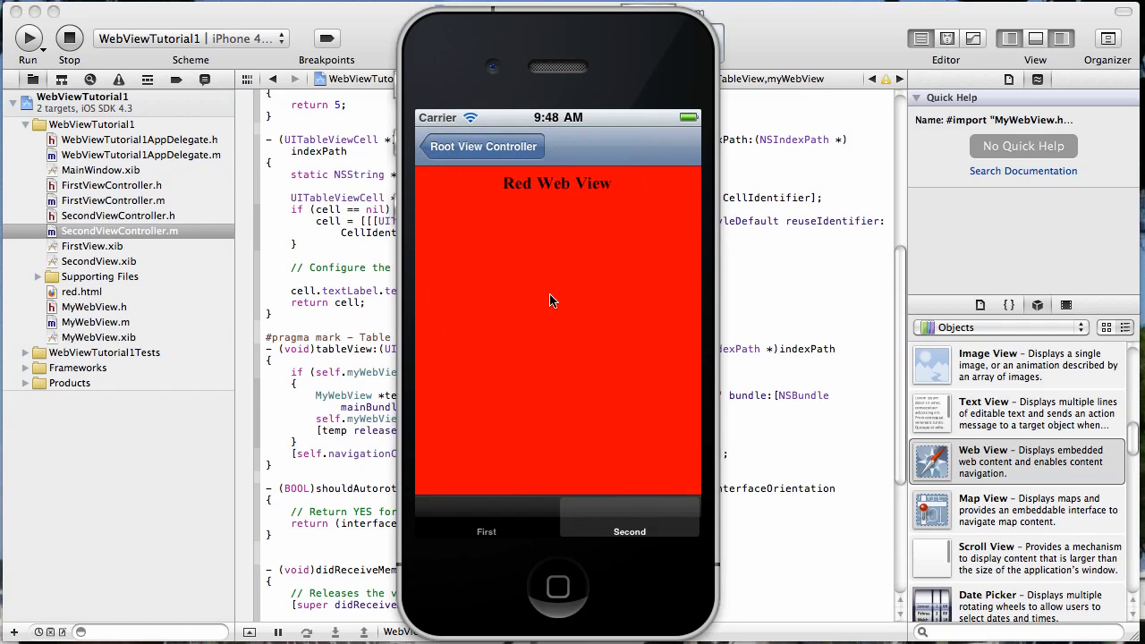
mouse_move(564, 310)
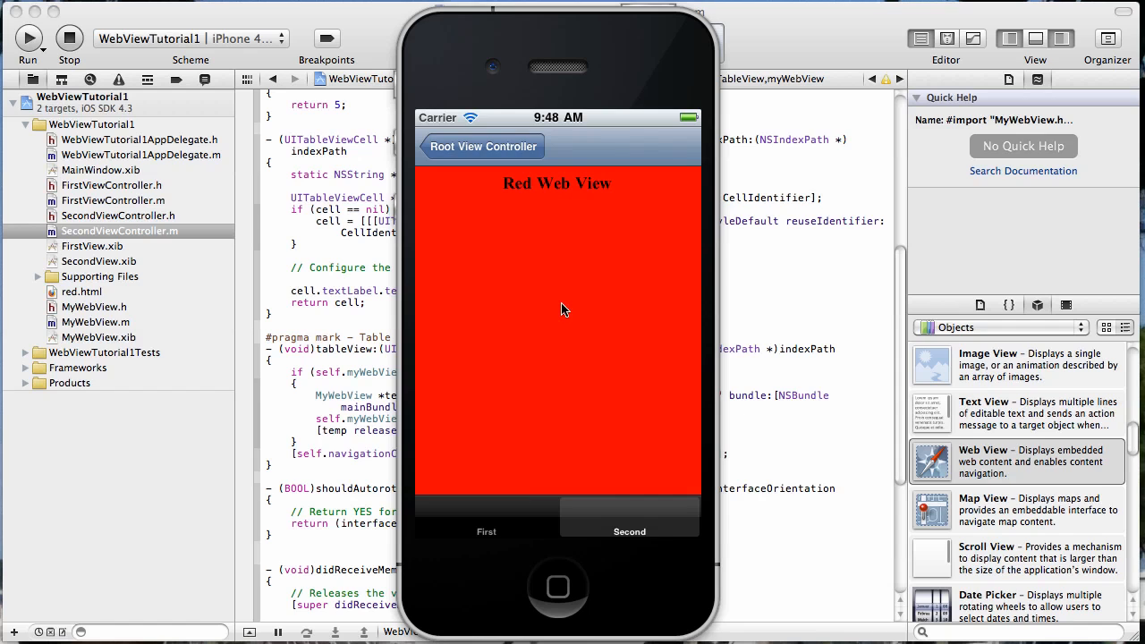
mouse_move(535, 161)
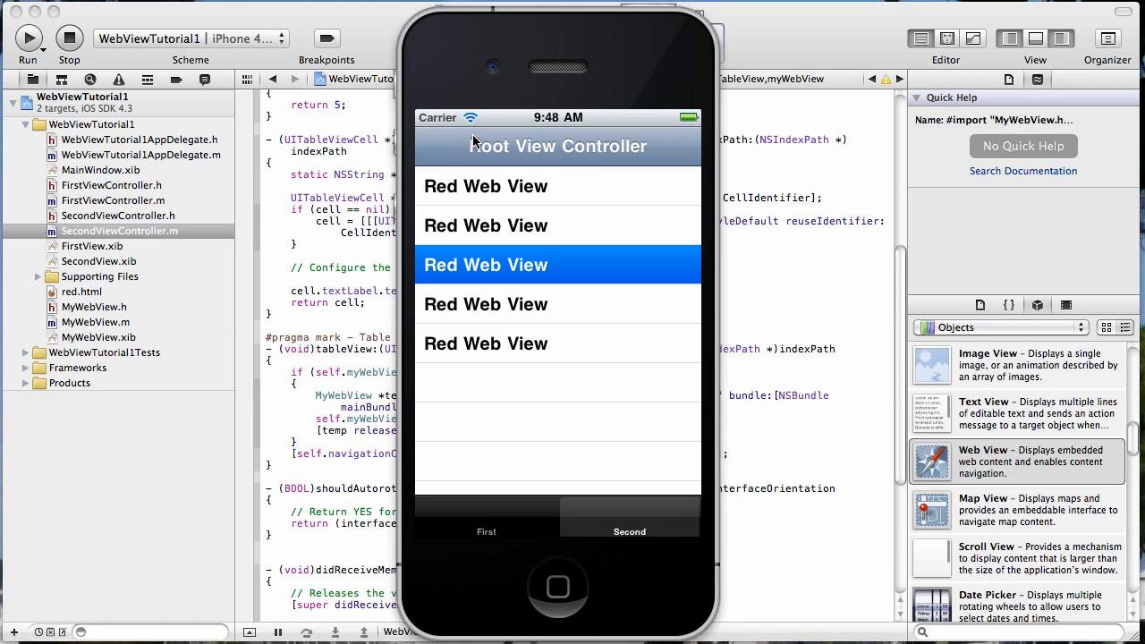
mouse_move(516, 174)
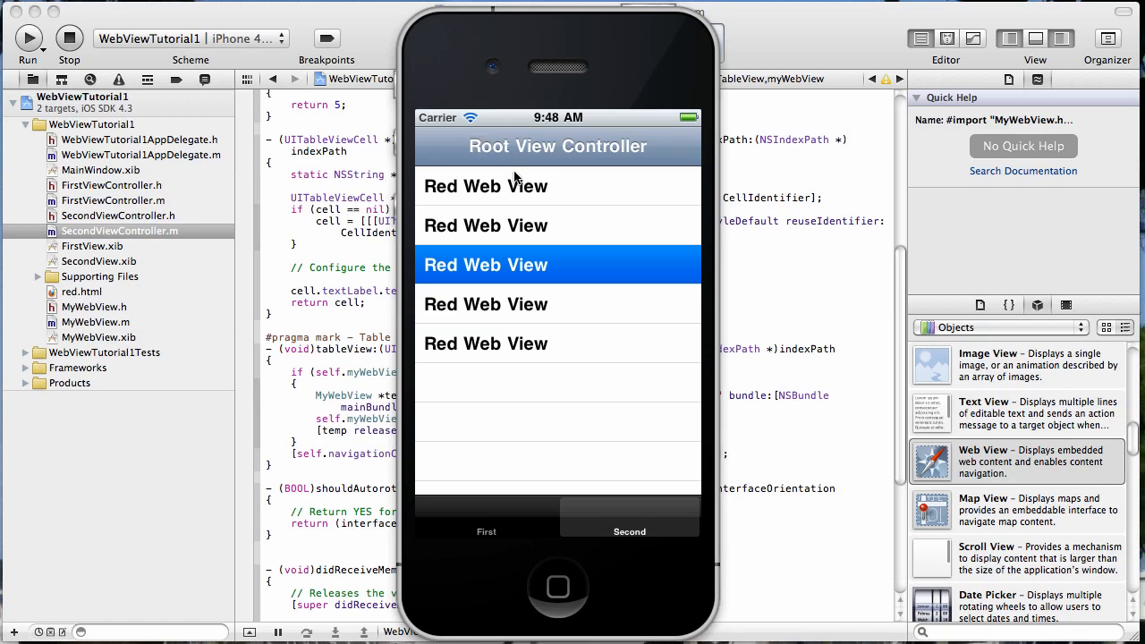
mouse_move(546, 188)
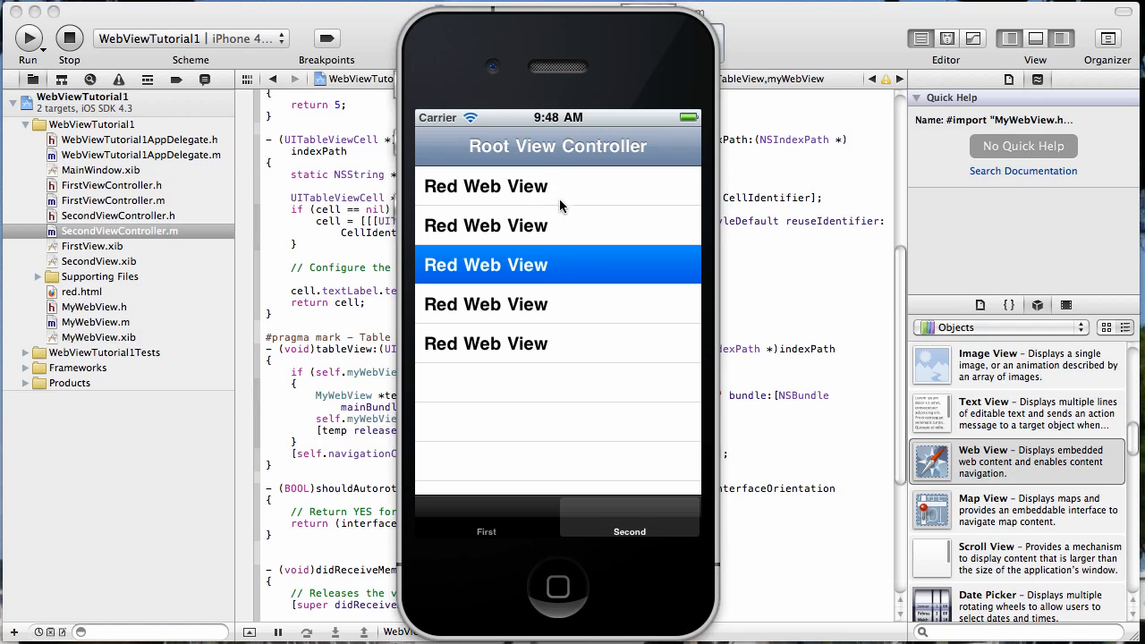
mouse_move(536, 235)
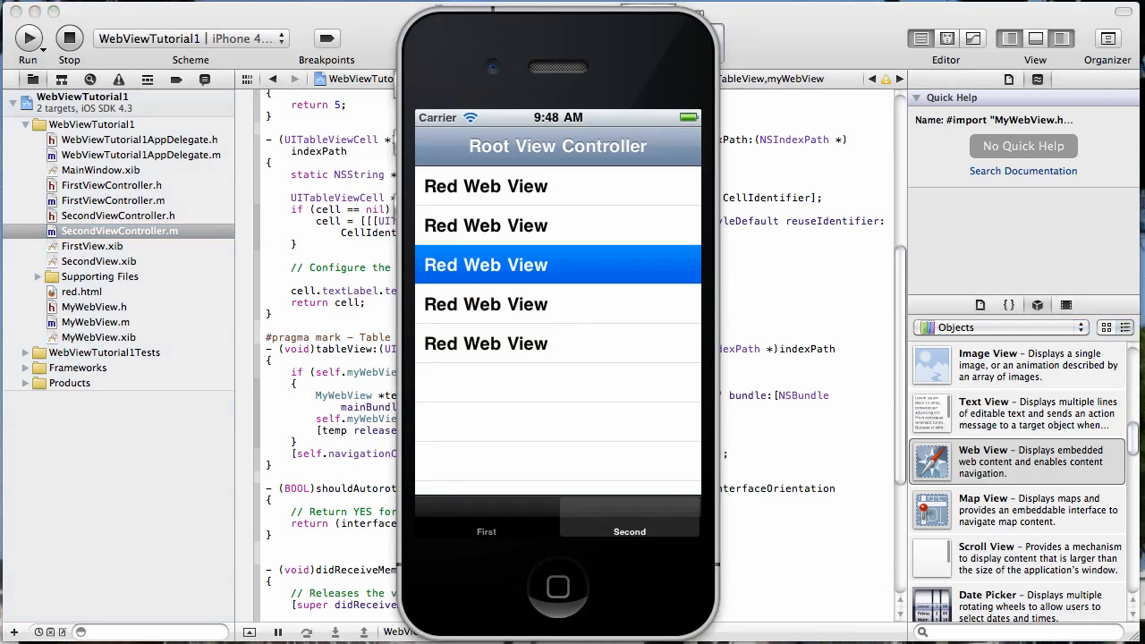
mouse_move(559, 268)
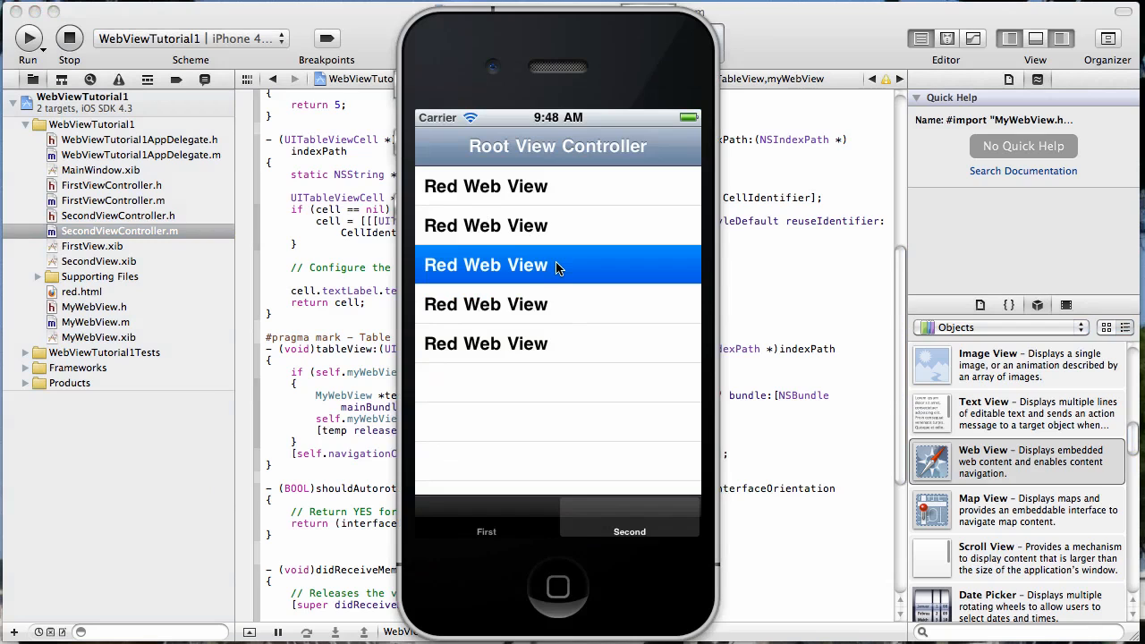
mouse_move(568, 235)
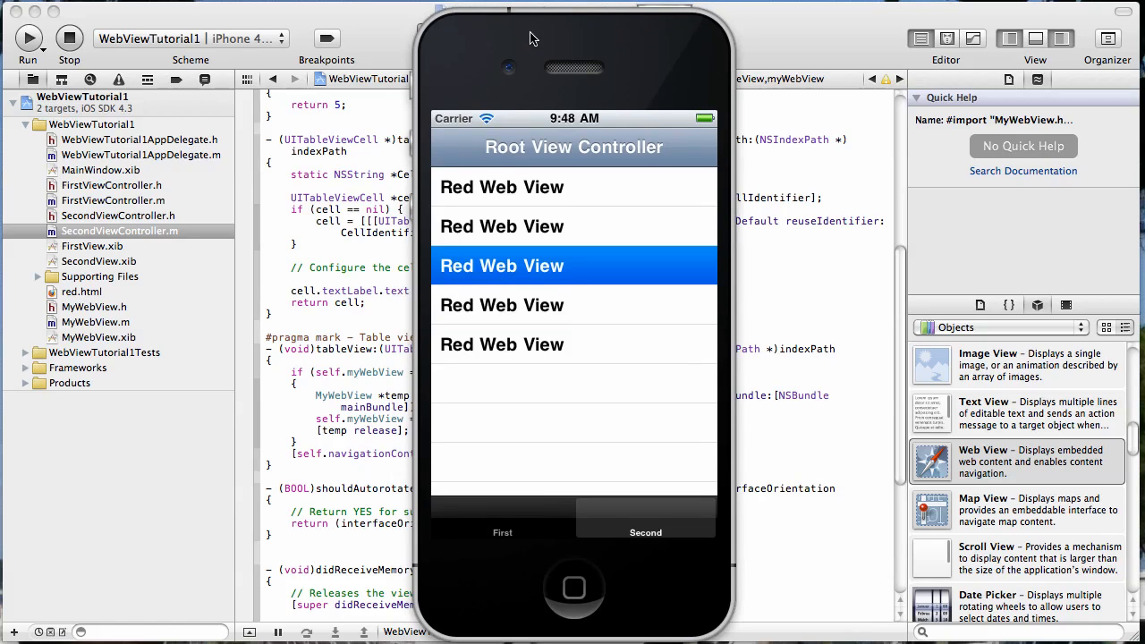
mouse_move(582, 42)
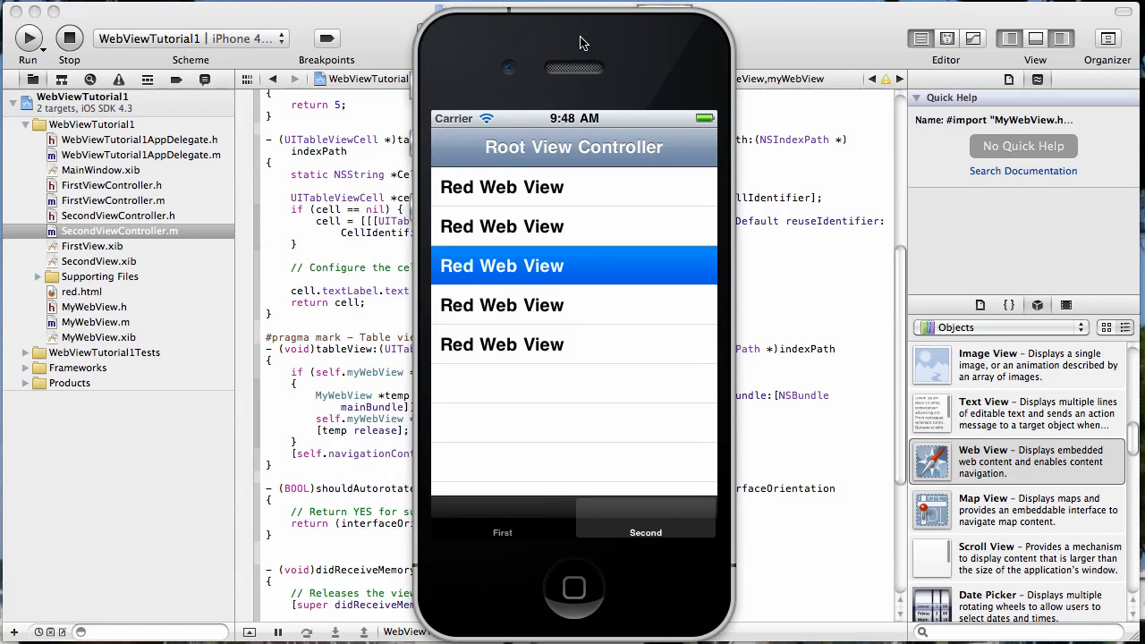